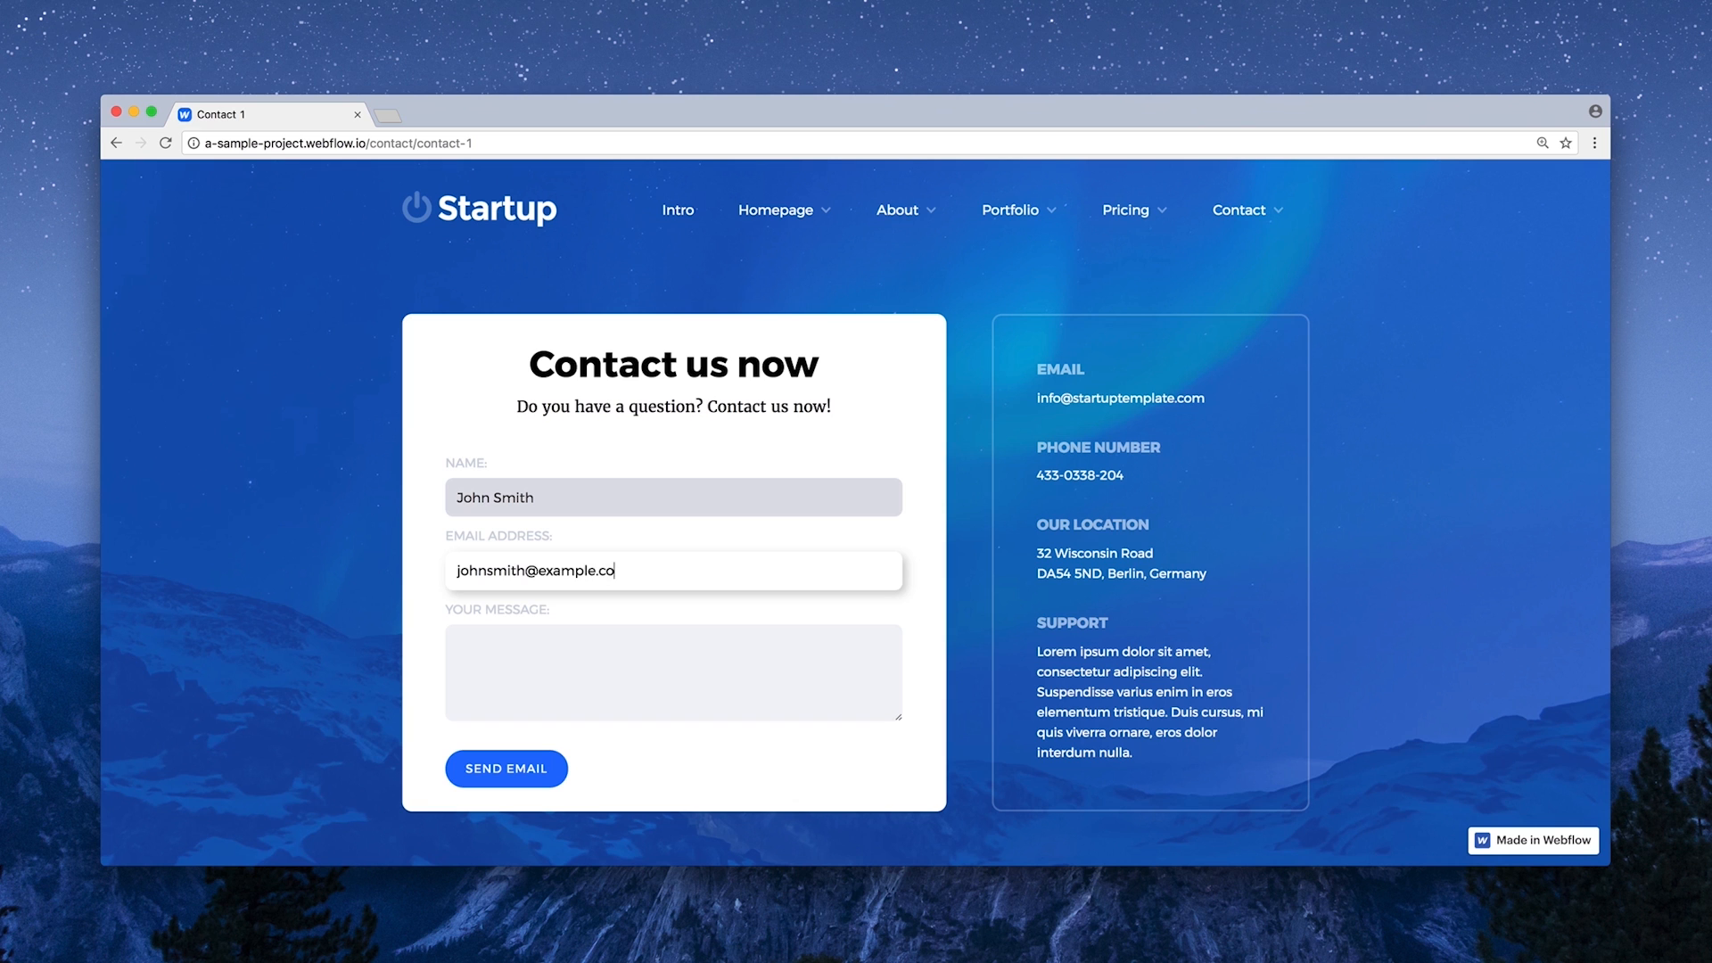
Step: Leave the published contact form preview and open the Pricing 5 page in the Designer
{"action": "type", "text": "I'd like to hire"}
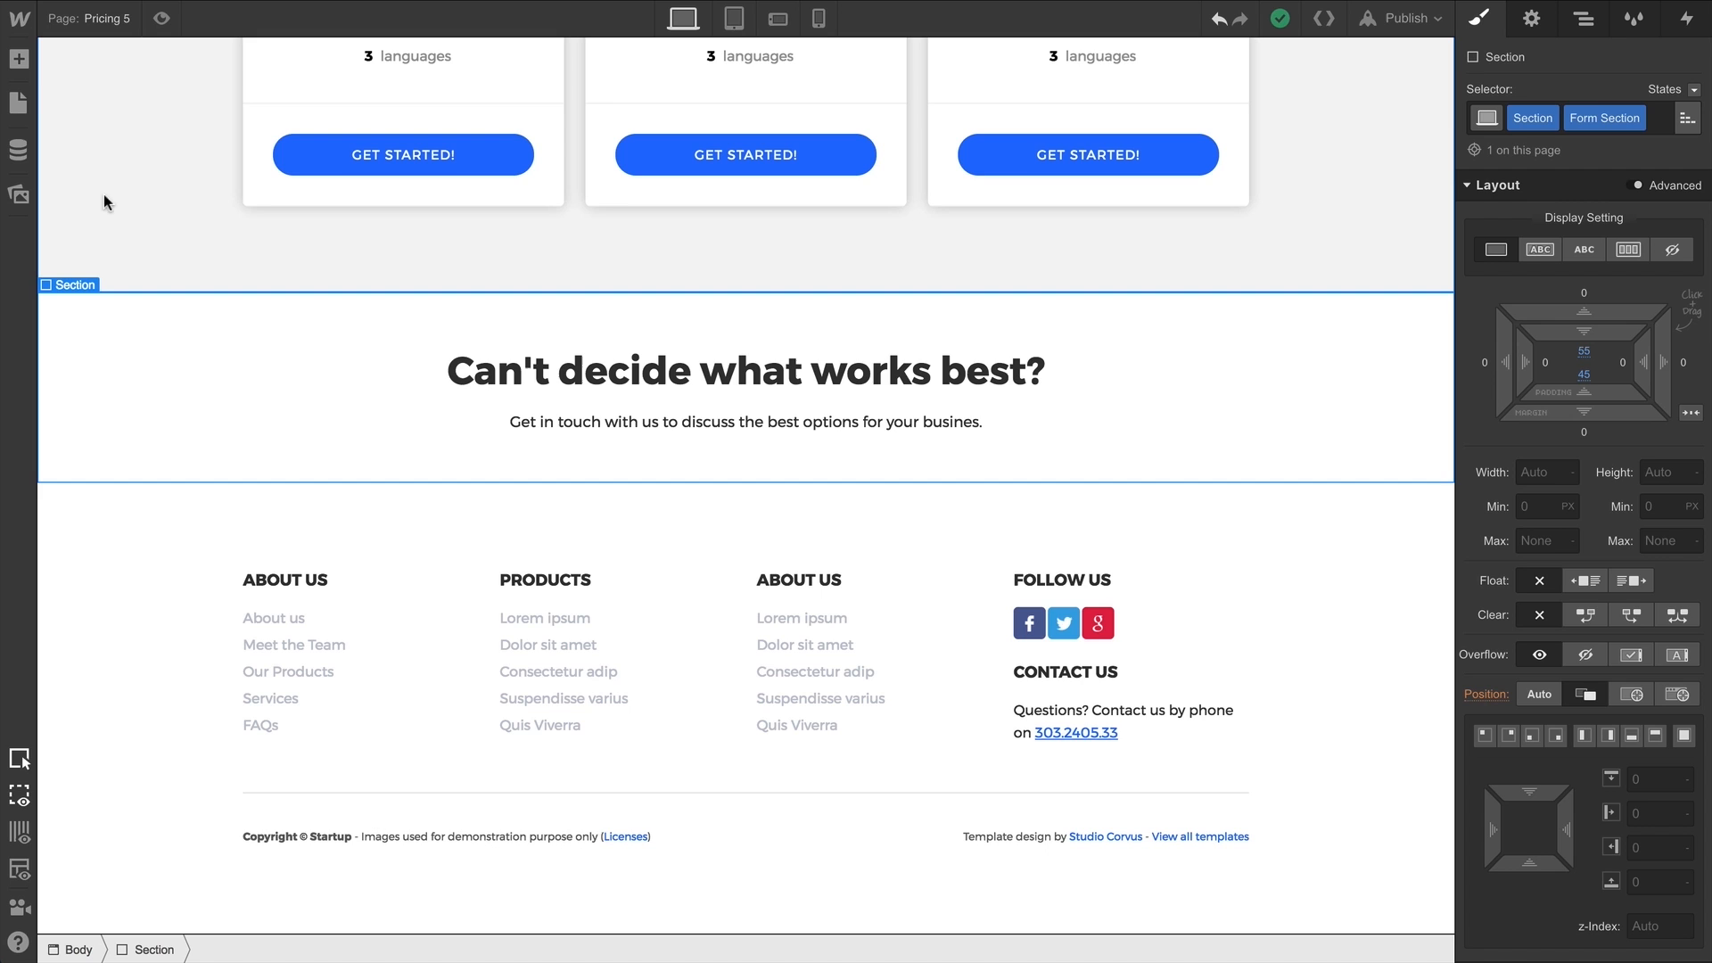
Step: Drag a Form Block with Name and Email Address fields under the section description
{"action": "left_click", "coordinate": [19, 59]}
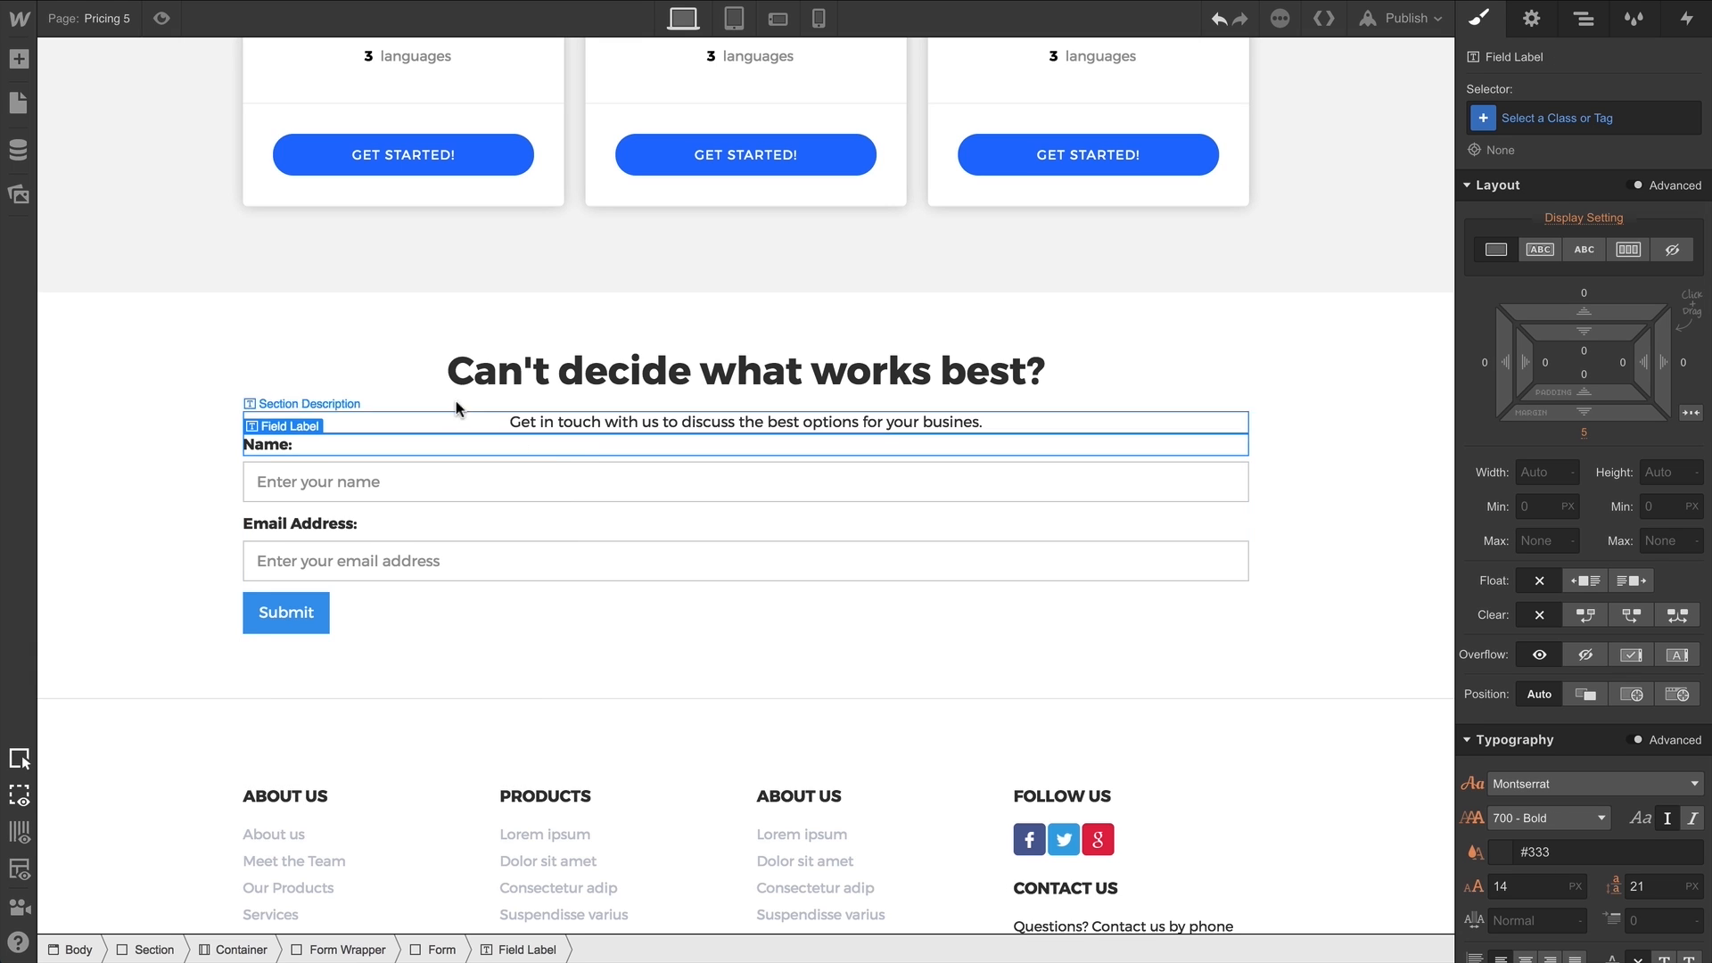
{"action": "left_click", "coordinate": [19, 59]}
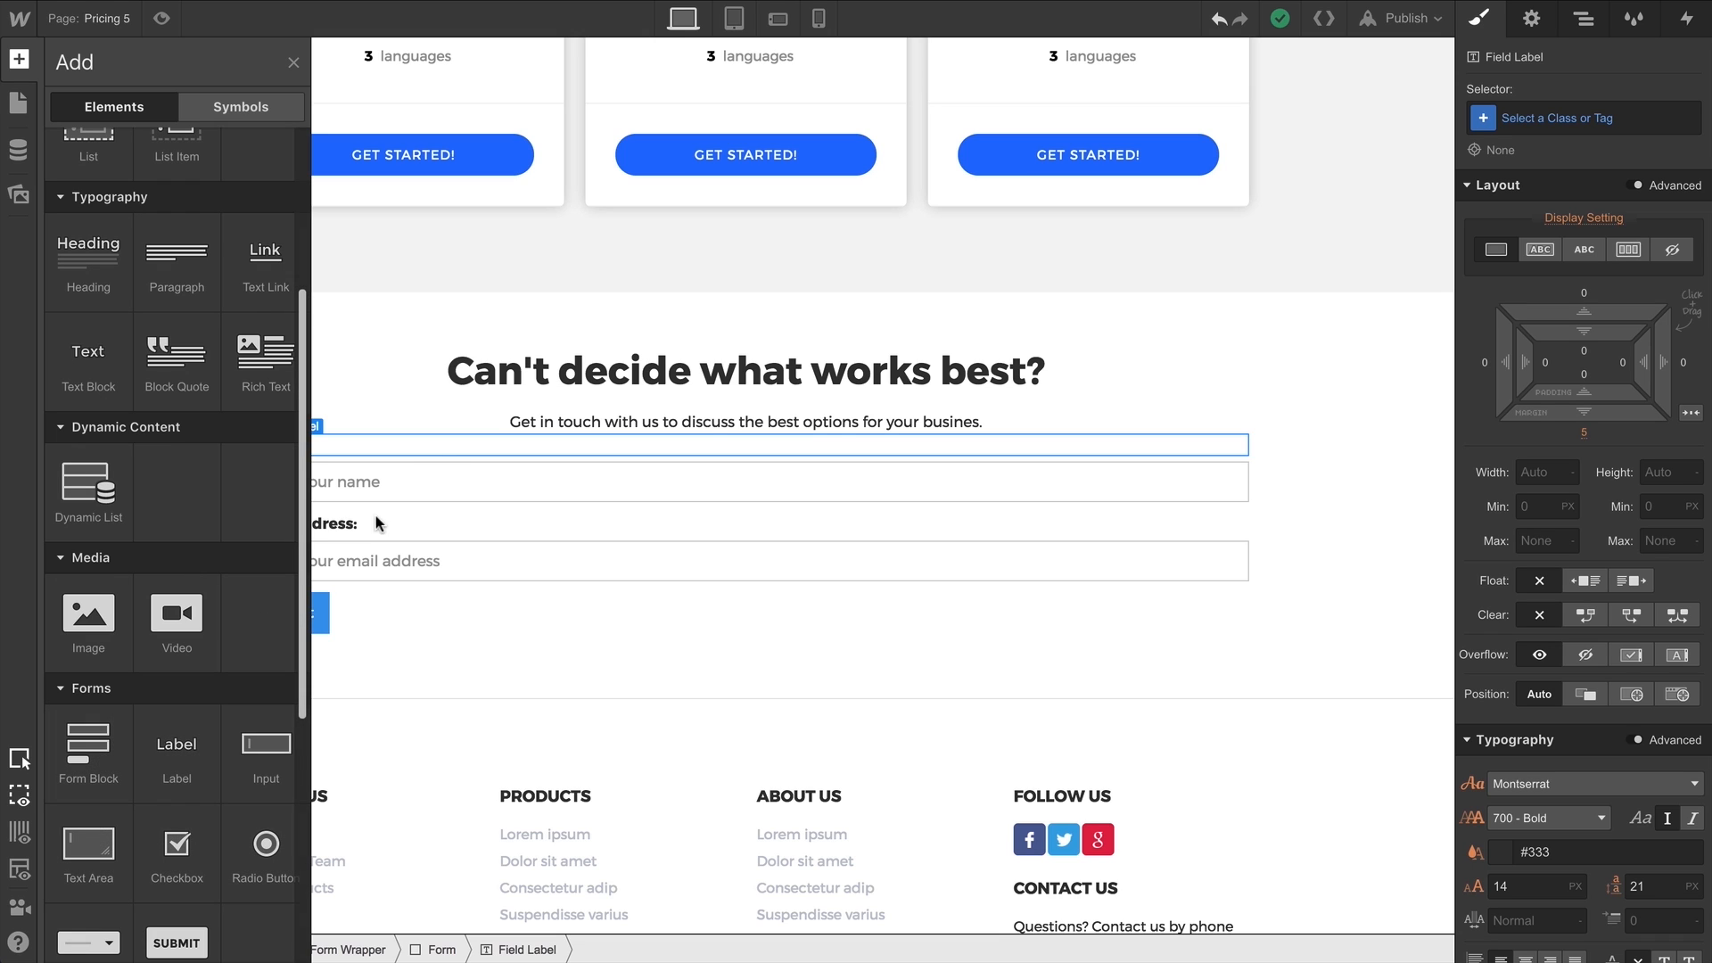
{"action": "left_click", "coordinate": [18, 59]}
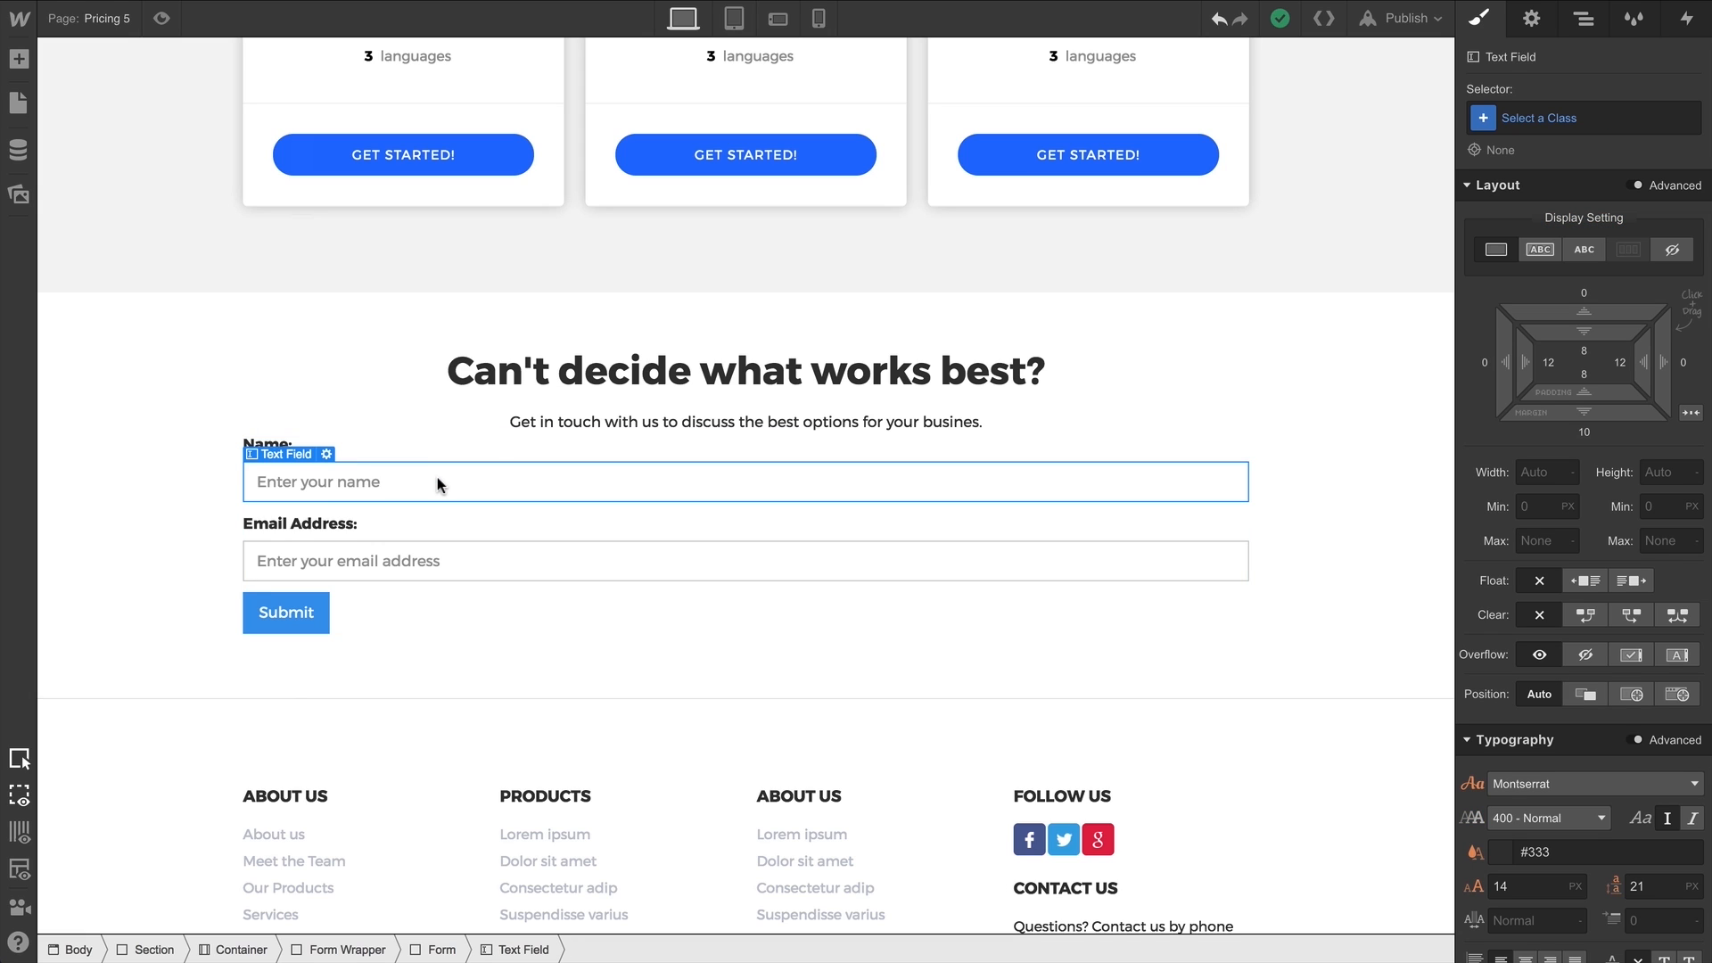
{"action": "left_click", "coordinate": [745, 560]}
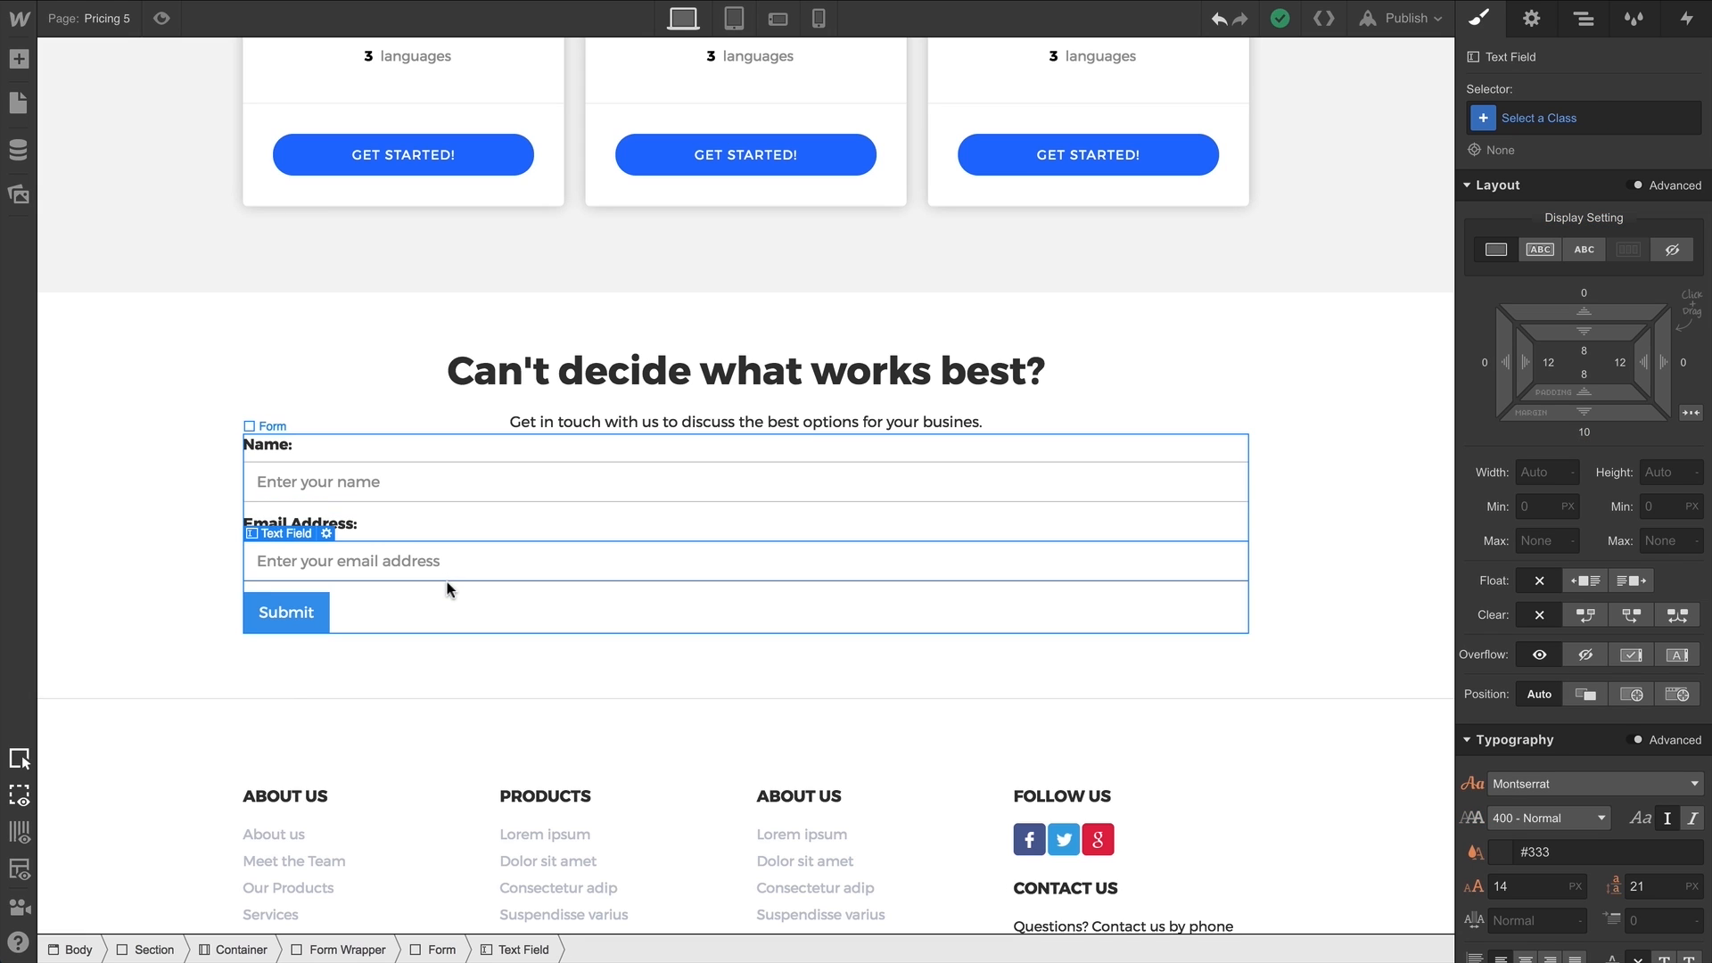
{"action": "left_click", "coordinate": [266, 426]}
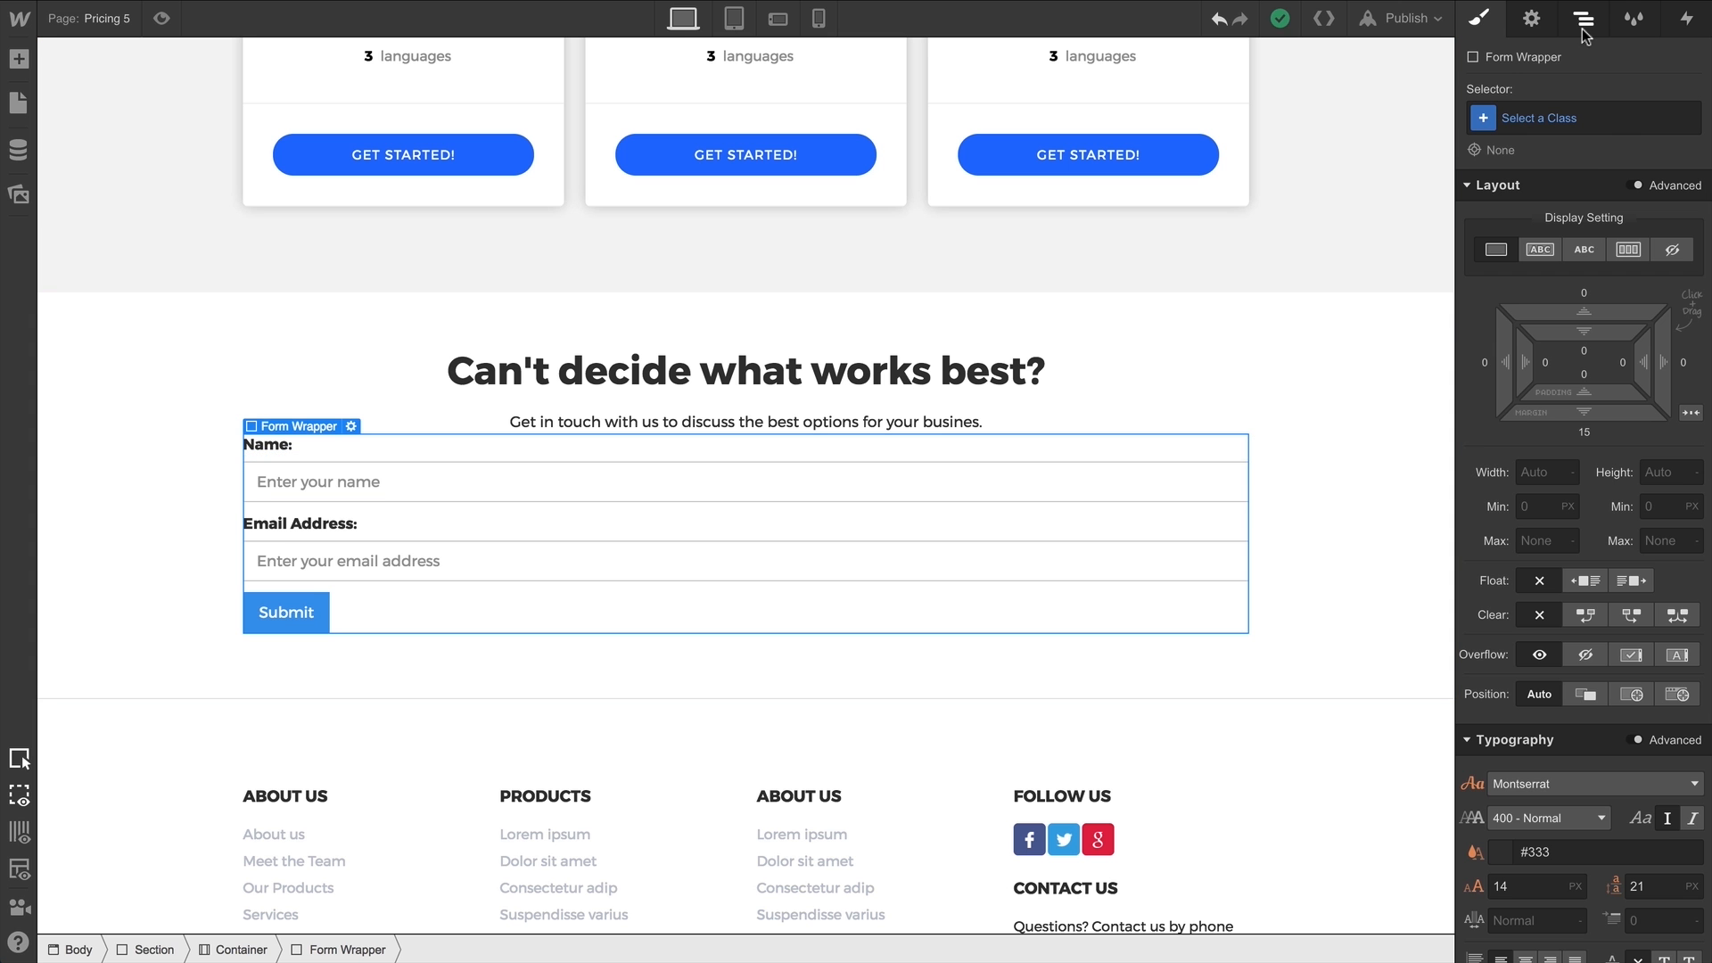
Step: In the Navigator, expand the Form Wrapper to reveal Form, Success Message and Error Message
{"action": "left_click", "coordinate": [1582, 19]}
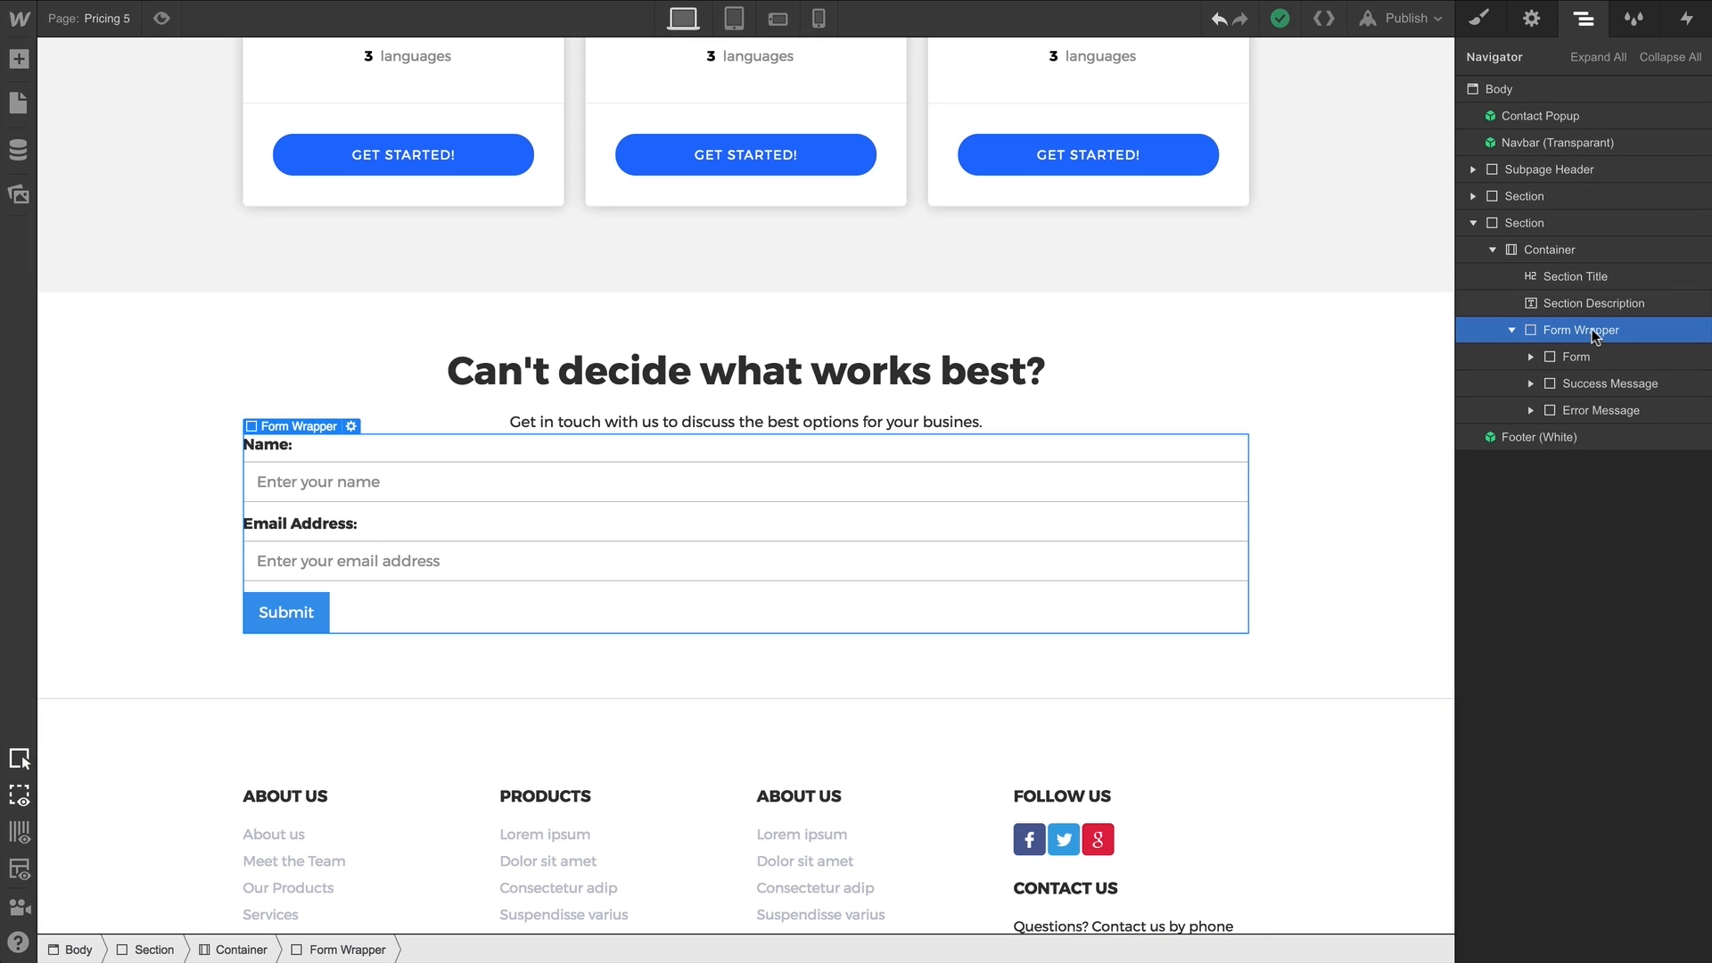
{"action": "mouse_move", "coordinate": [1598, 345]}
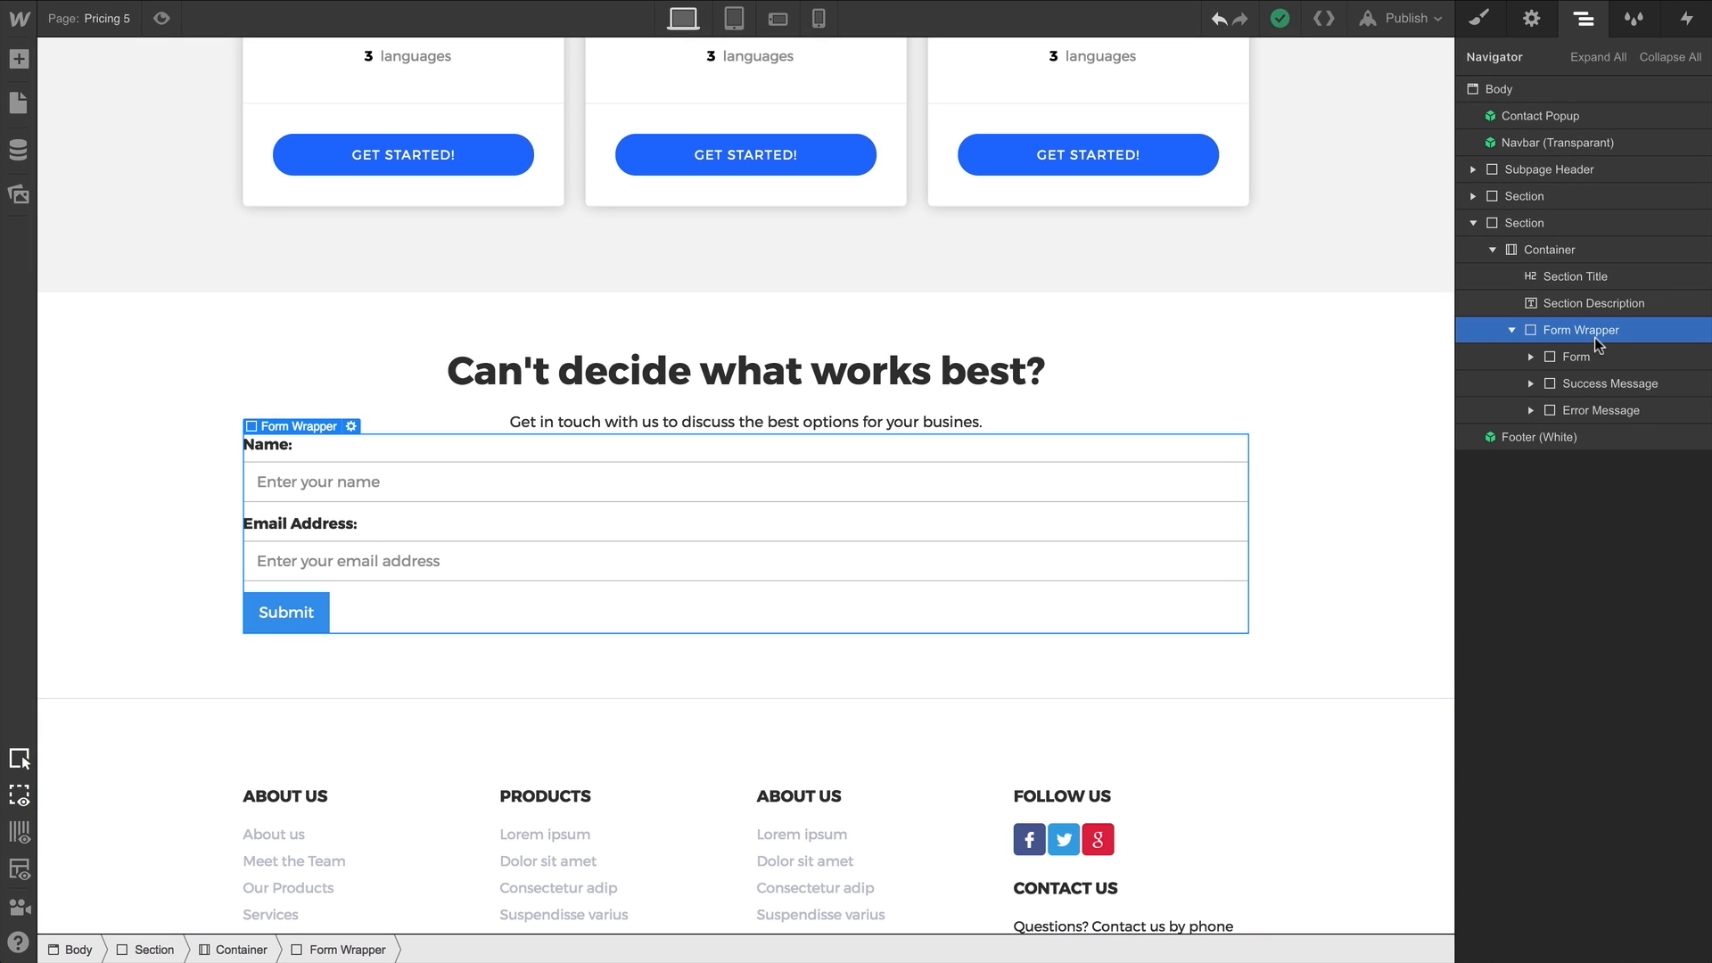
{"action": "mouse_move", "coordinate": [1542, 248]}
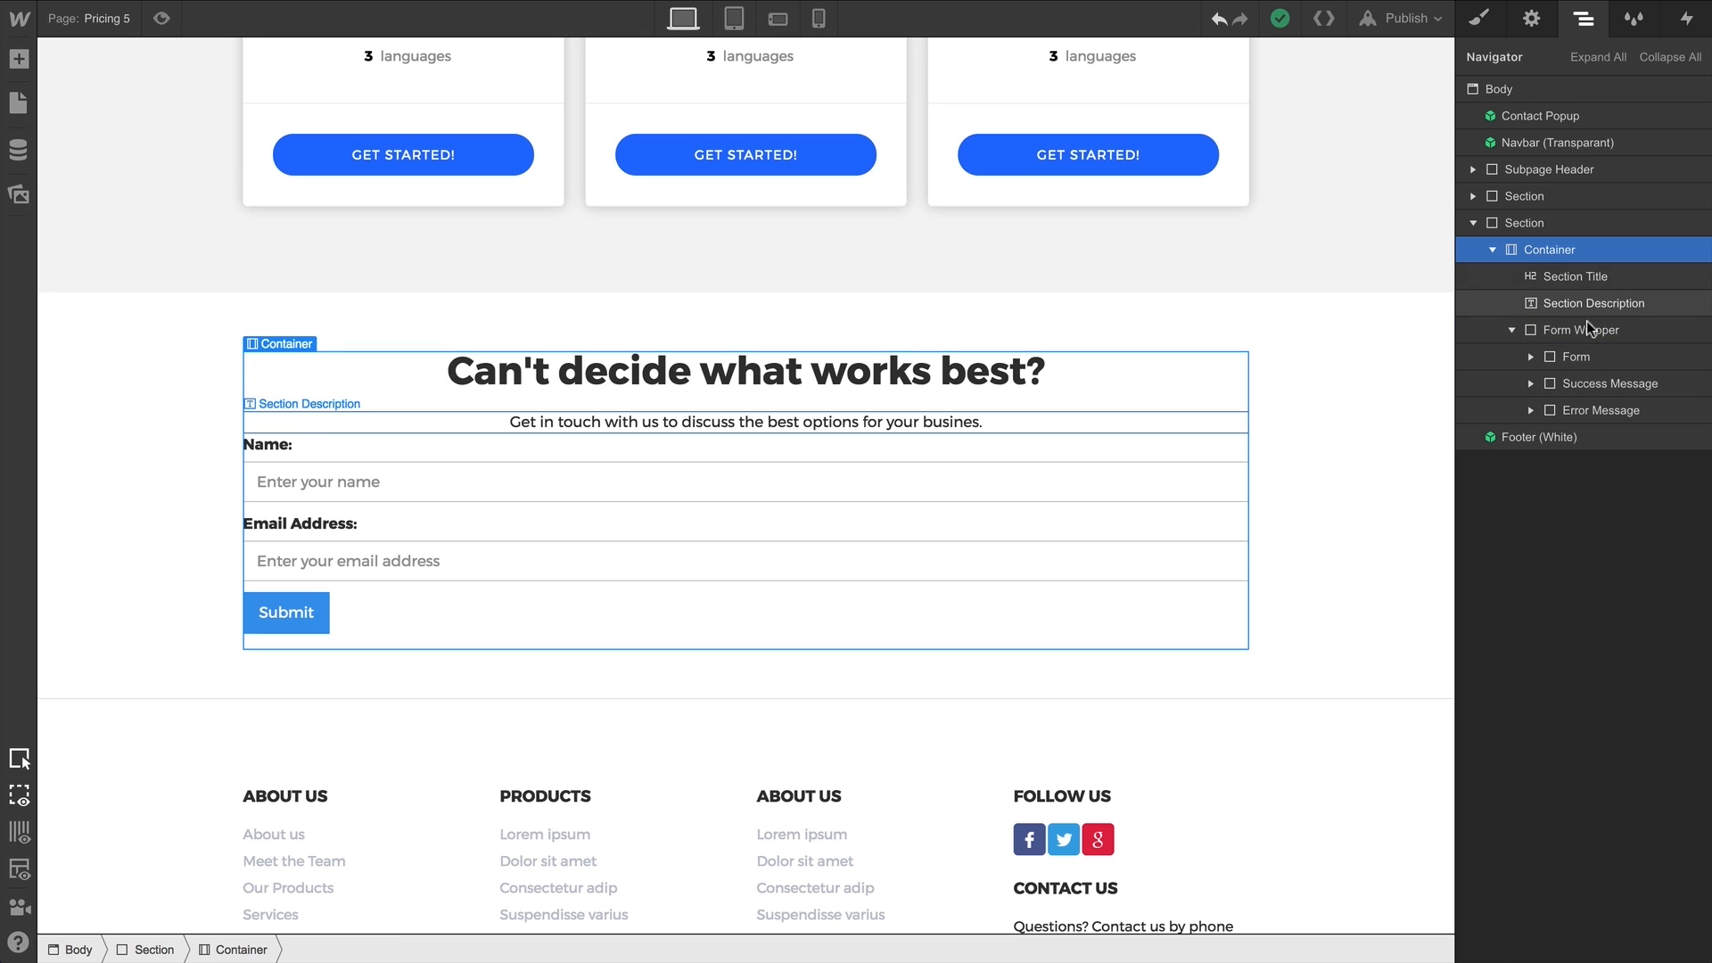
{"action": "left_click", "coordinate": [1580, 329]}
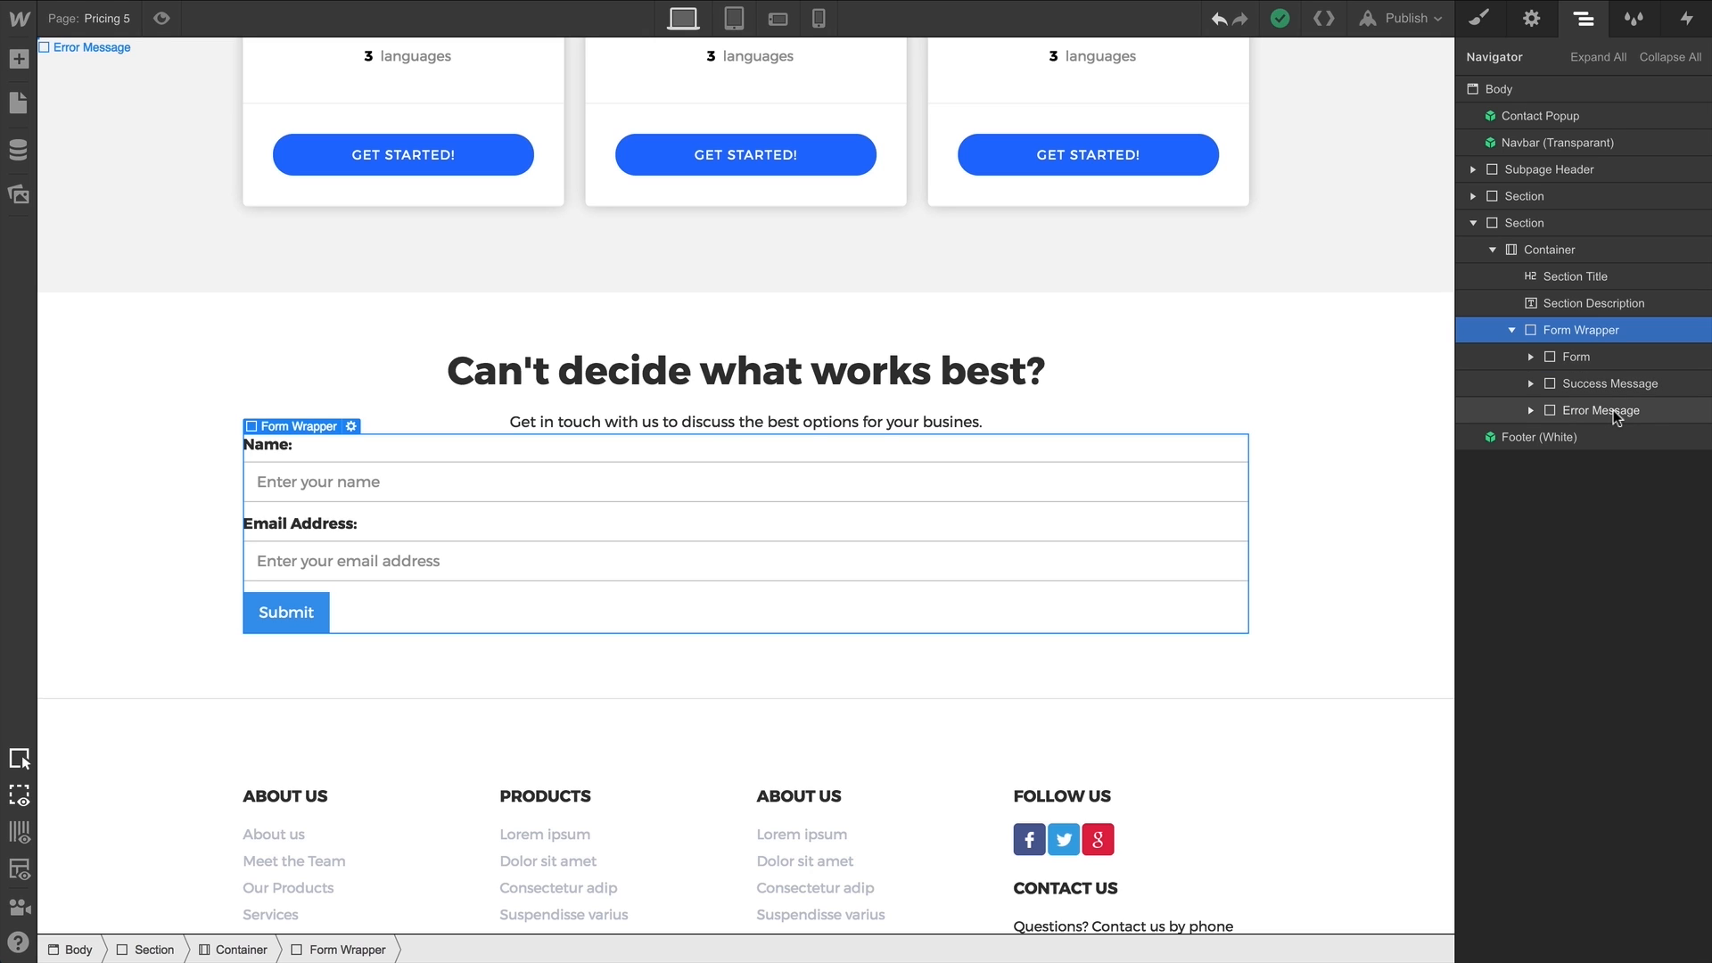
{"action": "left_click", "coordinate": [1531, 355]}
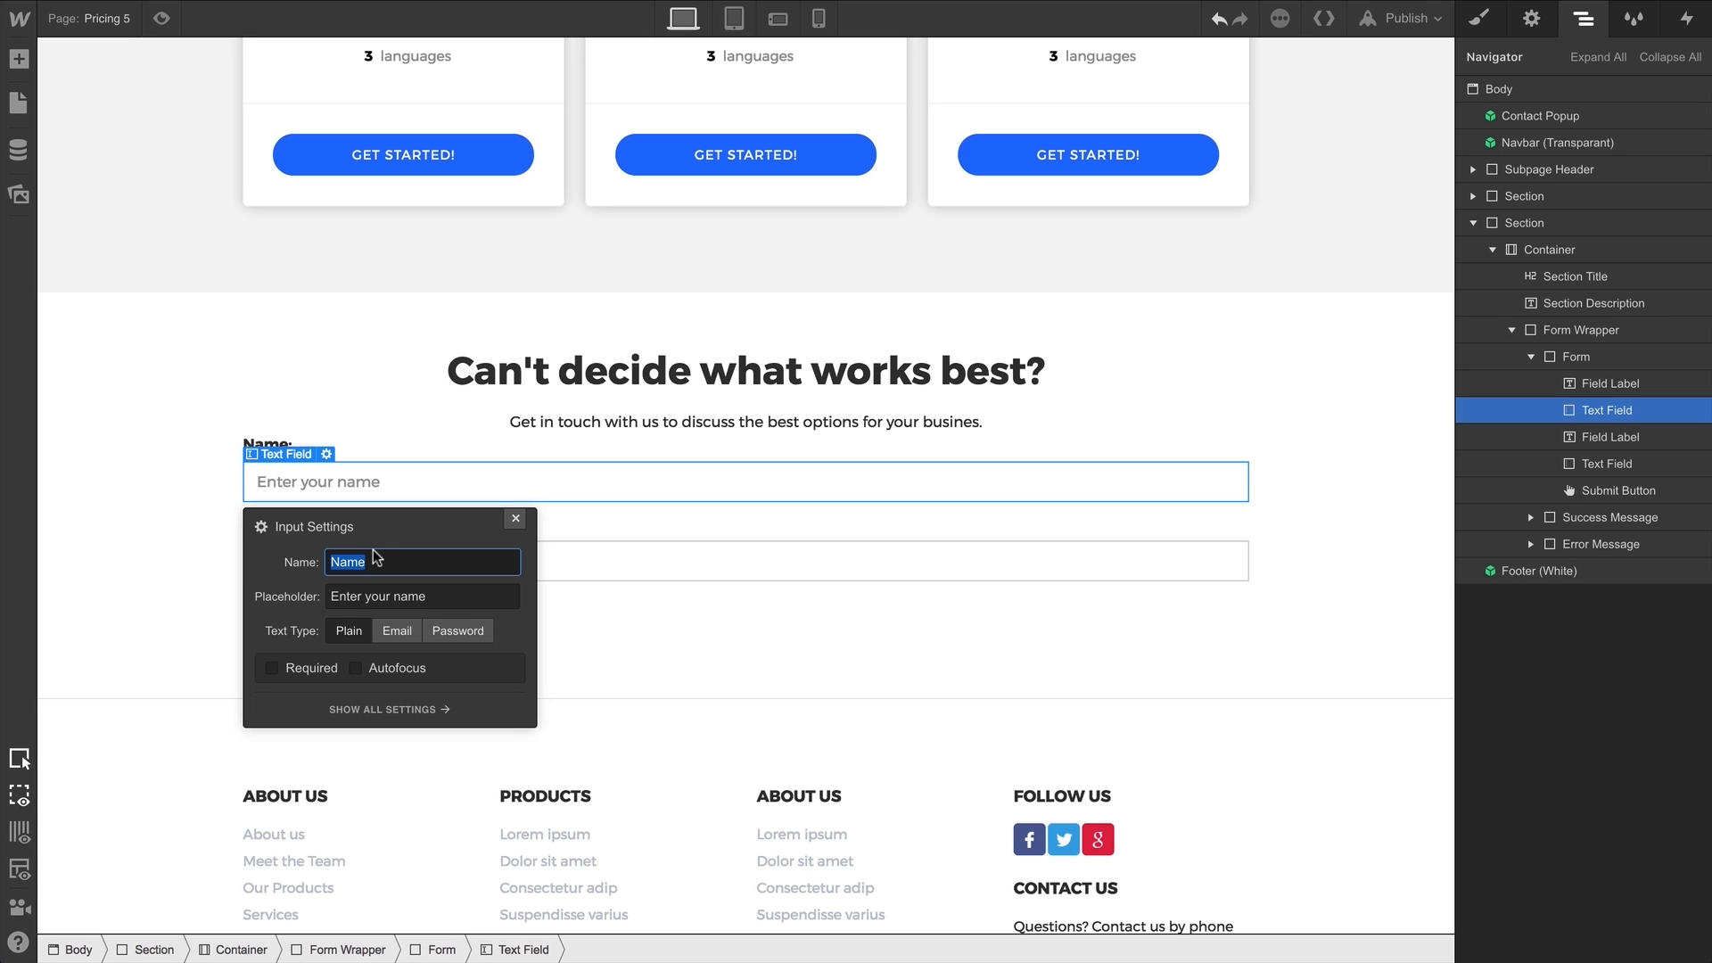
Step: Make the field 'Client Name' with placeholder 'Type your name here', plain, required, autofocus off
{"action": "type", "text": "Client Name"}
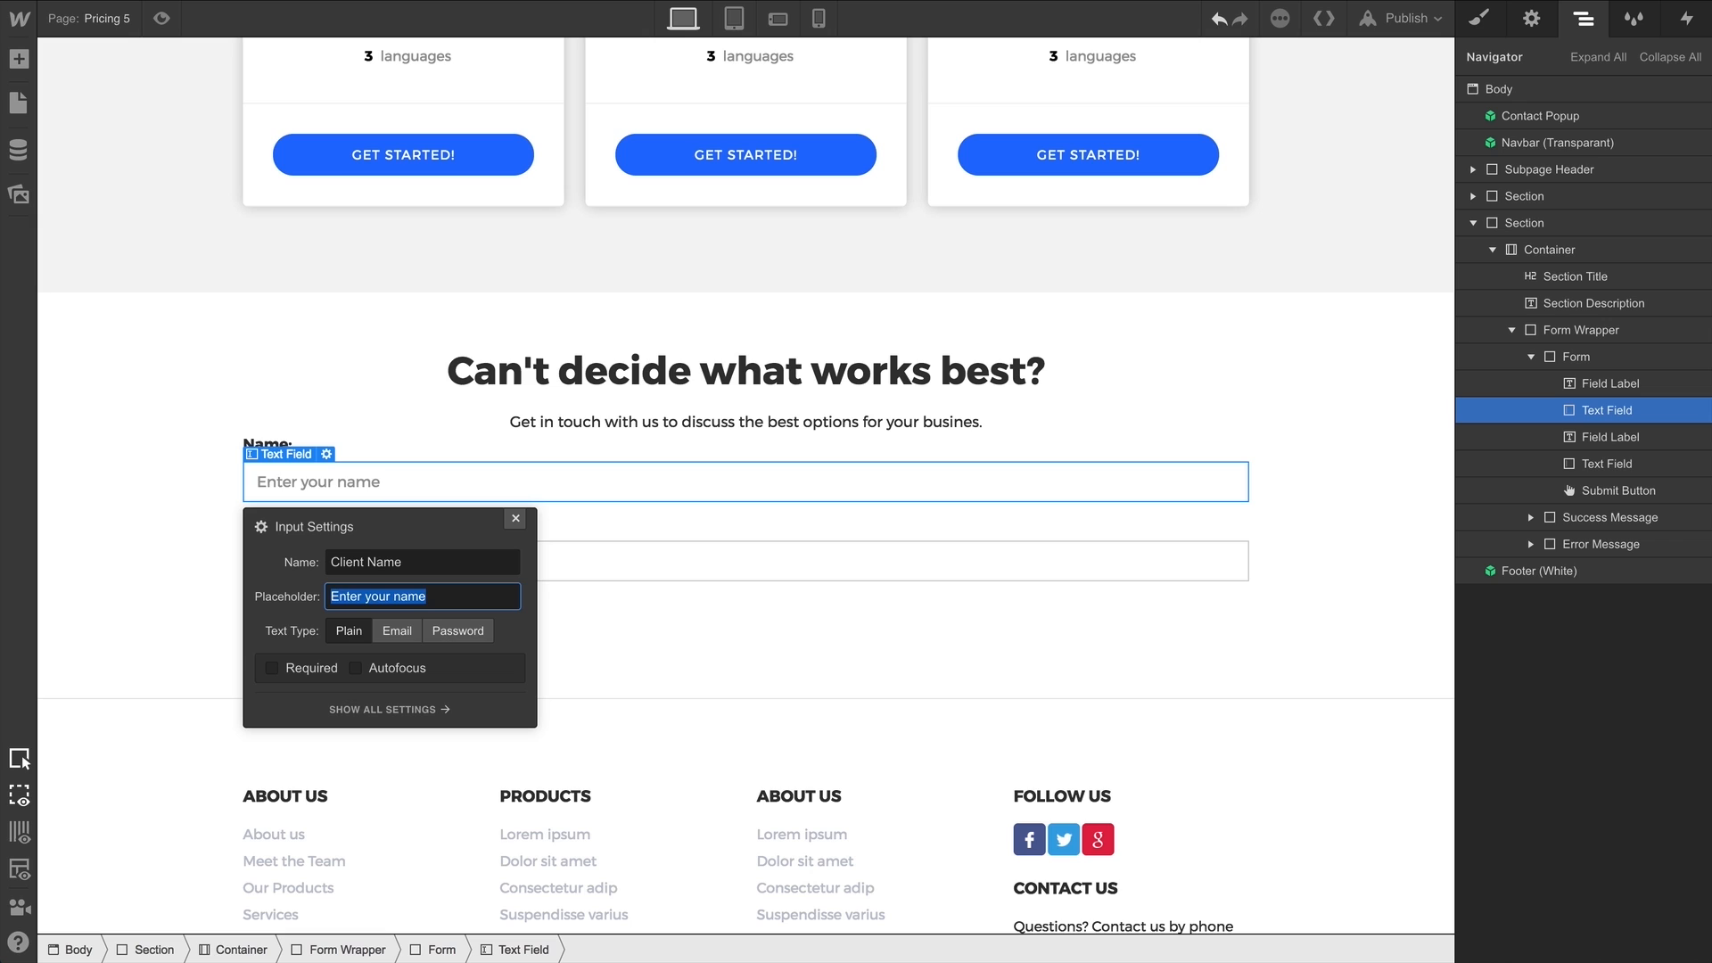
{"action": "type", "text": "Type your name"}
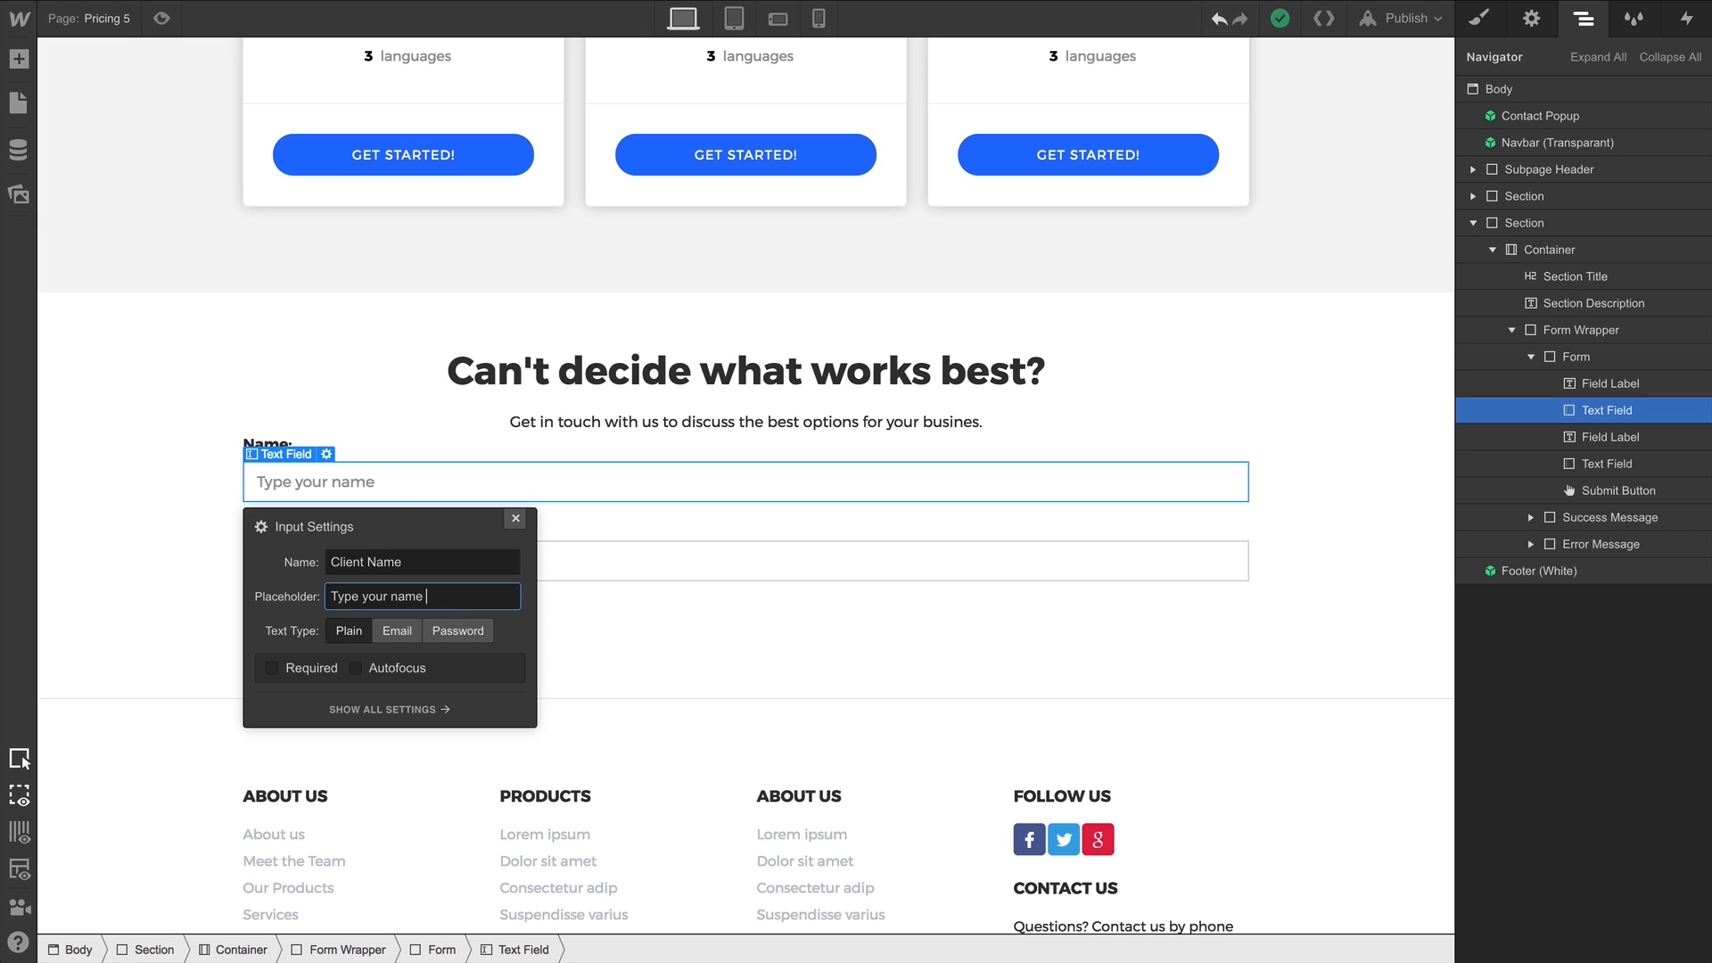
{"action": "type", "text": "here"}
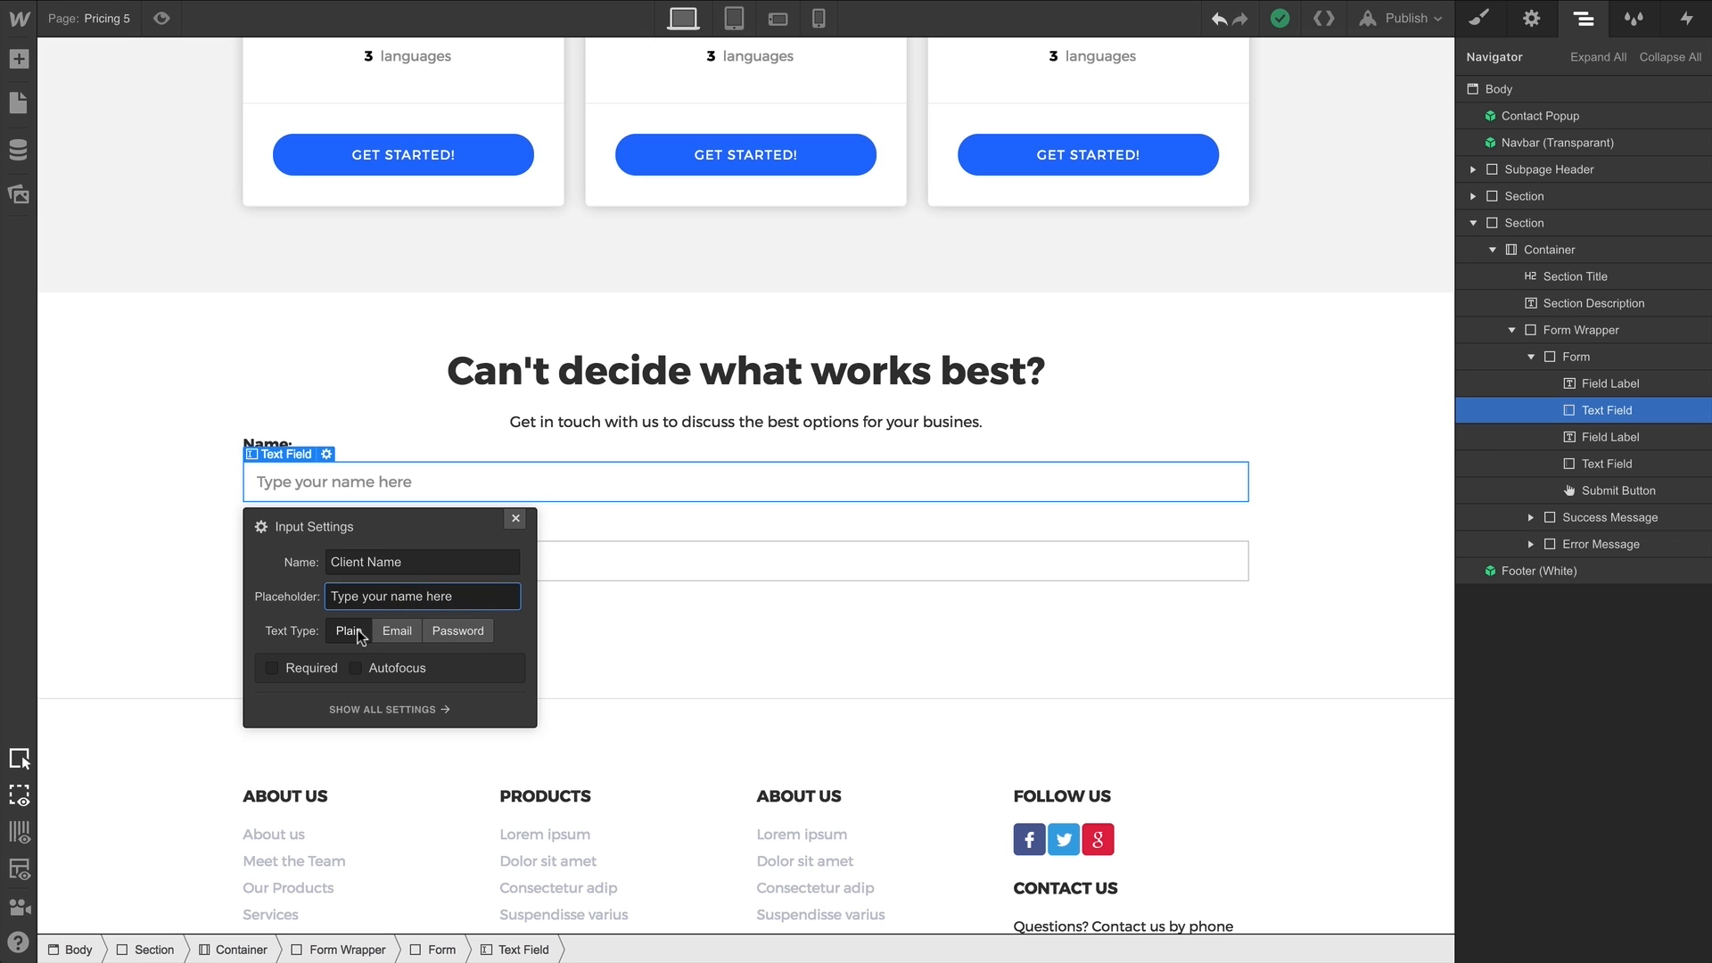
{"action": "left_click", "coordinate": [271, 666]}
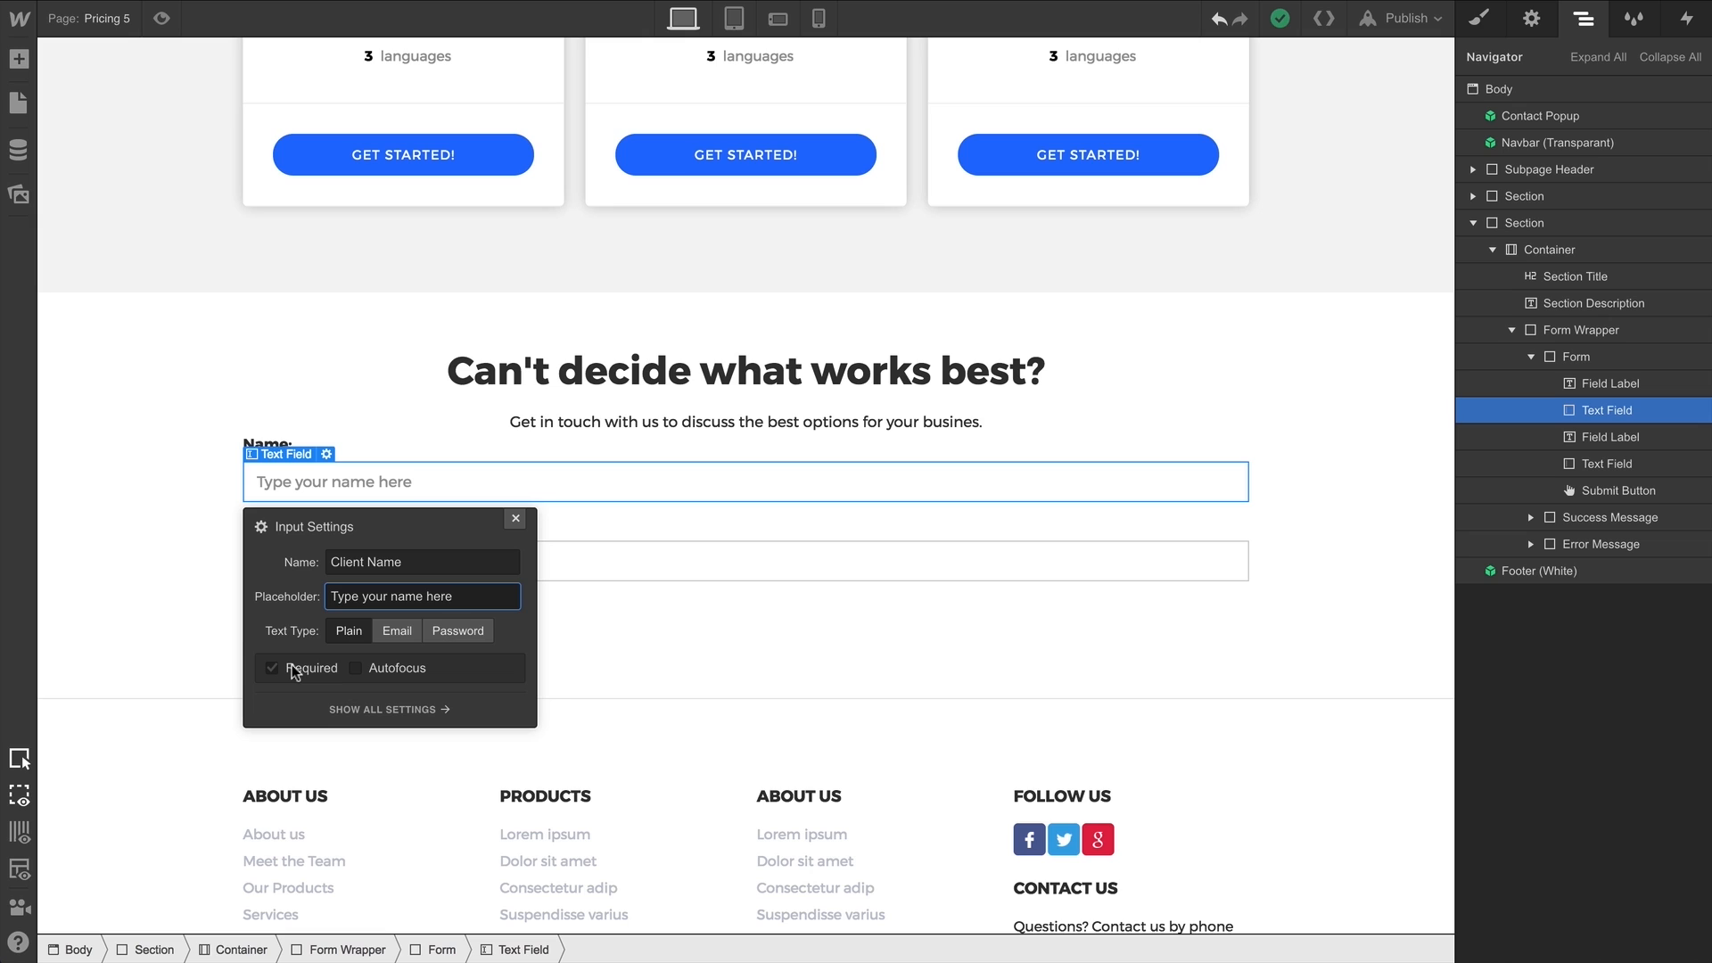
{"action": "left_click", "coordinate": [356, 667]}
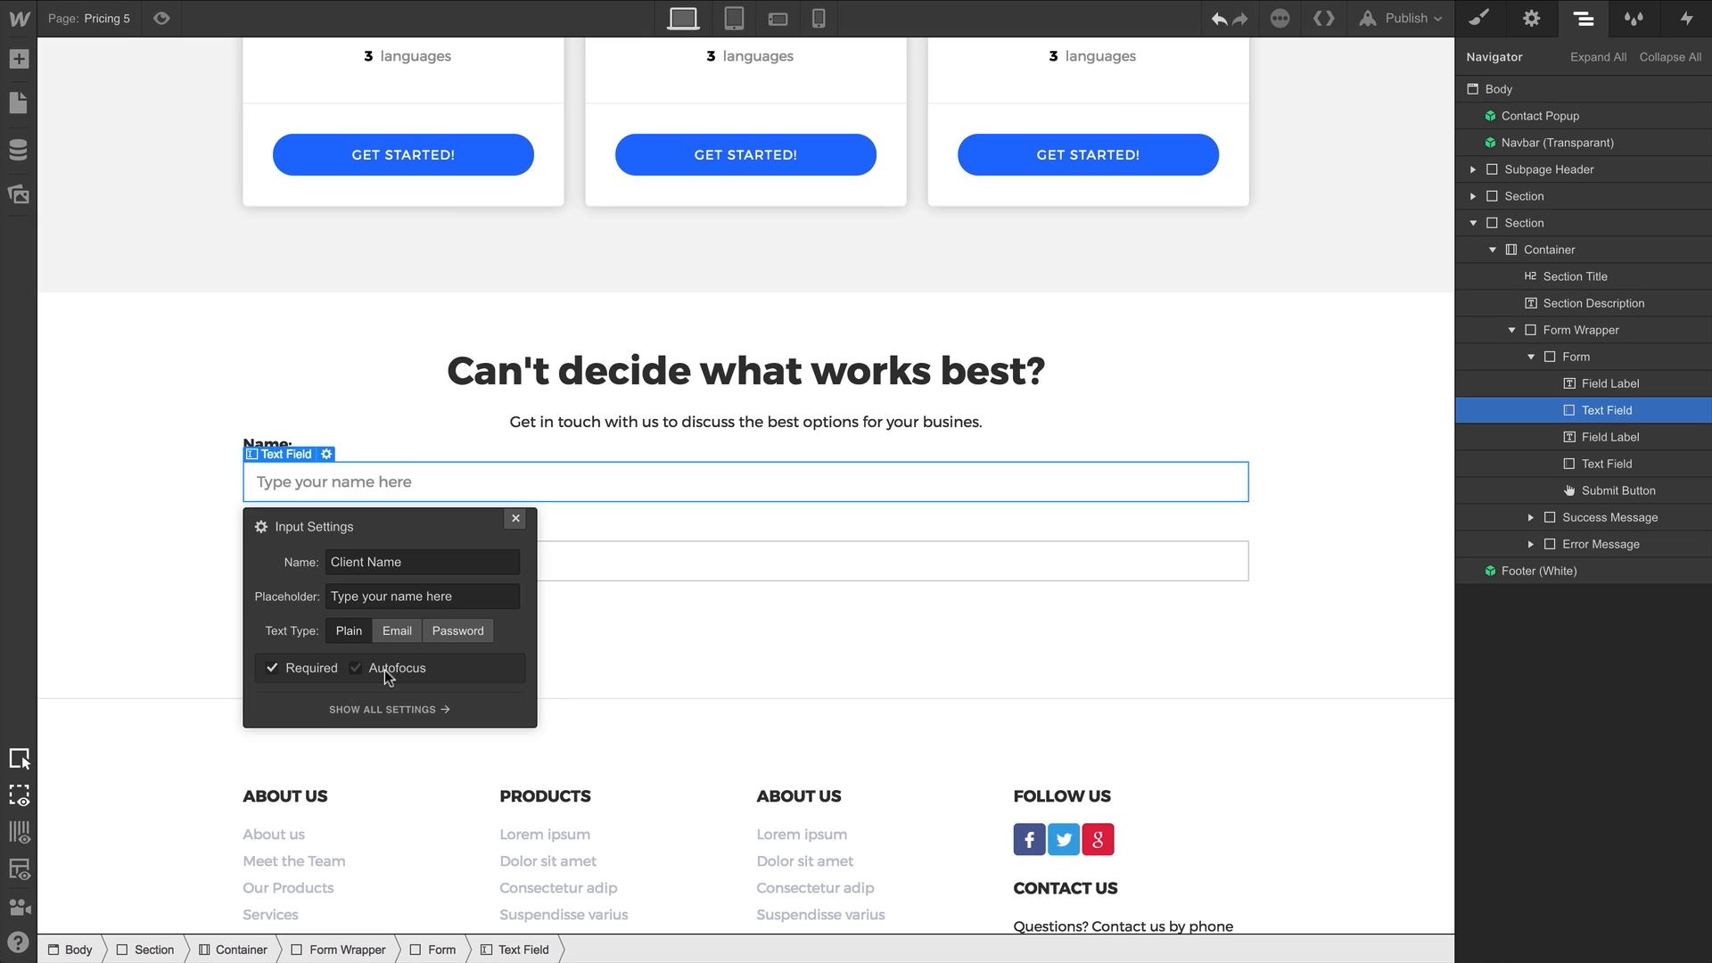
{"action": "left_click", "coordinate": [356, 667]}
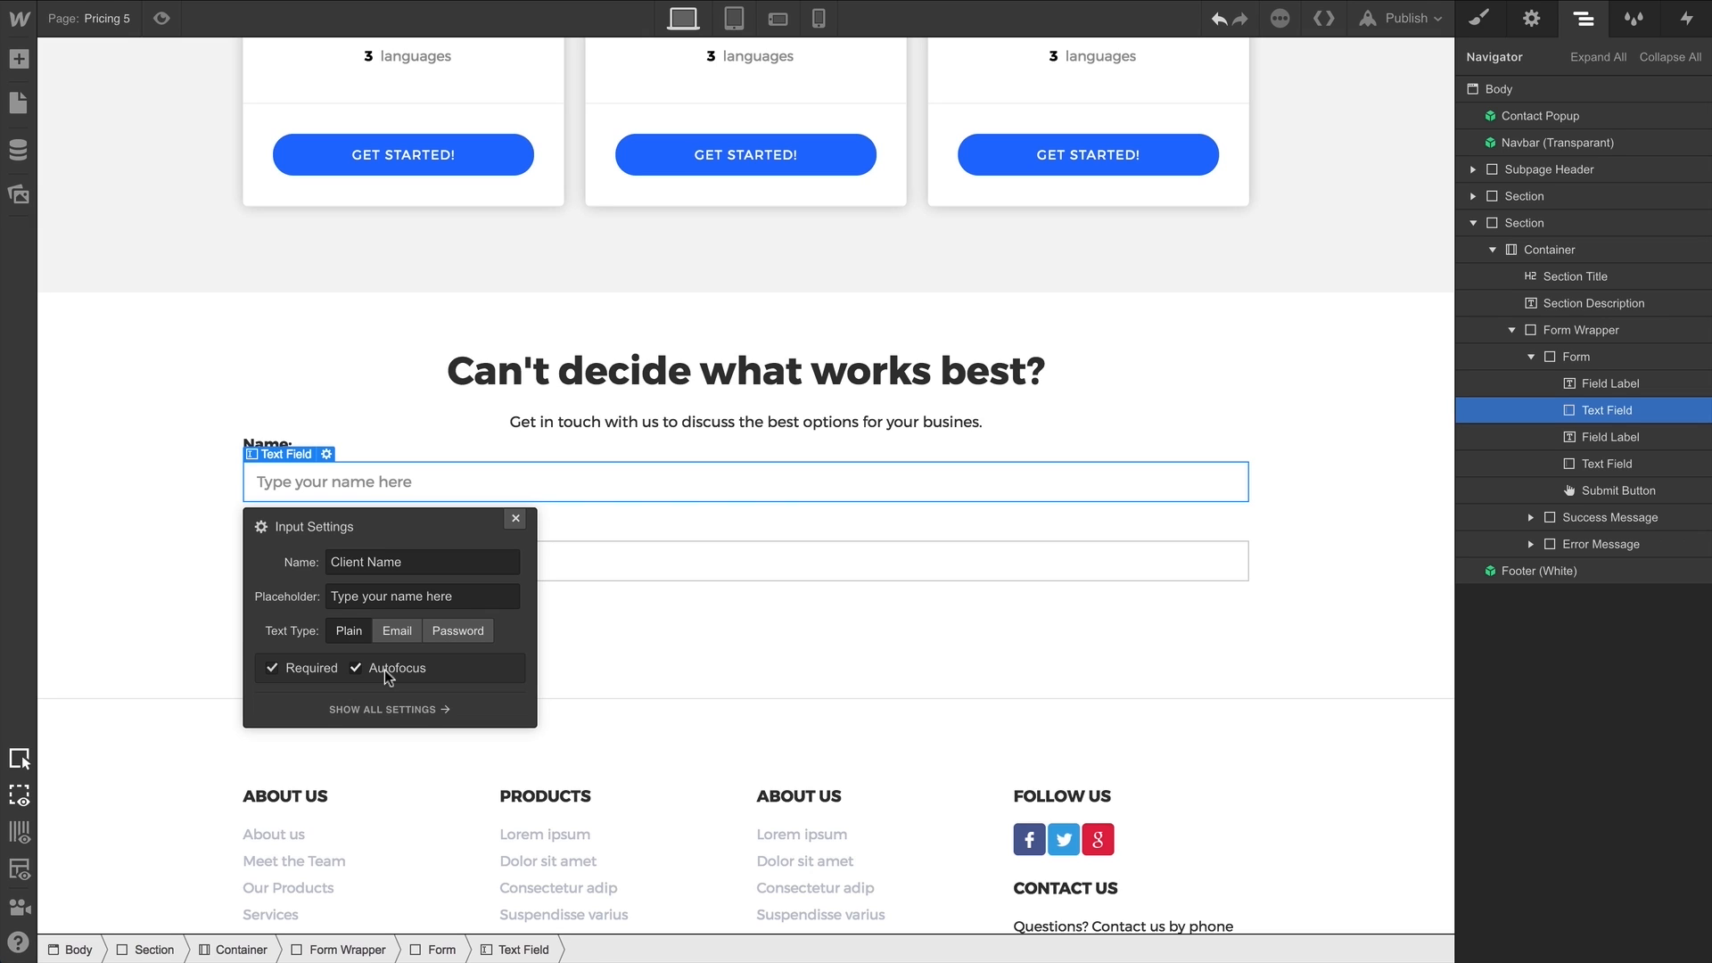
{"action": "left_click", "coordinate": [356, 666]}
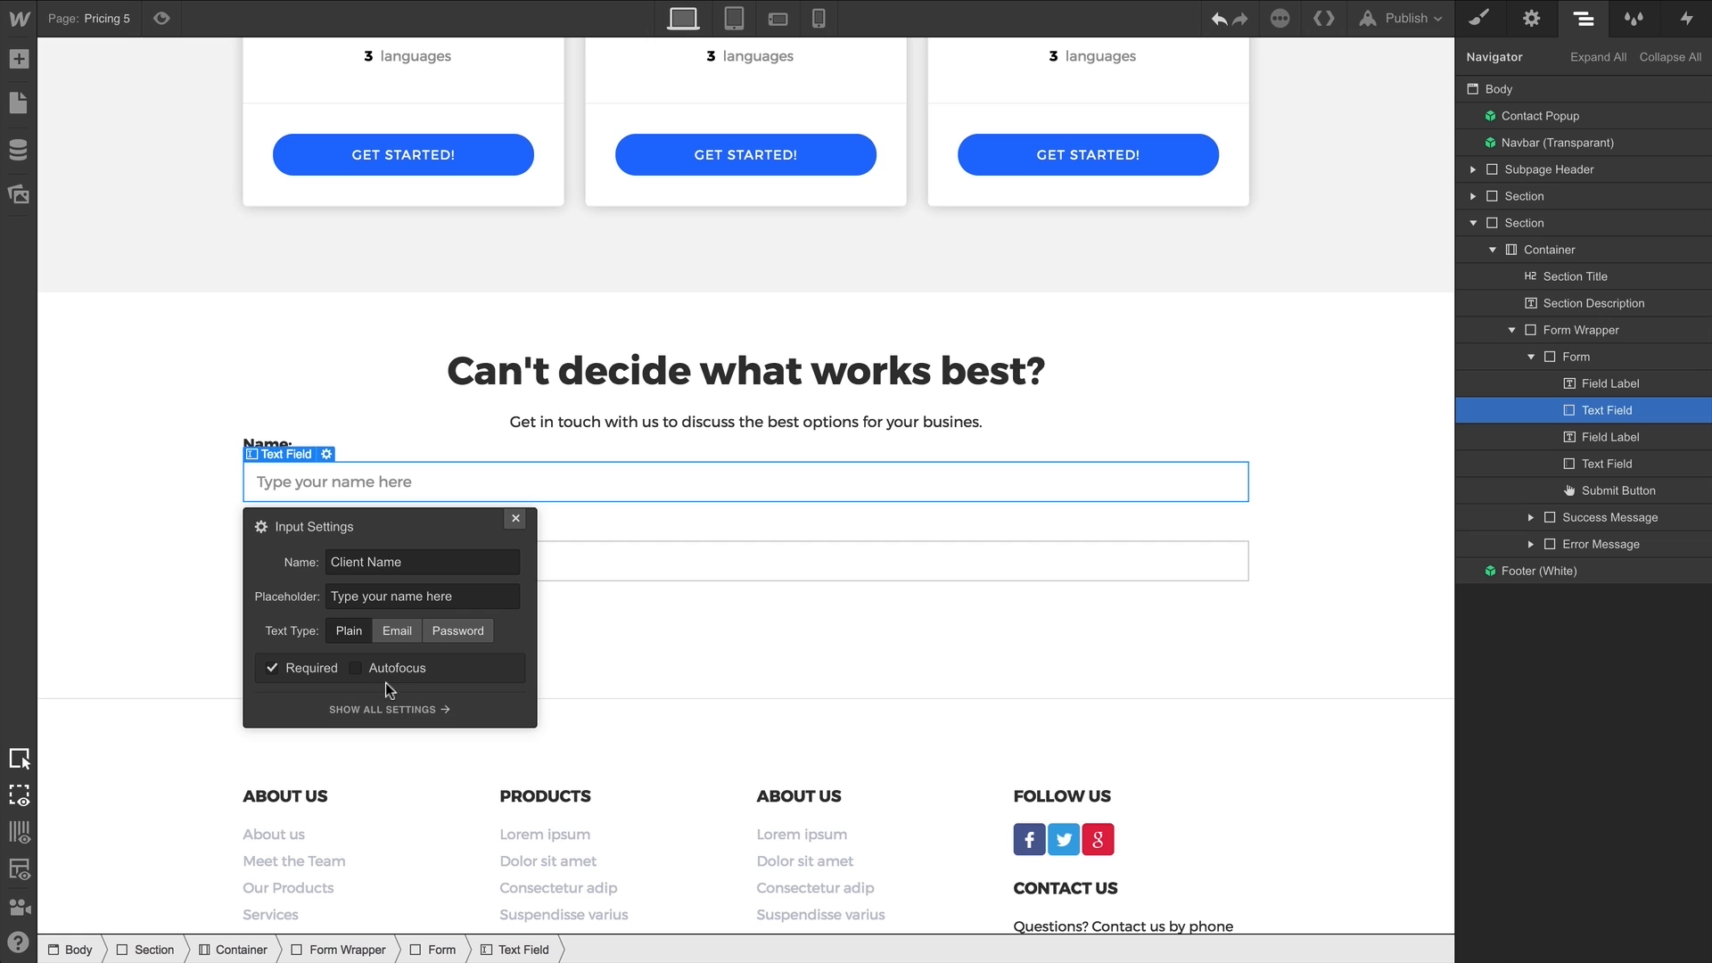
{"action": "left_click", "coordinate": [286, 612]}
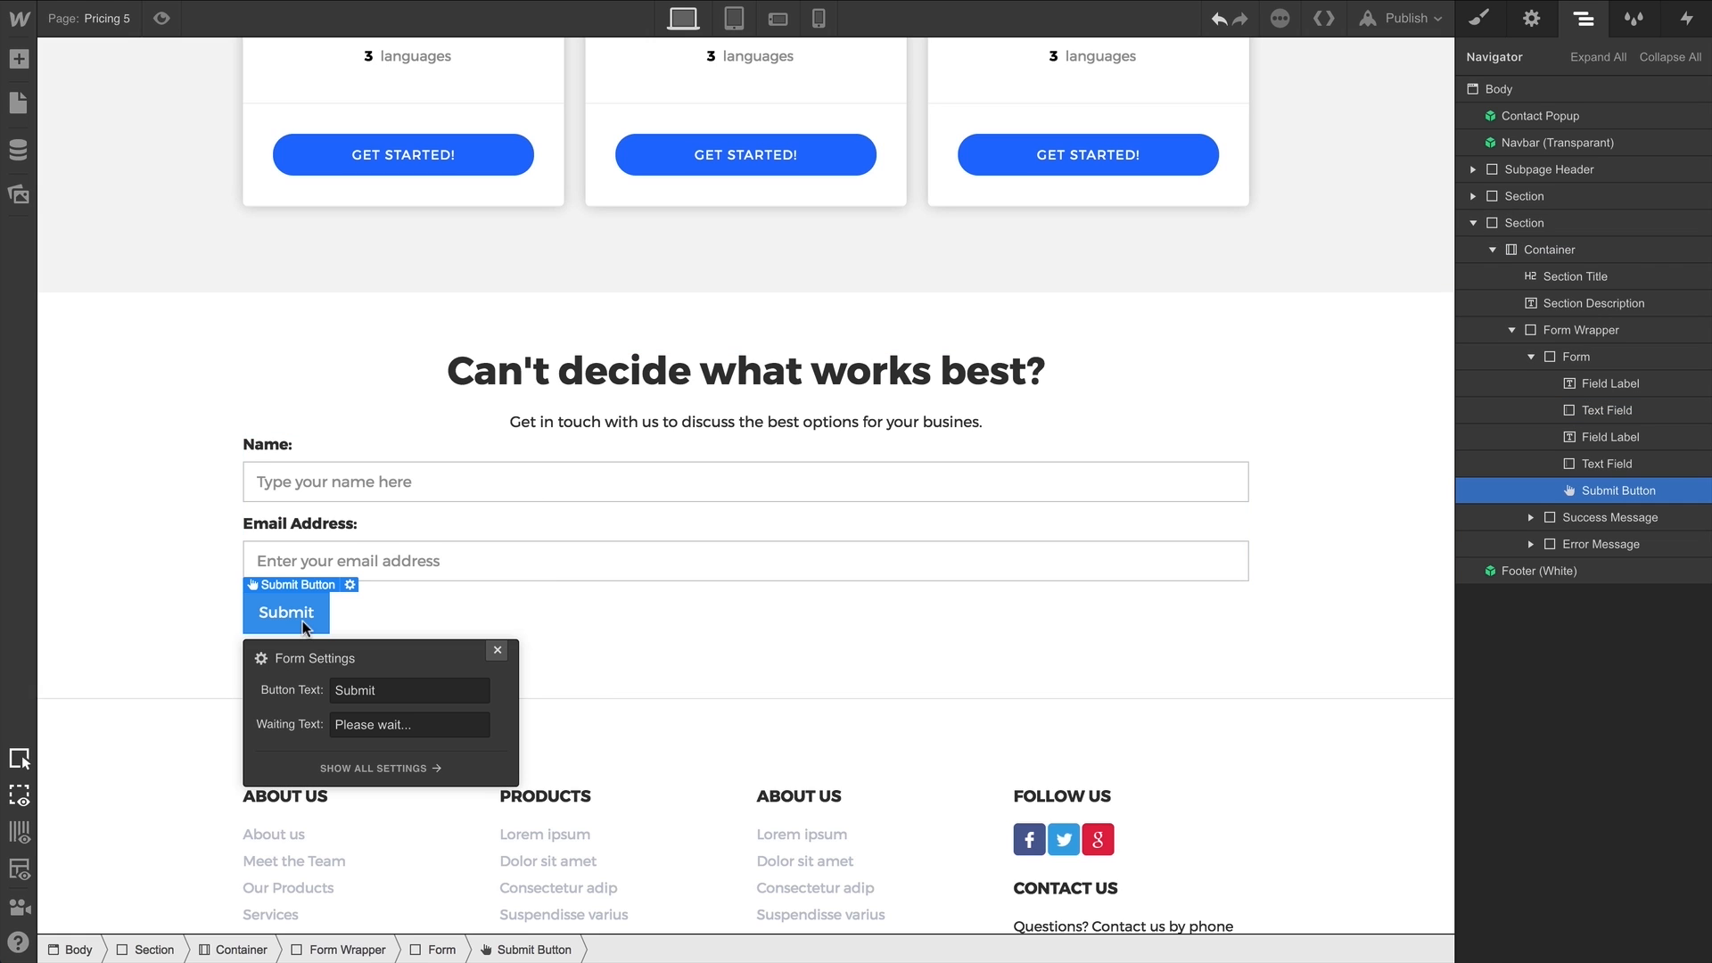
Step: Set the submit button text to 'Engage!' and its waiting text to 'Hold please!'
{"action": "type", "text": "Execute"}
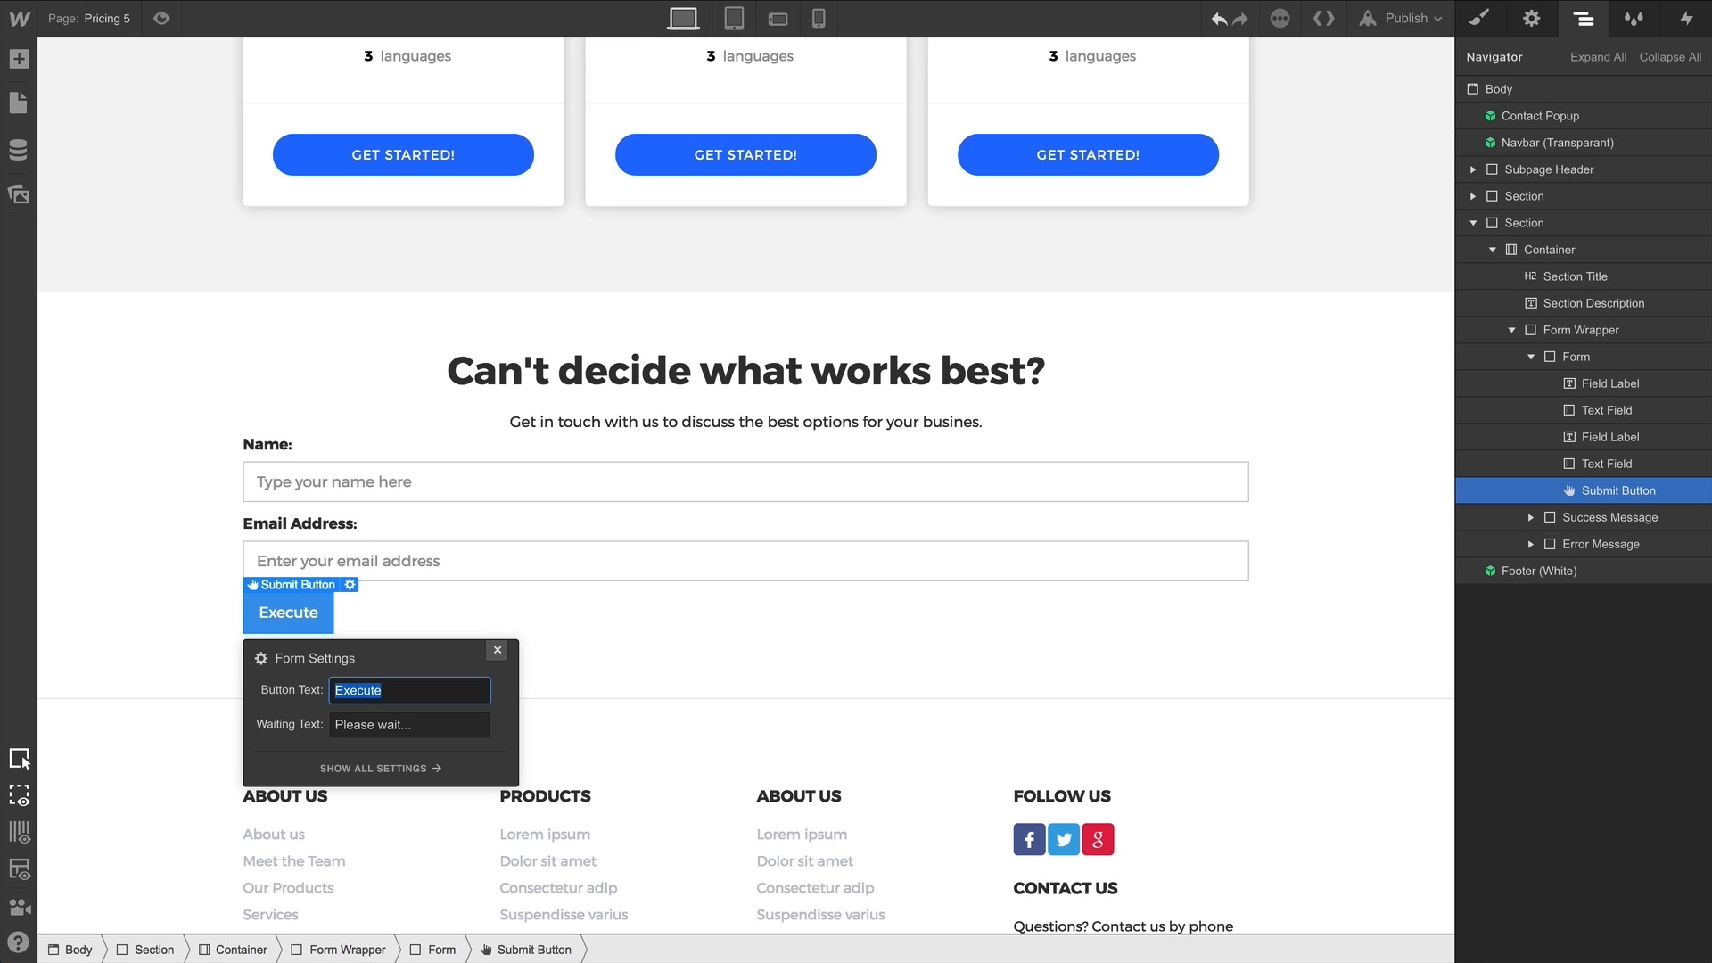
{"action": "type", "text": "Engage!"}
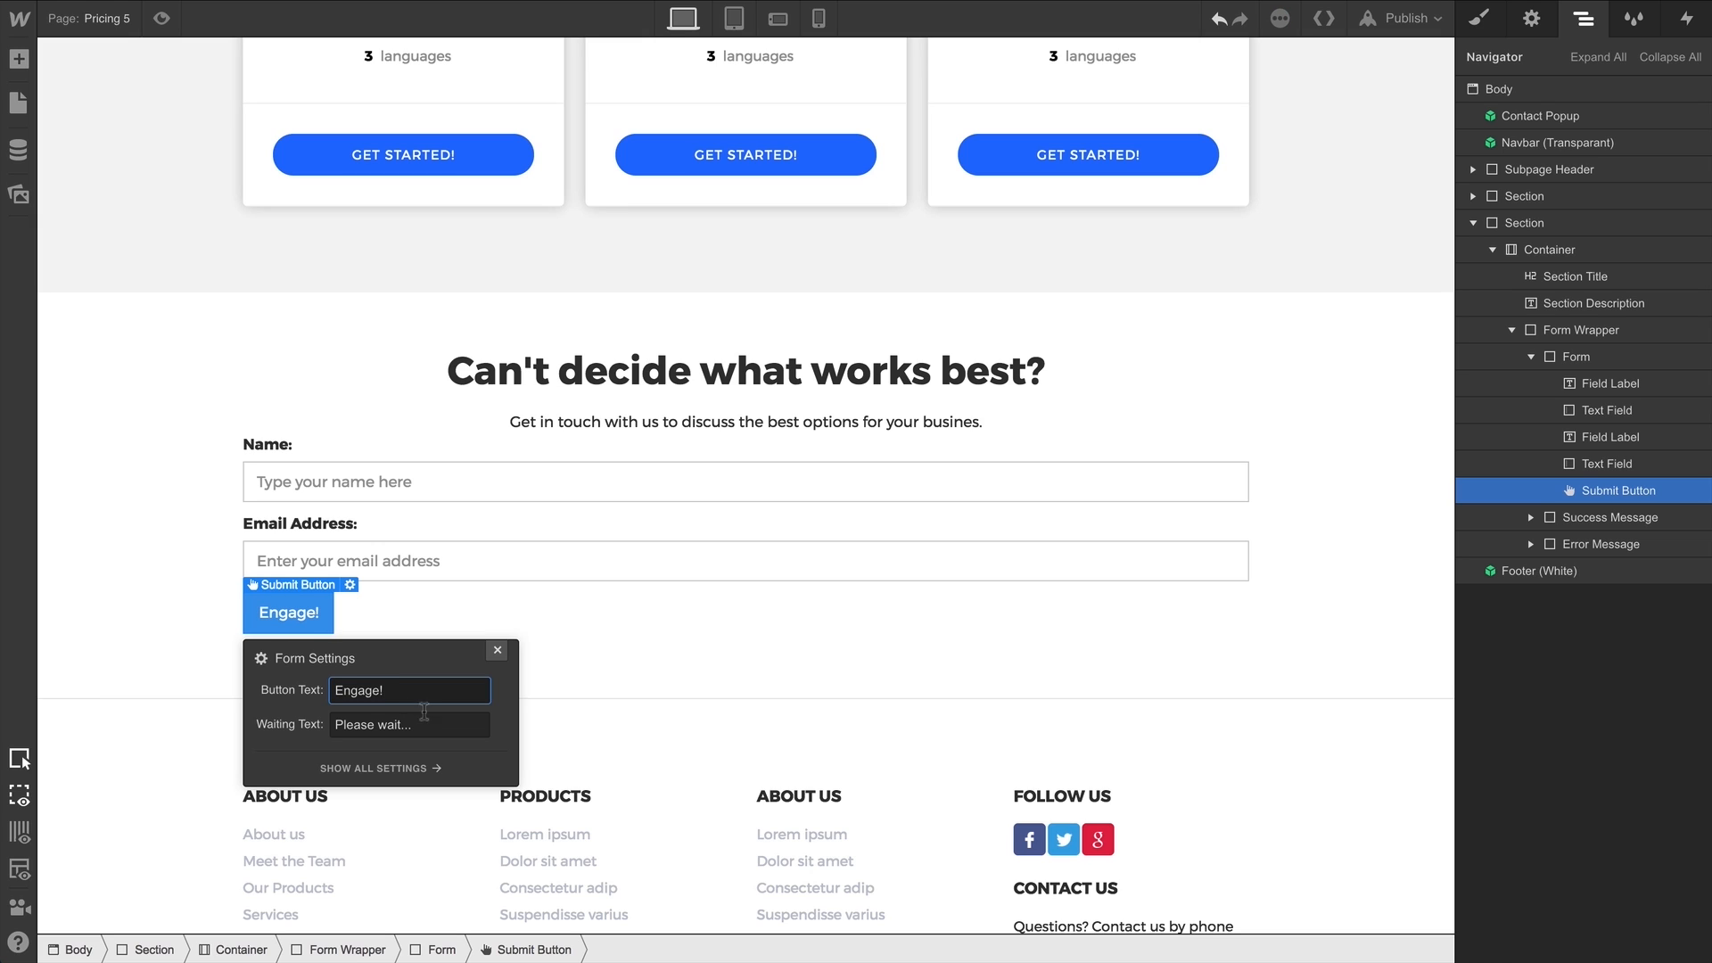
{"action": "left_click", "coordinate": [407, 724]}
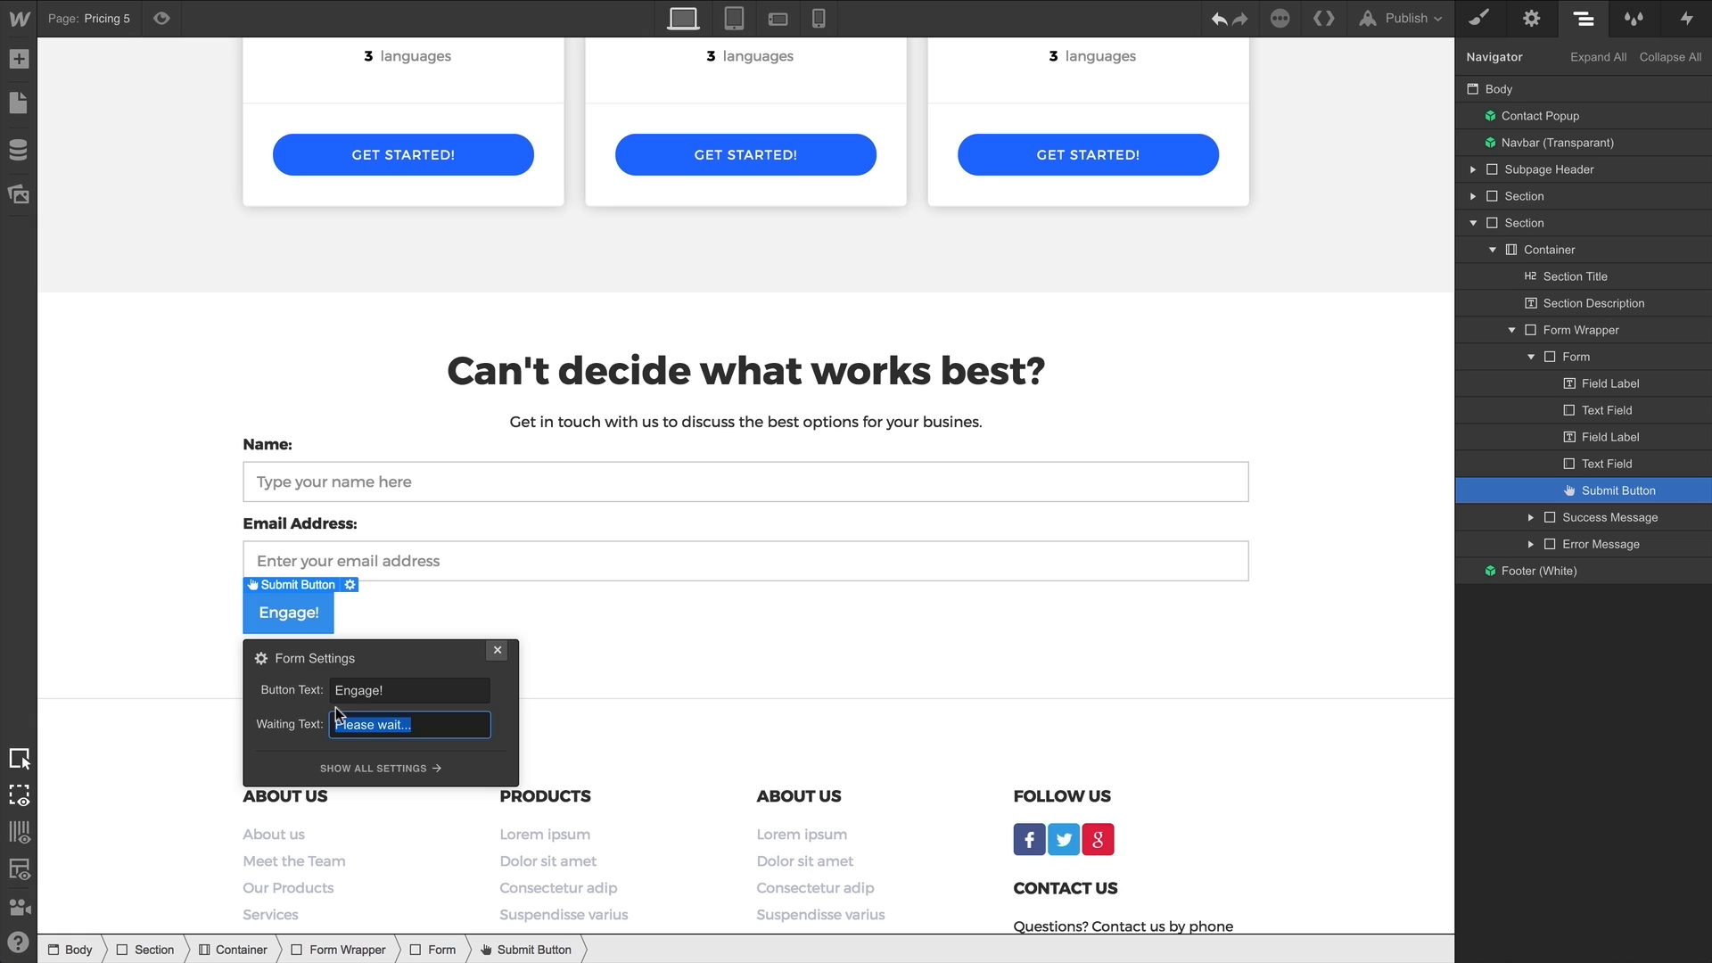
{"action": "type", "text": "Hold please!"}
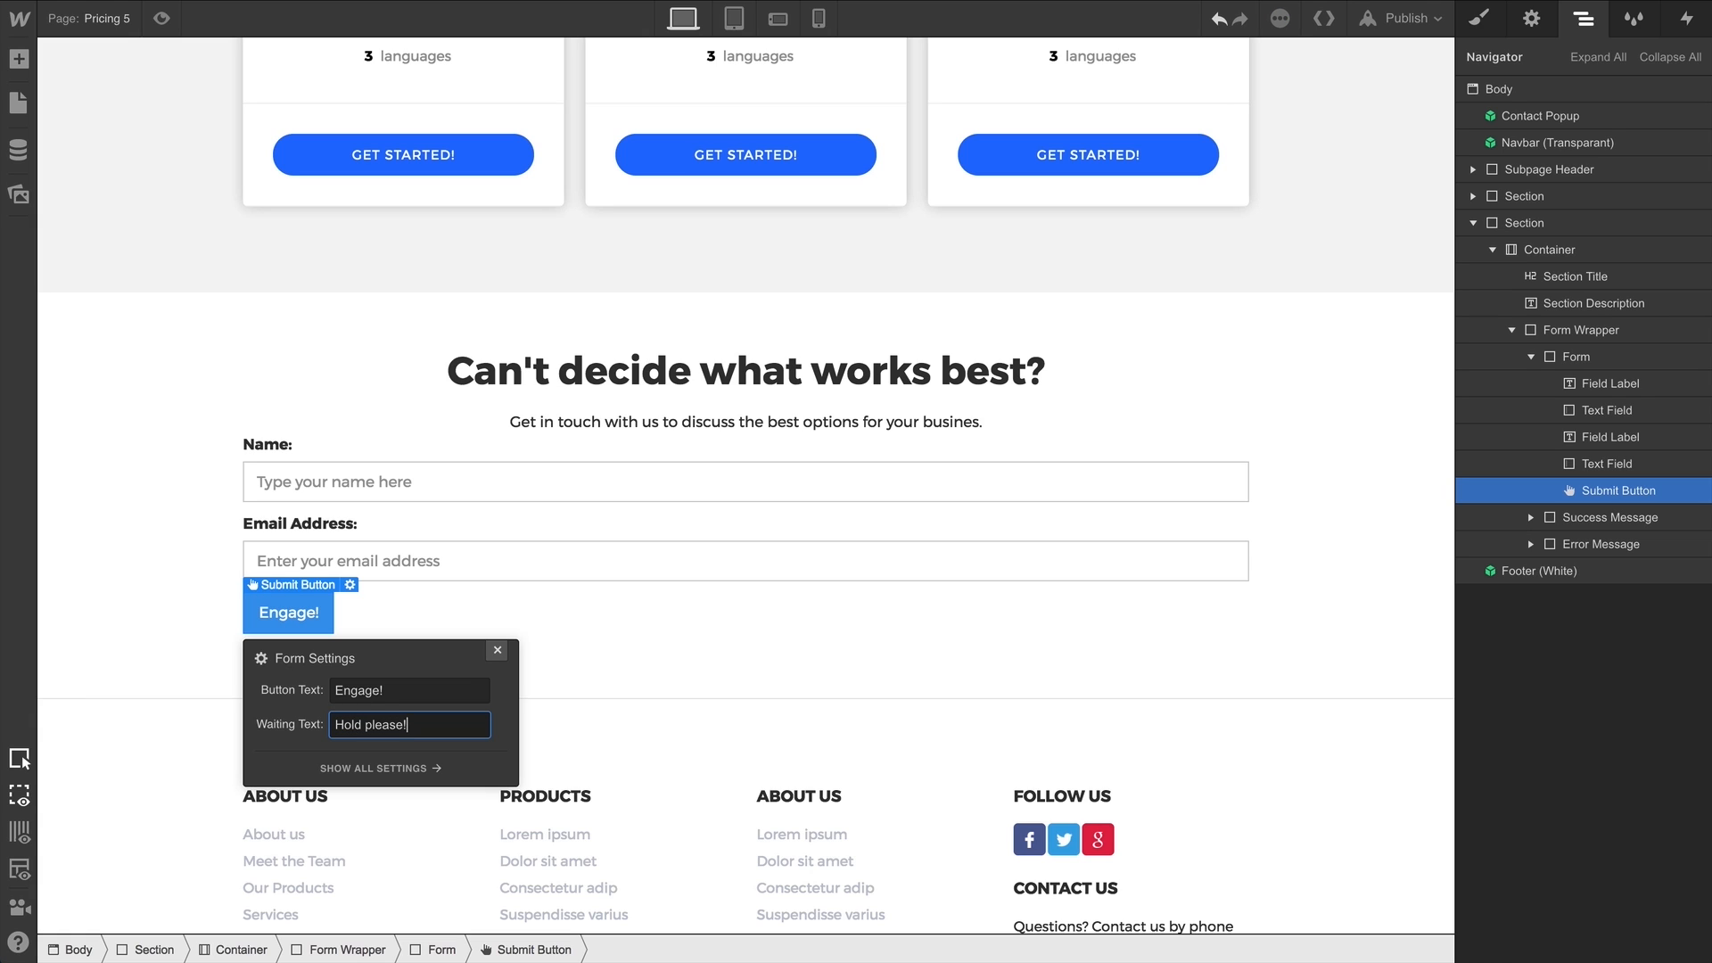
{"action": "left_click", "coordinate": [496, 650]}
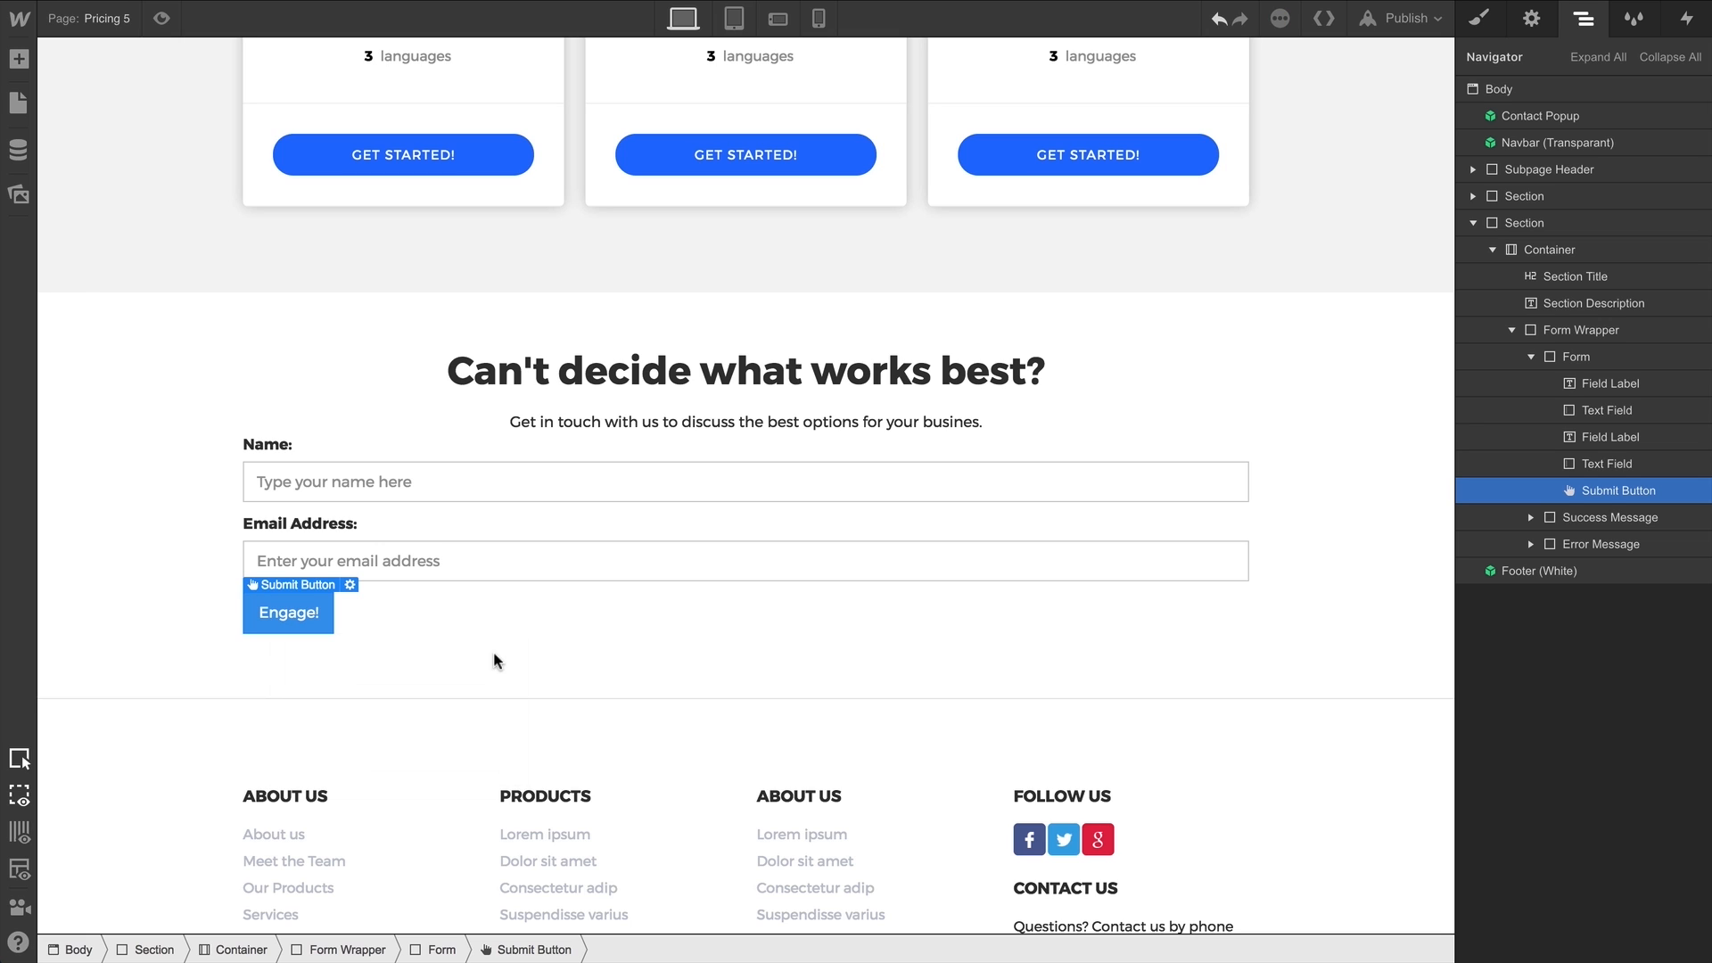
Step: Select the Form Wrapper and switch its Show State to Success
{"action": "left_click", "coordinate": [746, 560]}
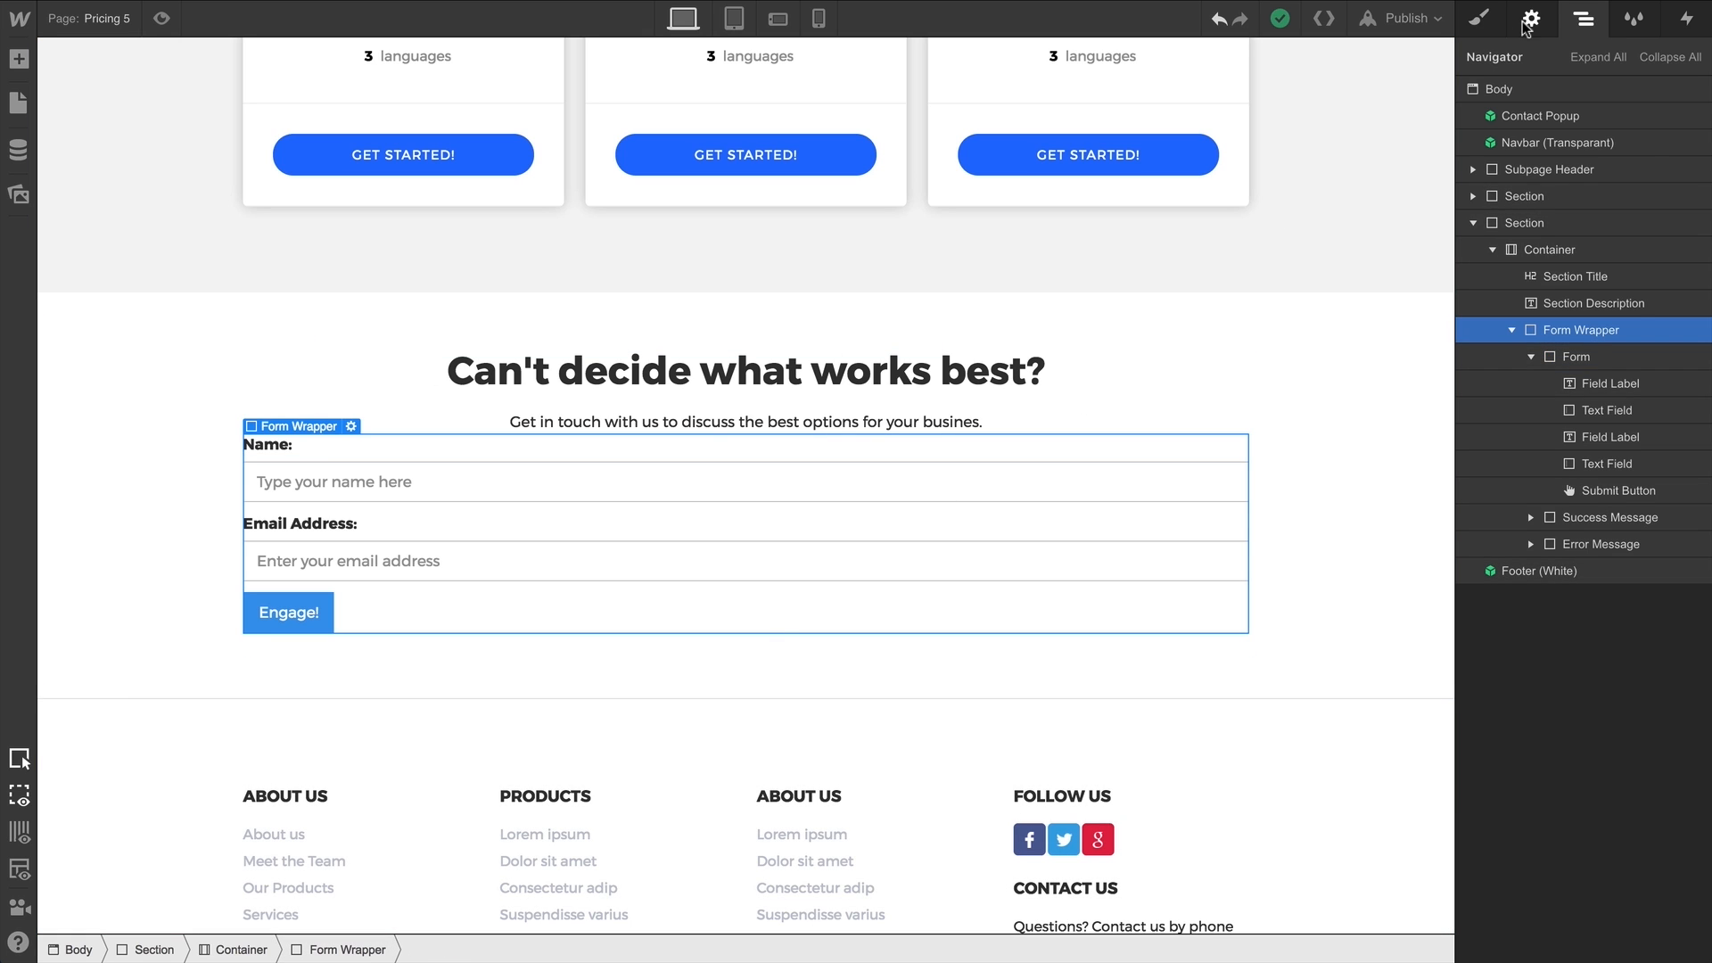
{"action": "left_click", "coordinate": [1531, 19]}
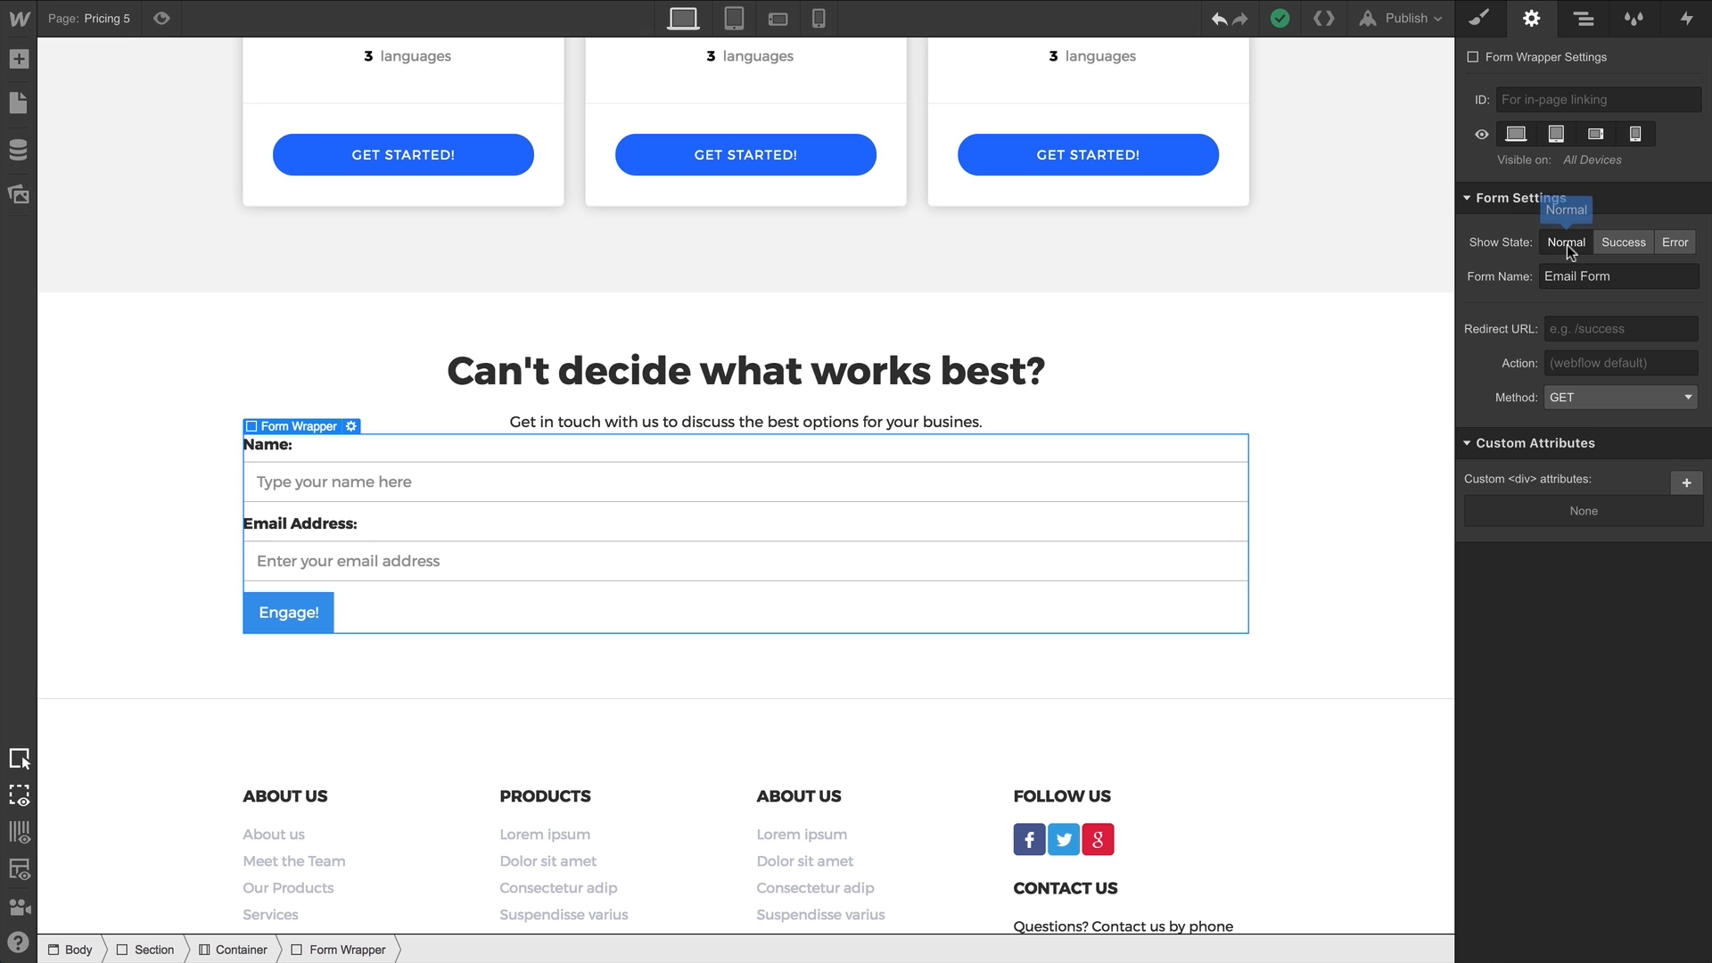
{"action": "left_click", "coordinate": [1623, 242]}
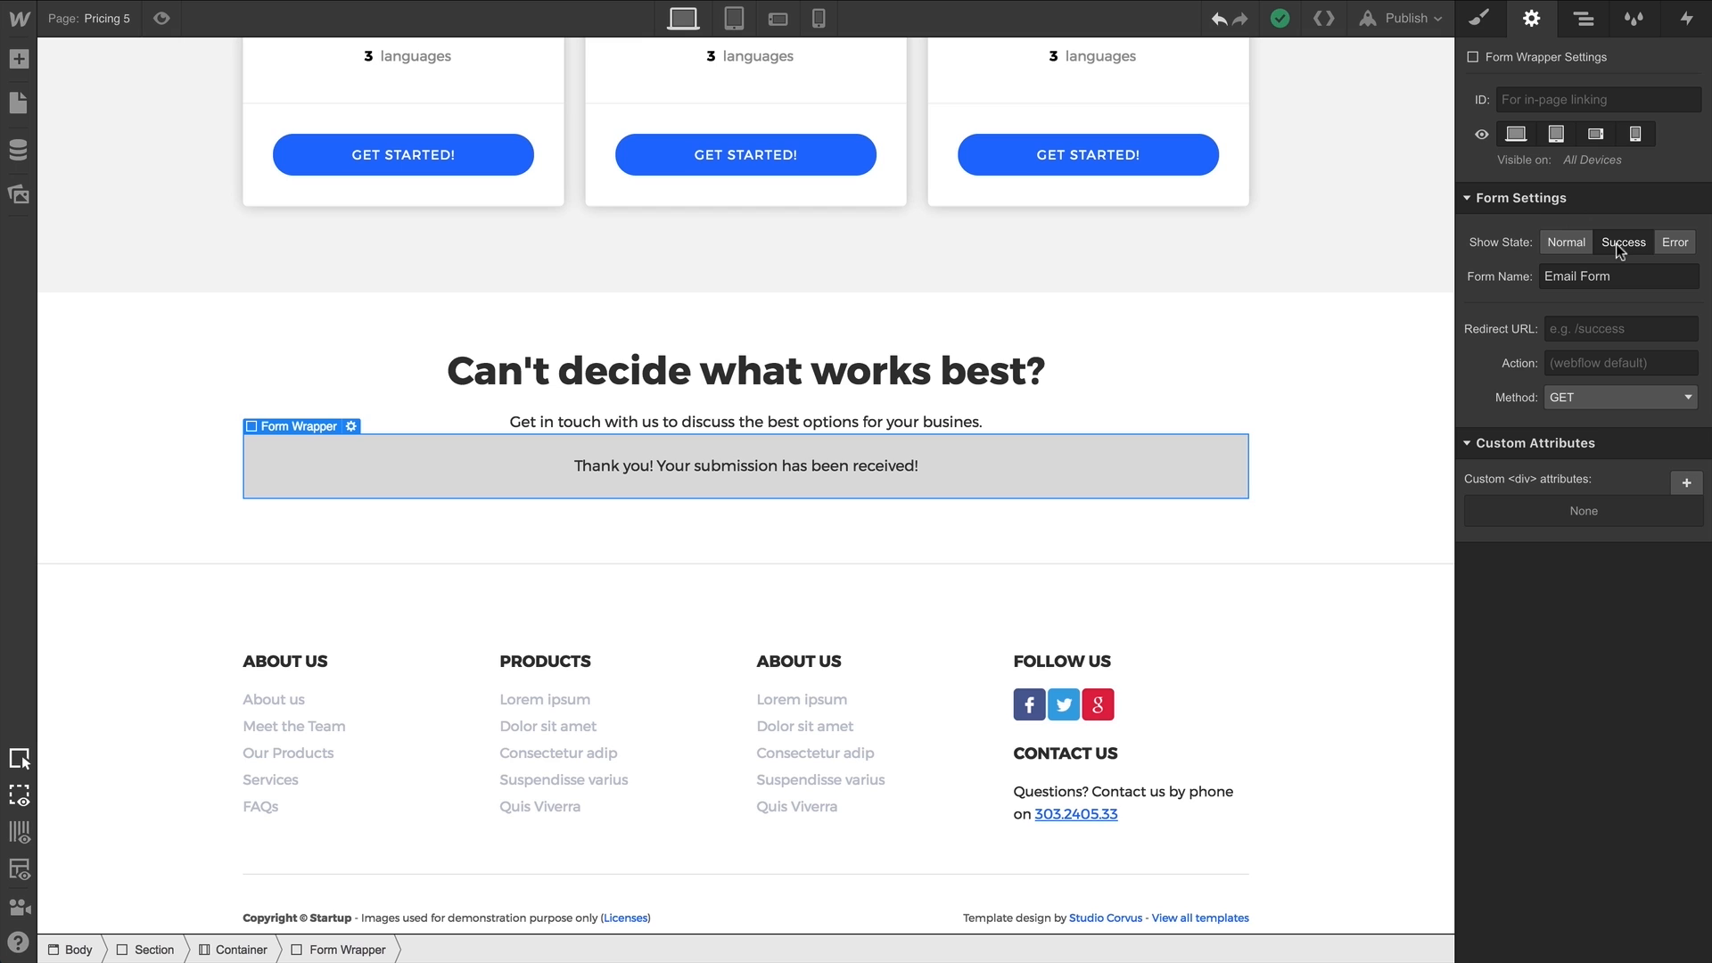
Step: Give the success message a heart image and green text 'Thanks for filling out the form!'
{"action": "left_click", "coordinate": [744, 465]}
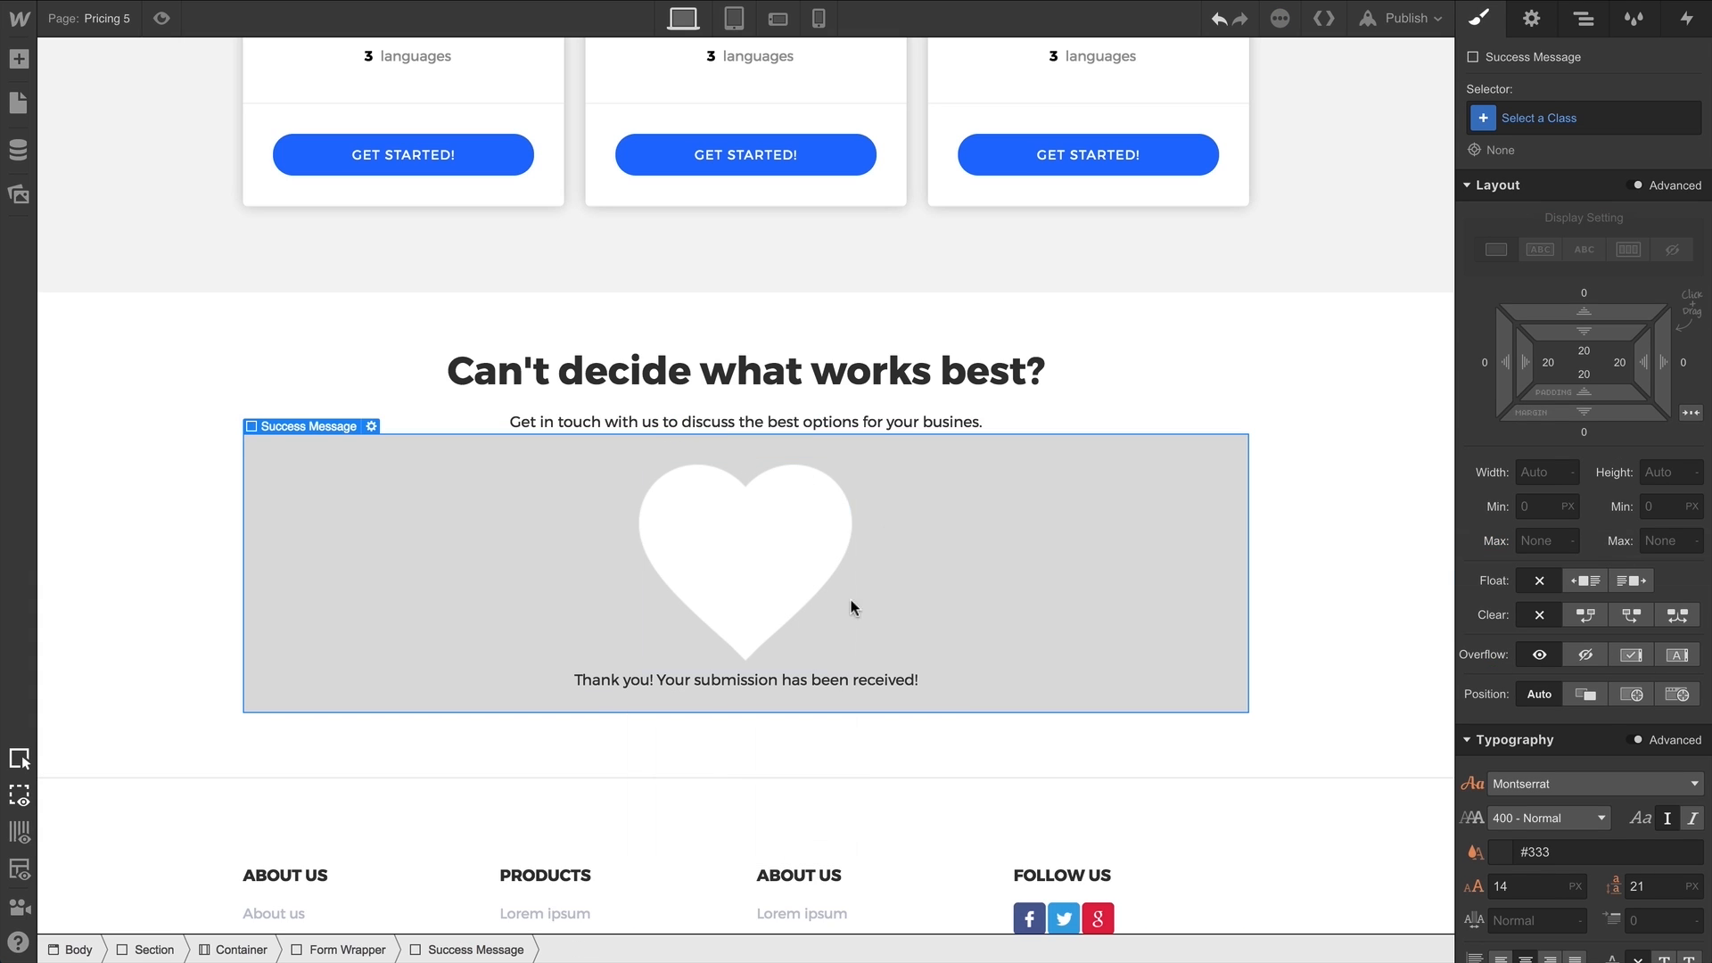
{"action": "type", "text": "Thanks for filling out the form!"}
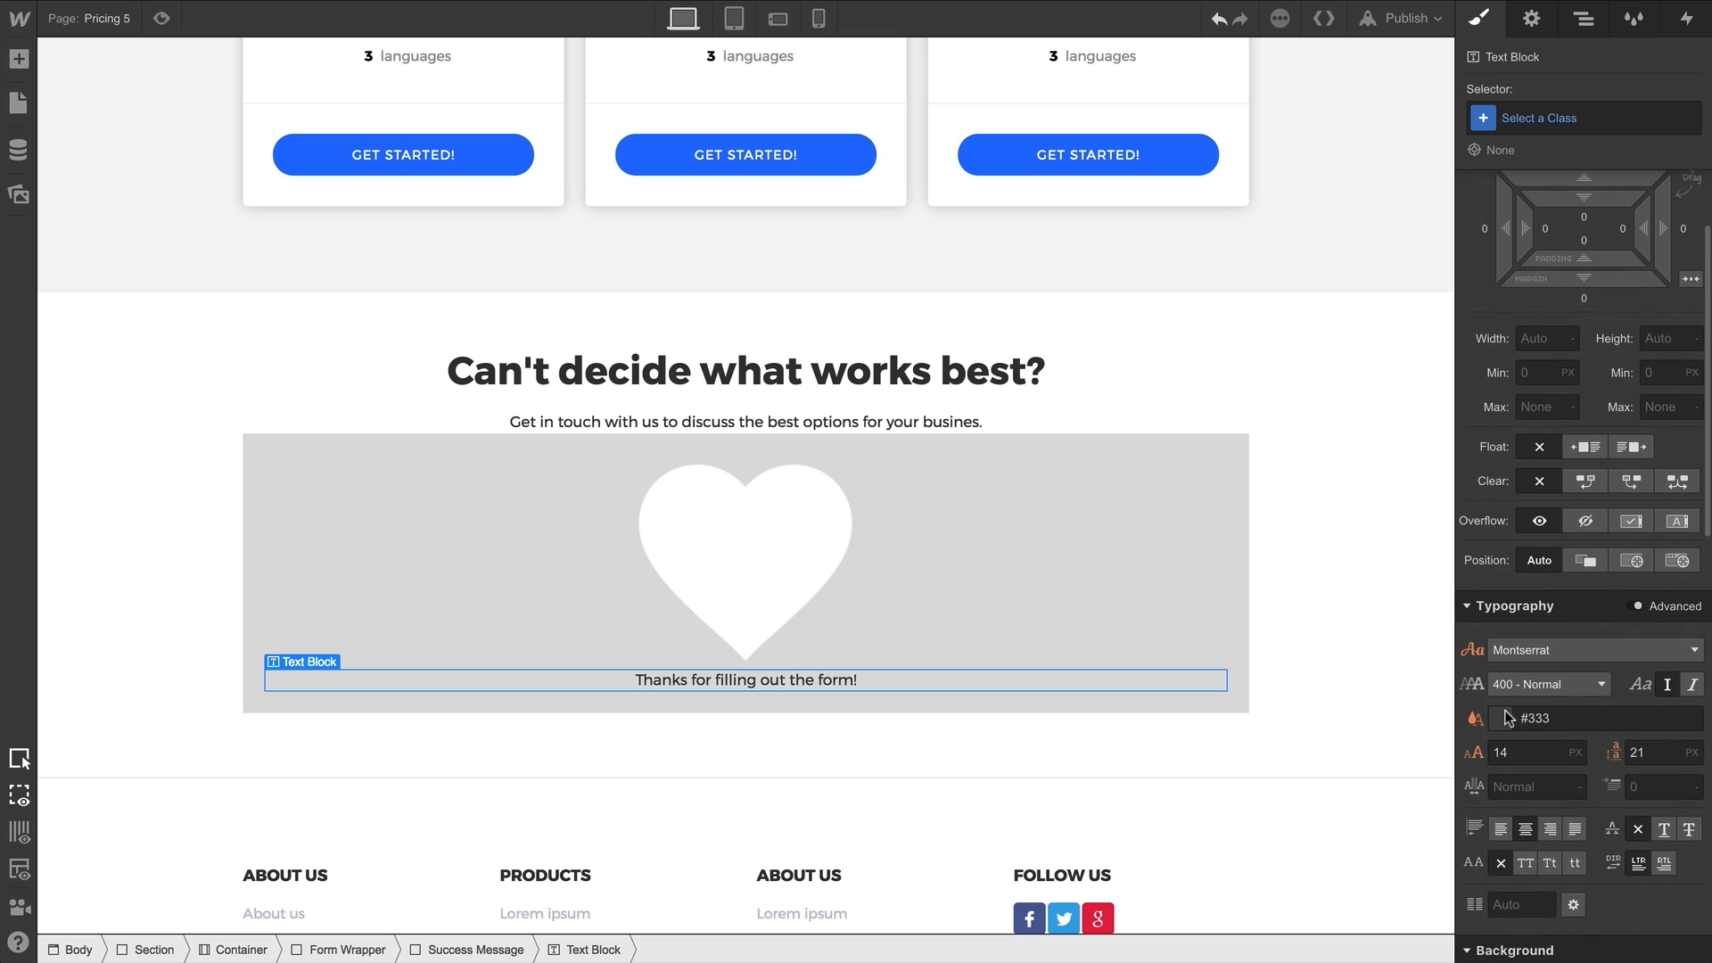
{"action": "left_click", "coordinate": [1474, 717]}
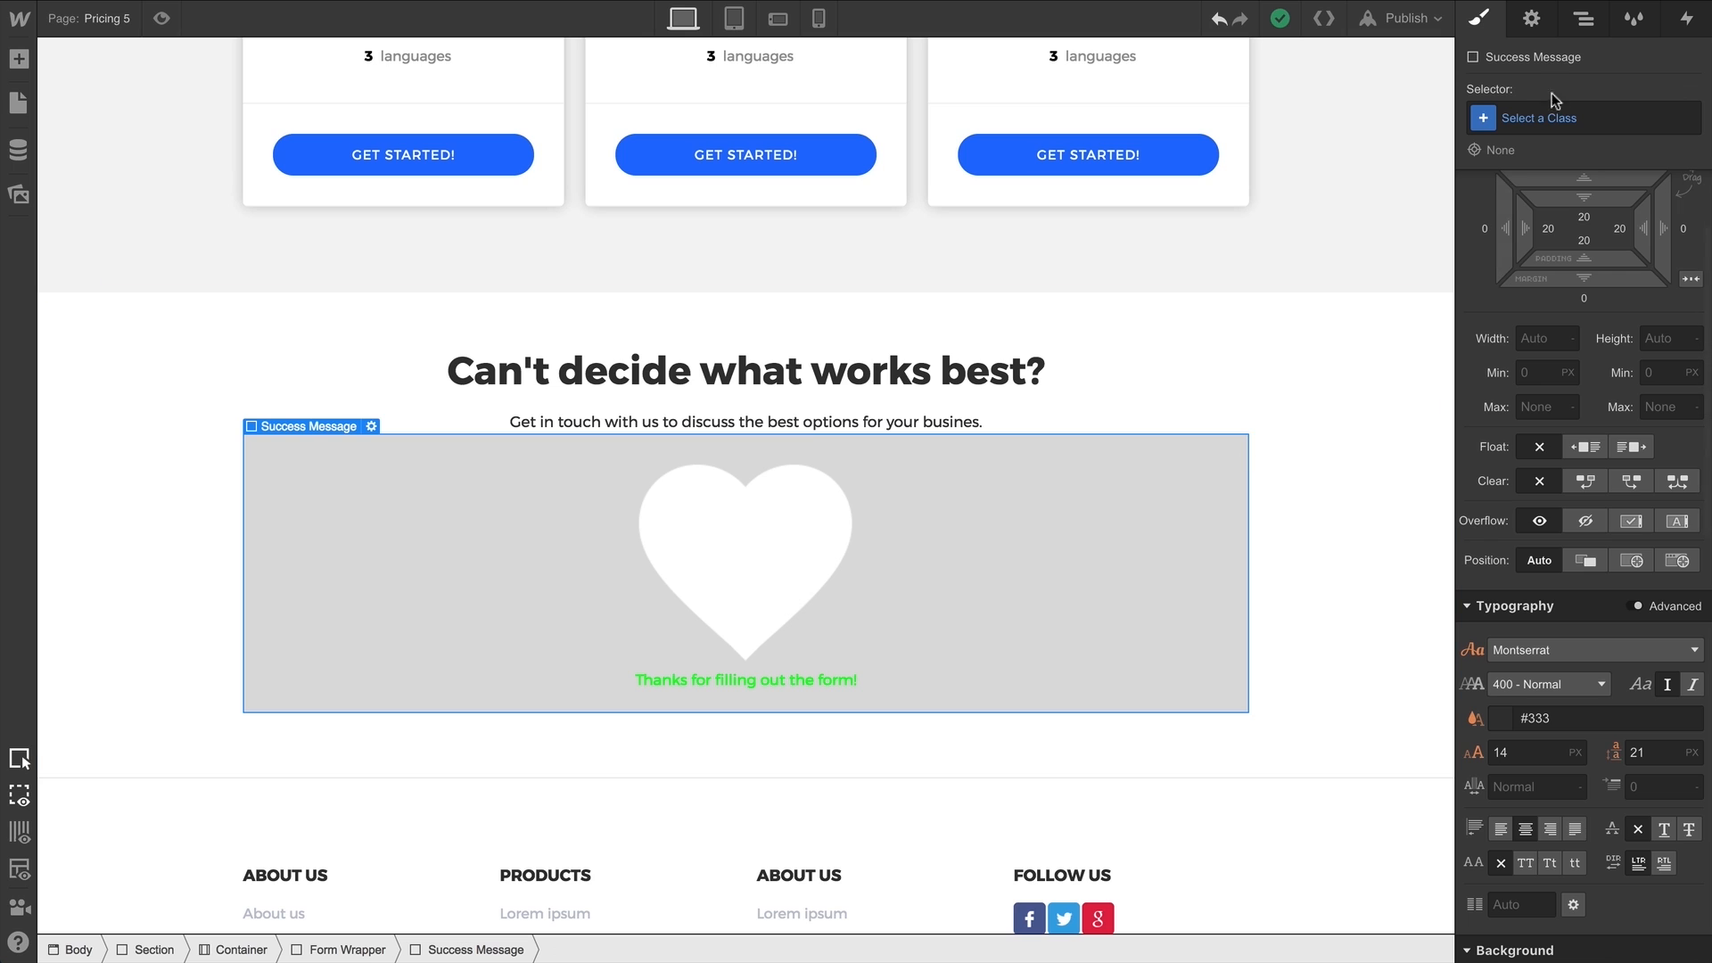
{"action": "left_click", "coordinate": [1531, 18]}
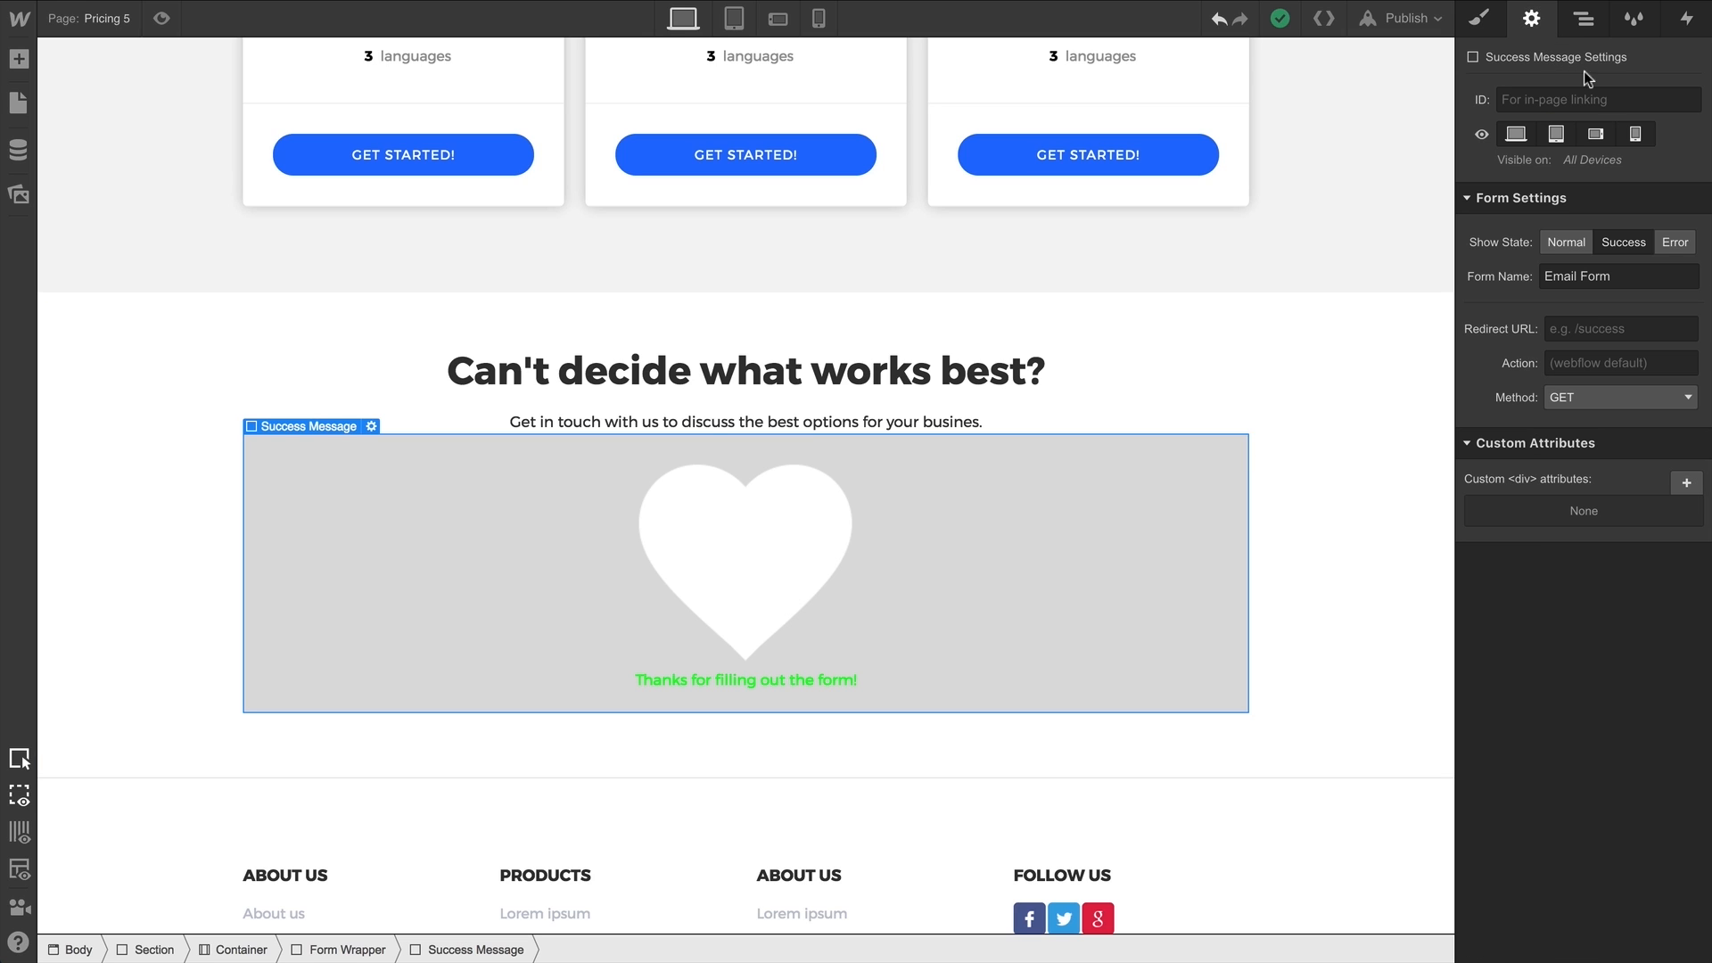
Step: Preview the form's Error state, then switch it back to Normal
{"action": "left_click", "coordinate": [1673, 242]}
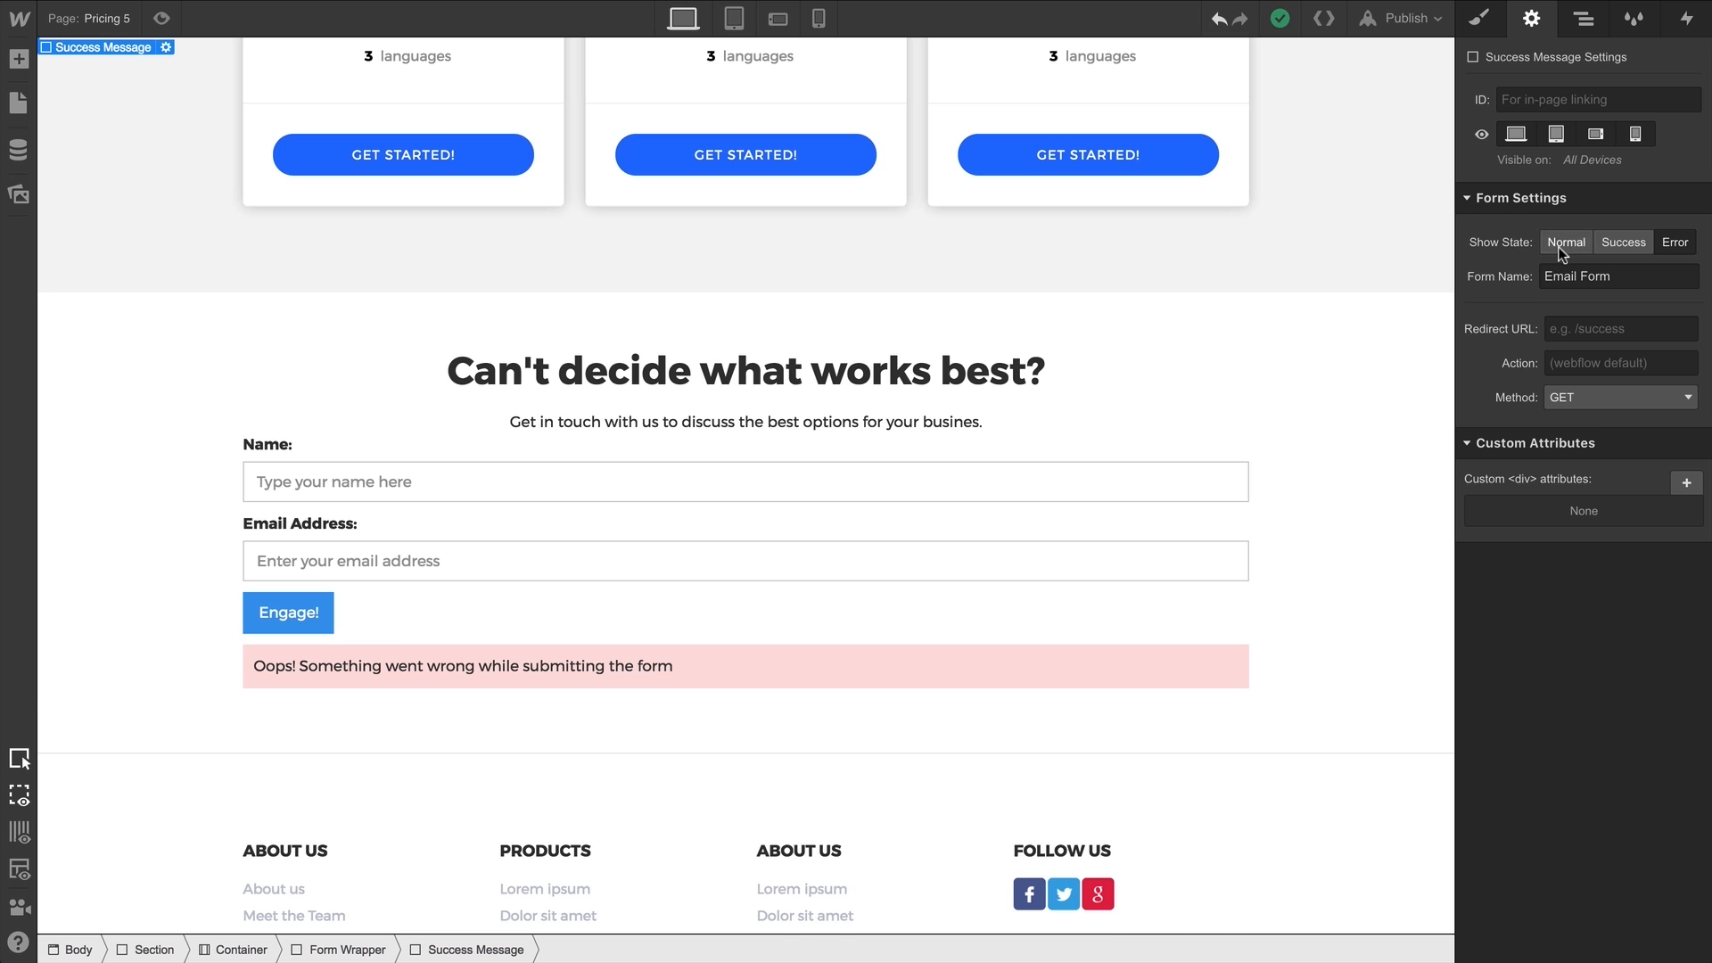
{"action": "left_click", "coordinate": [1566, 242]}
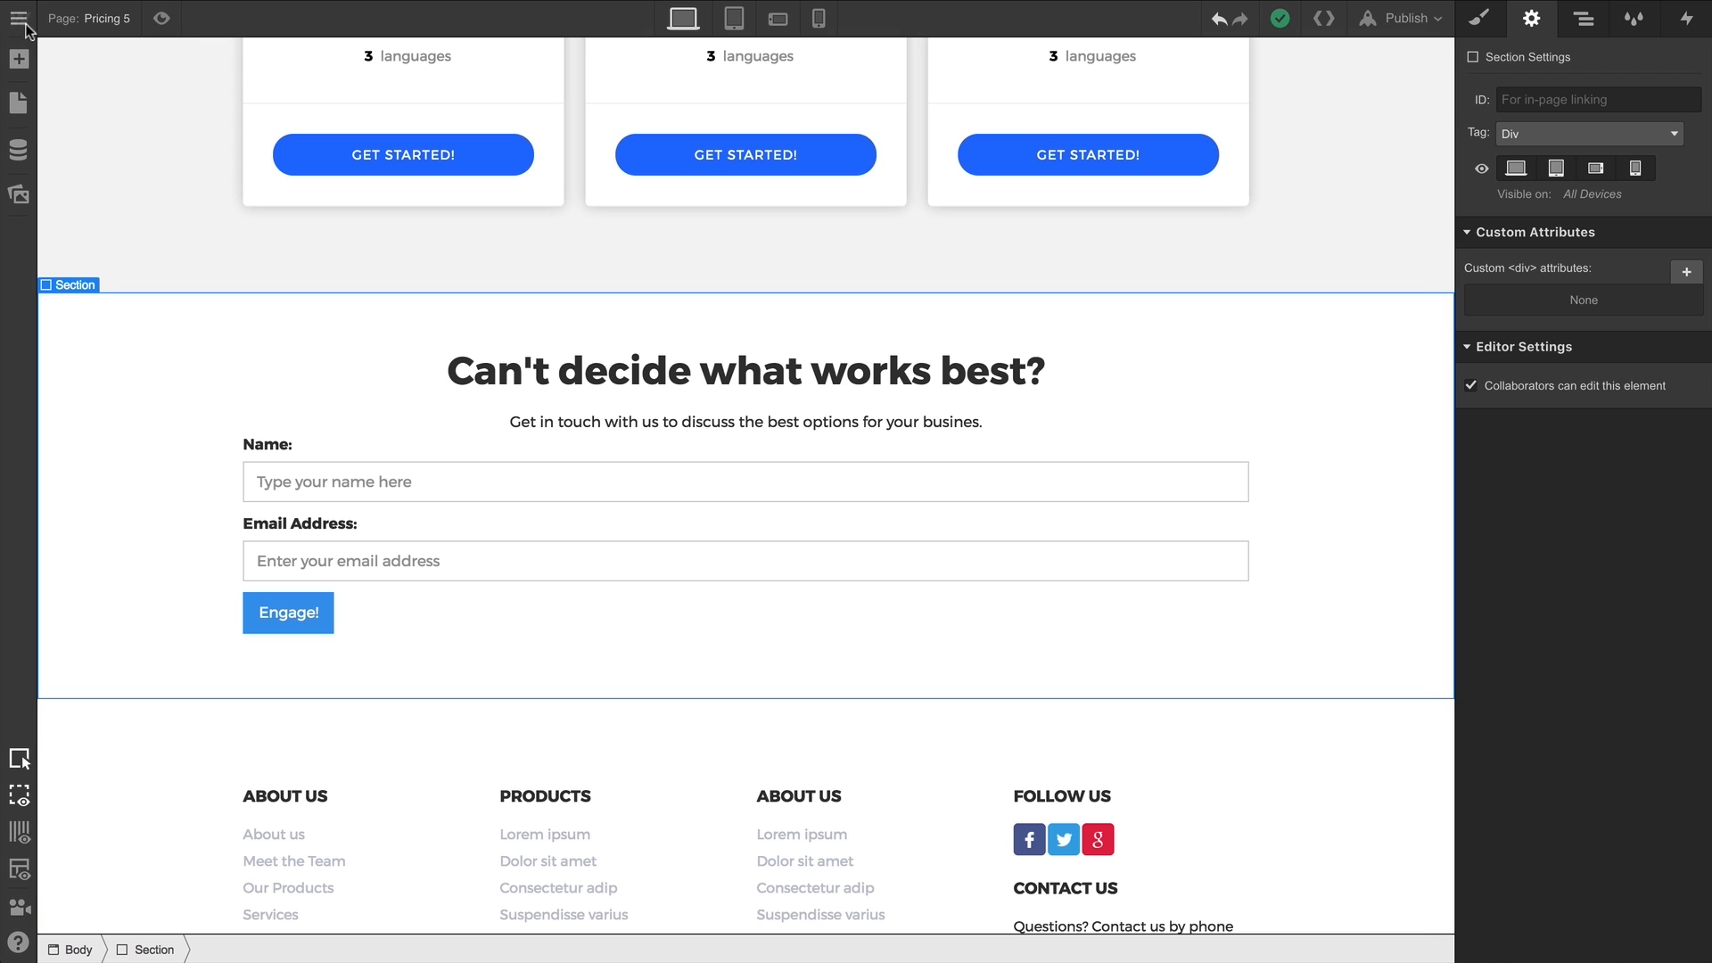
Step: Go to the project Dashboard's Forms tab and scroll to the Form Notification fields
{"action": "left_click", "coordinate": [18, 18]}
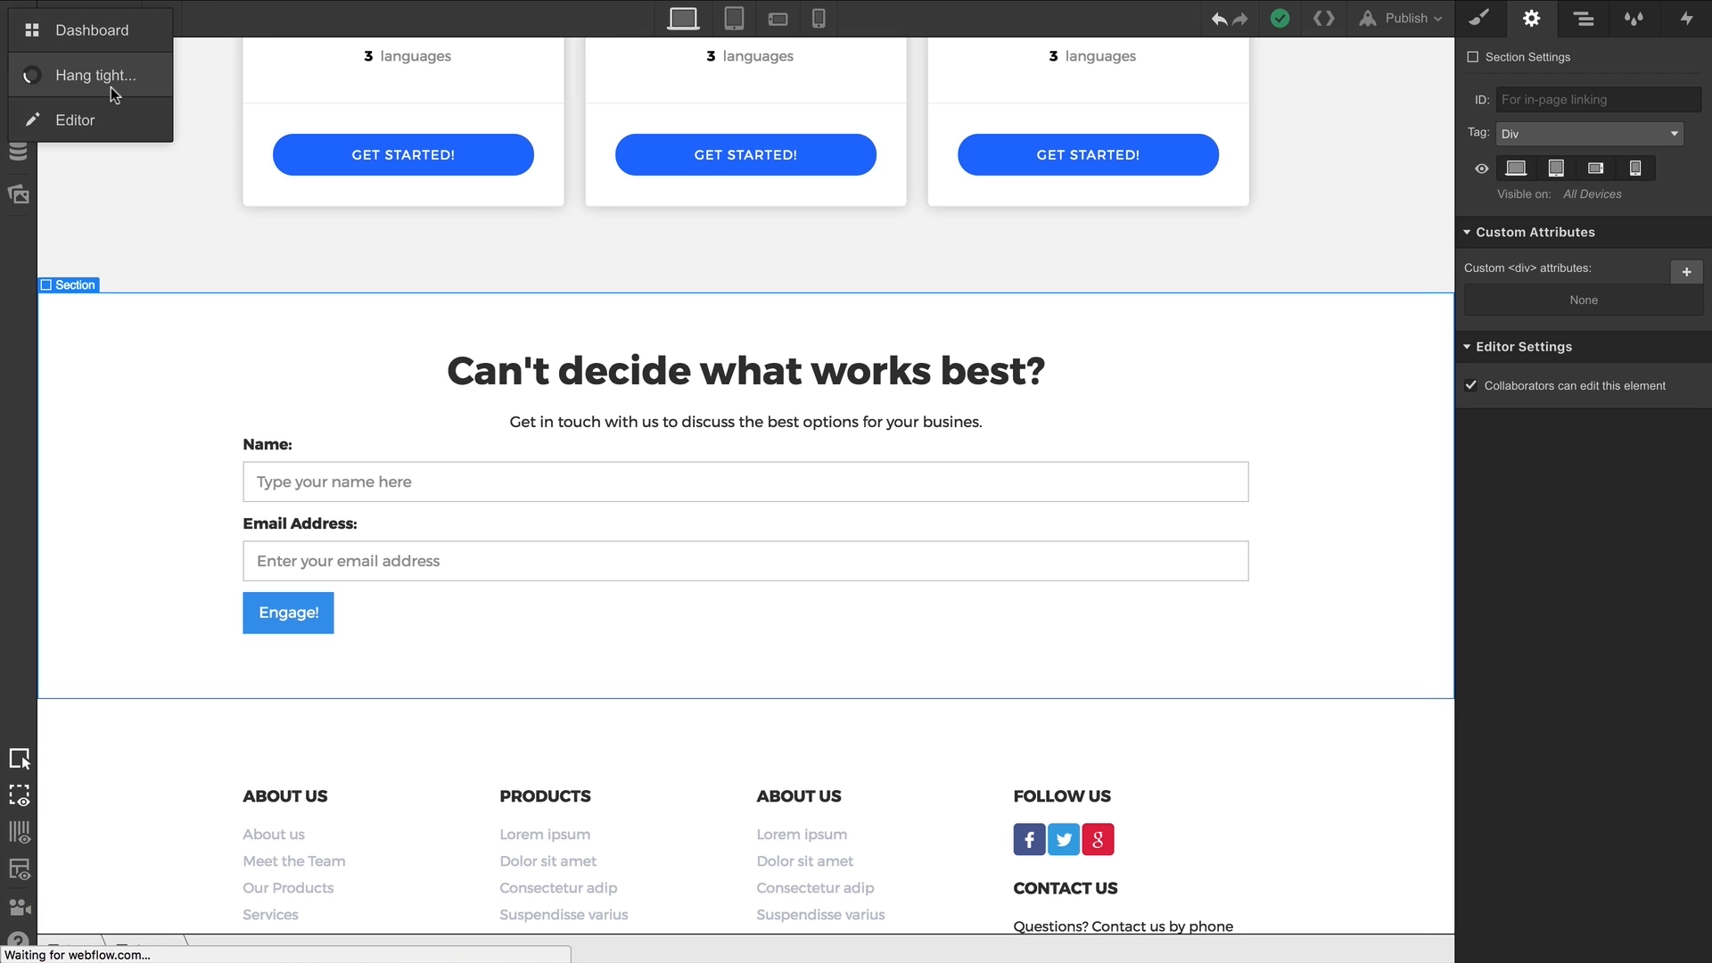
{"action": "left_click", "coordinate": [93, 29]}
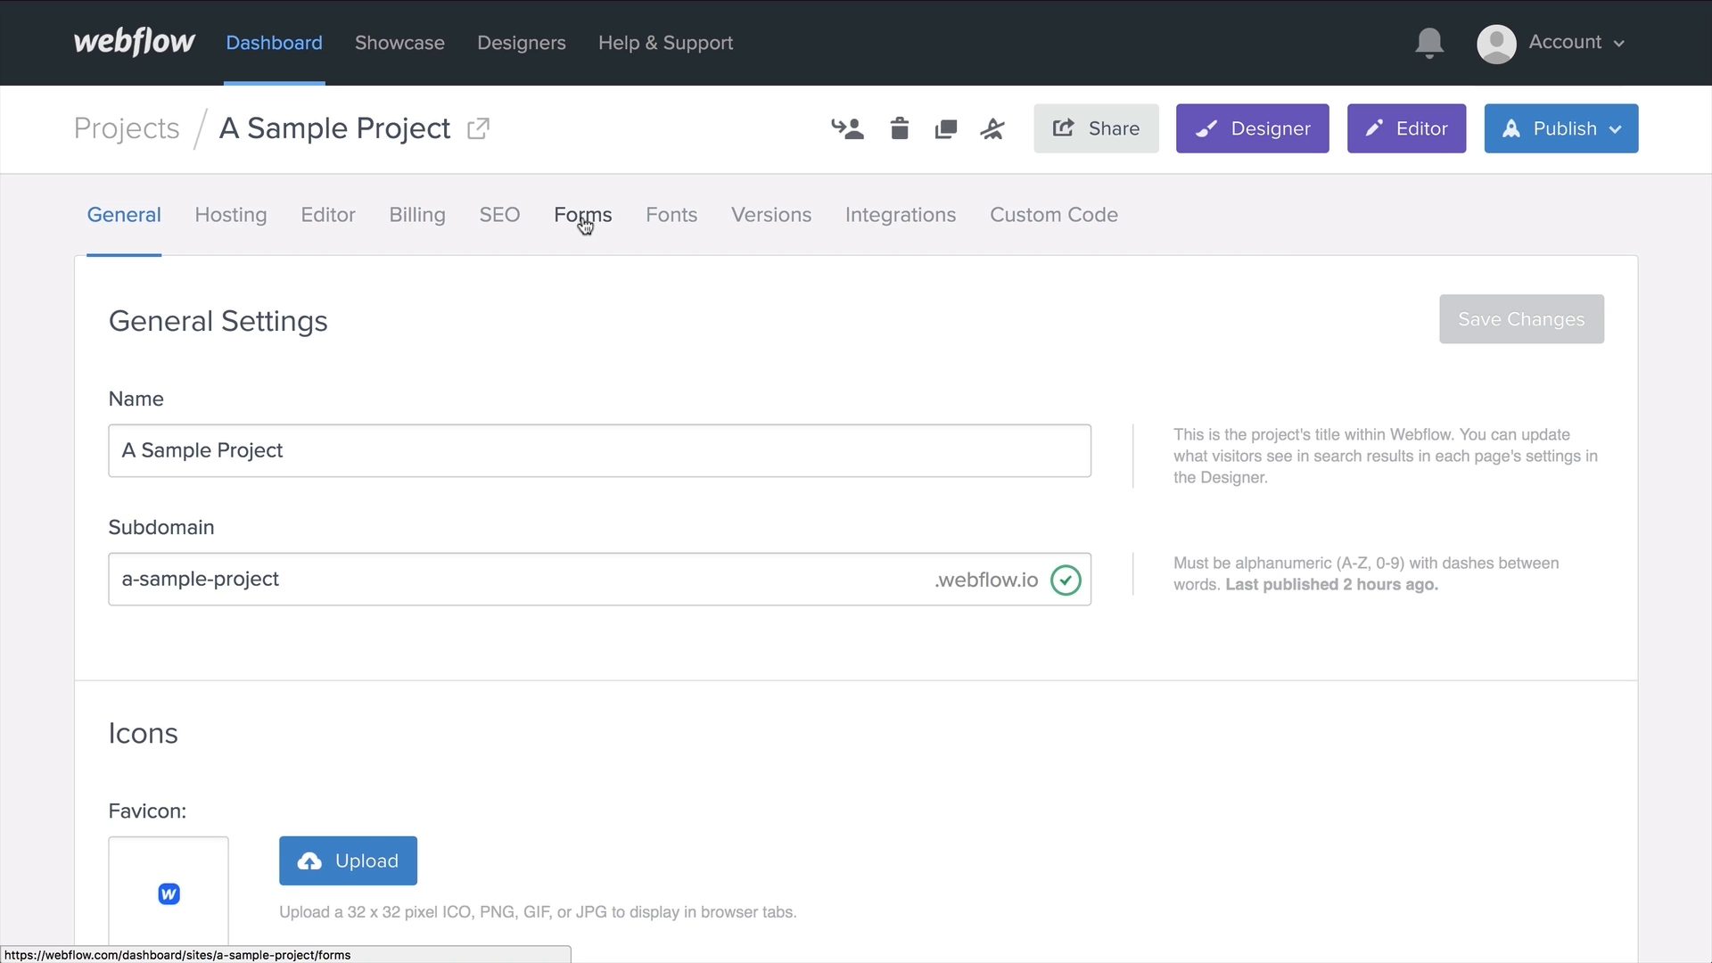
{"action": "left_click", "coordinate": [582, 214]}
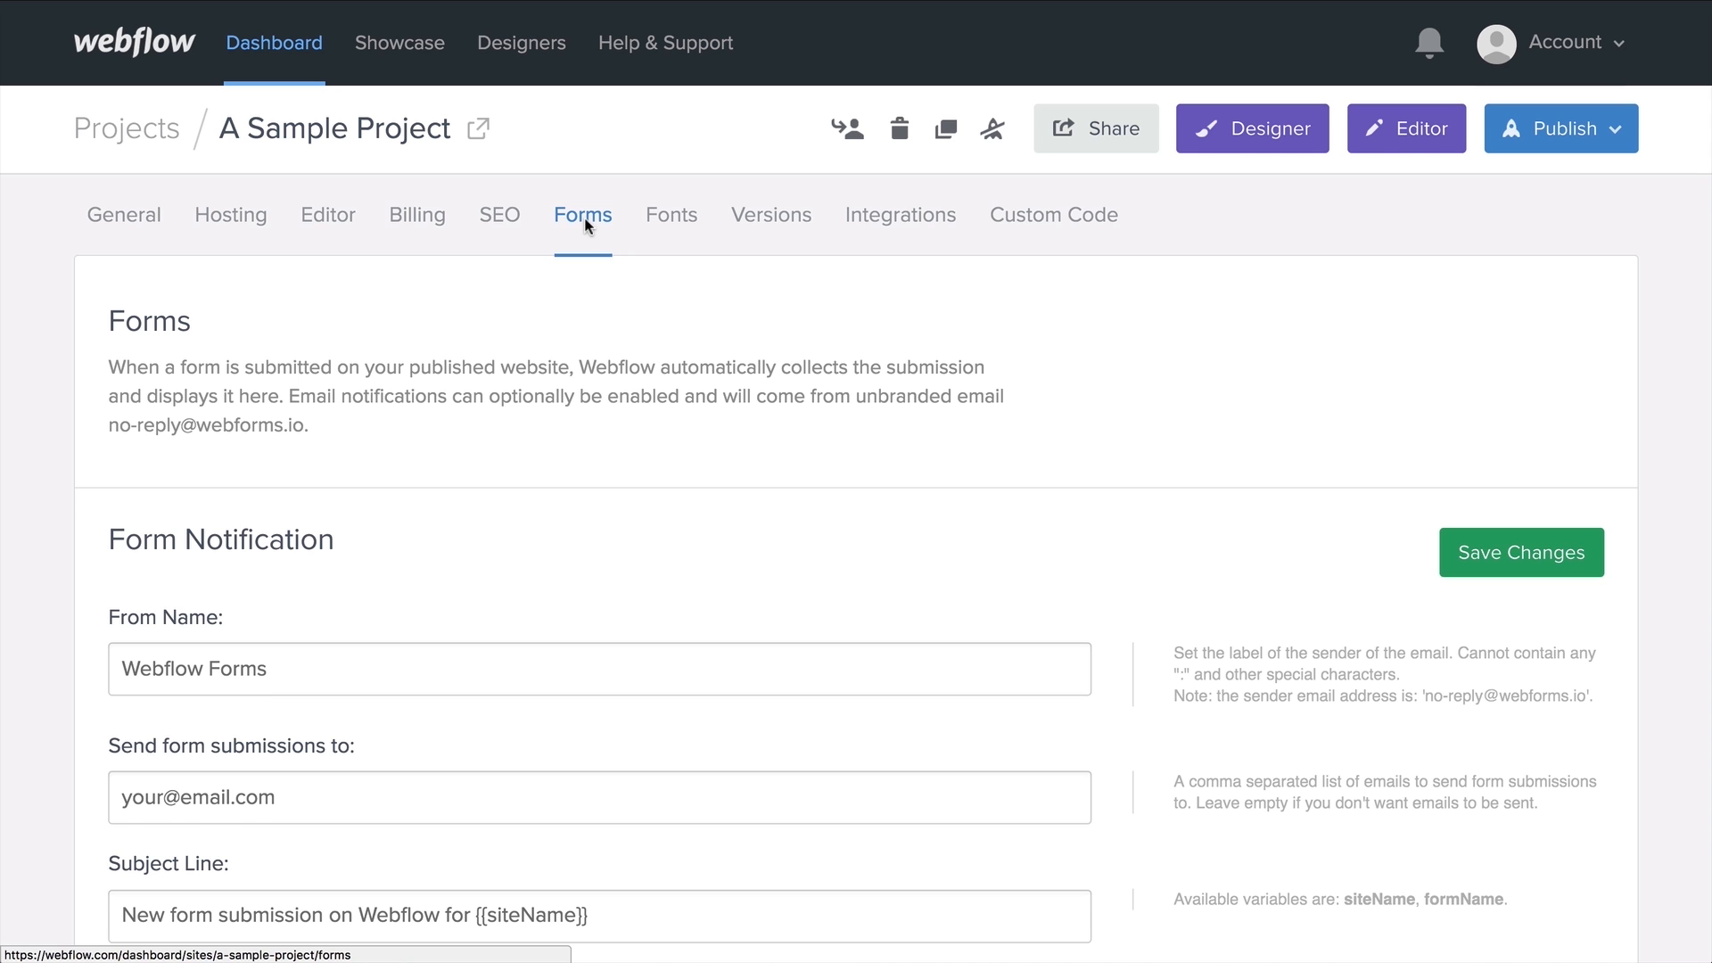
{"action": "scroll", "scroll_direction": "down", "scroll_amount": 3}
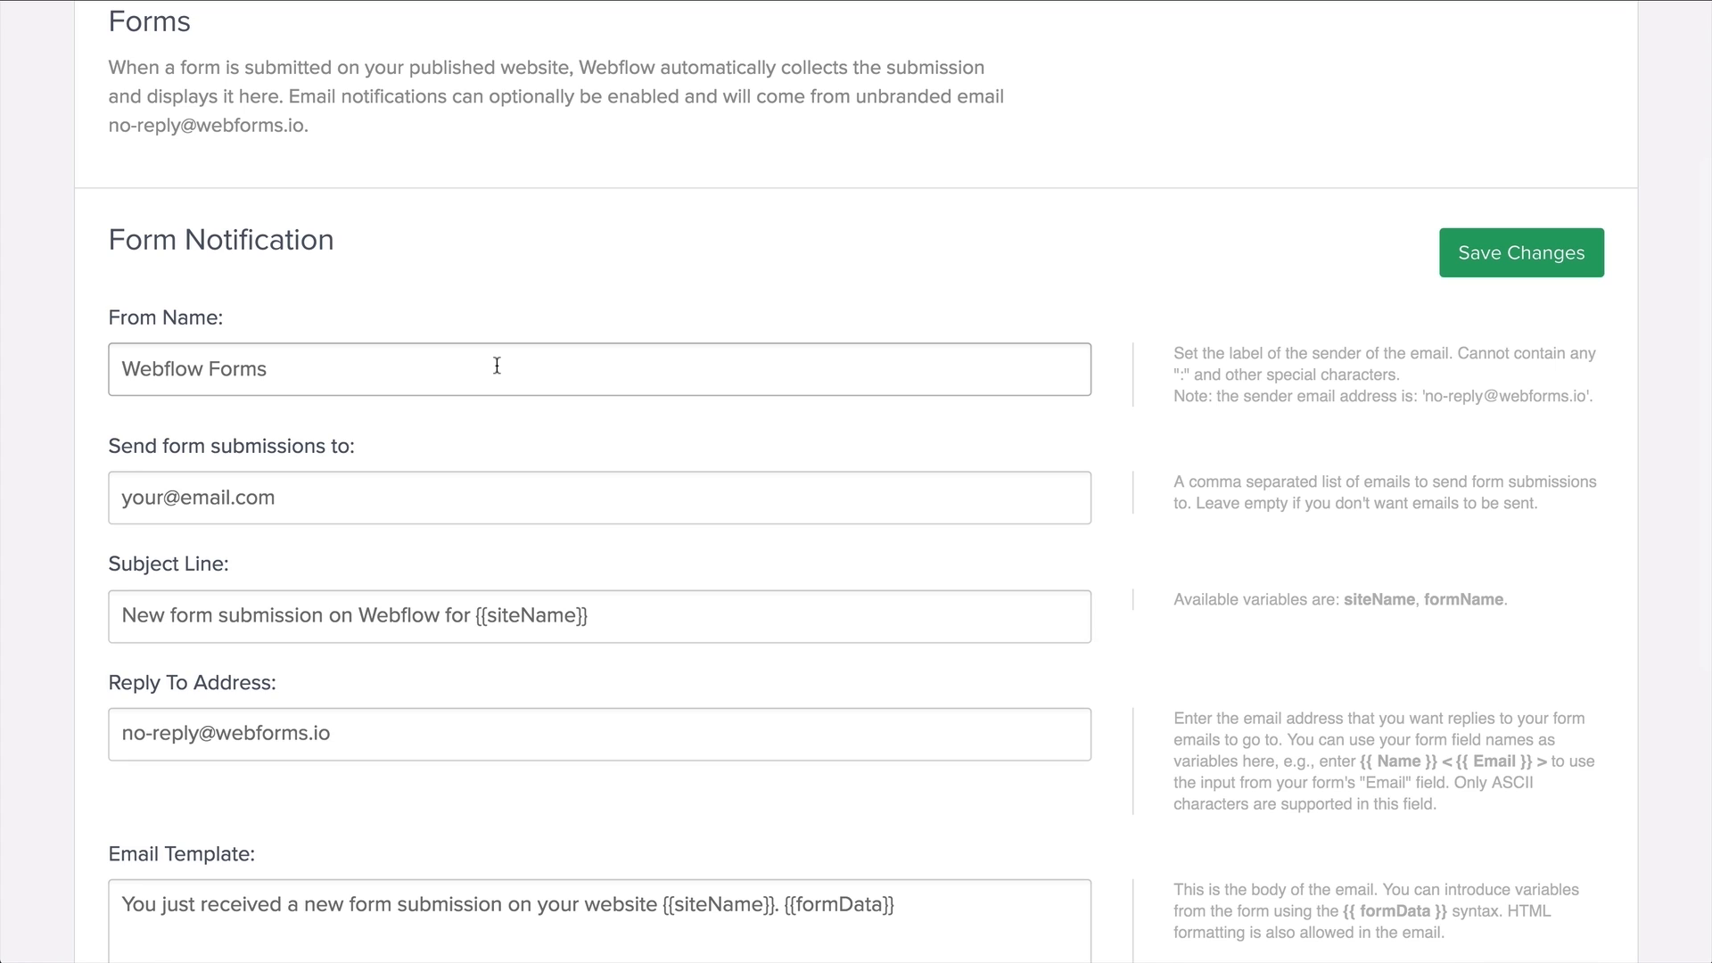
{"action": "left_click", "coordinate": [598, 368]}
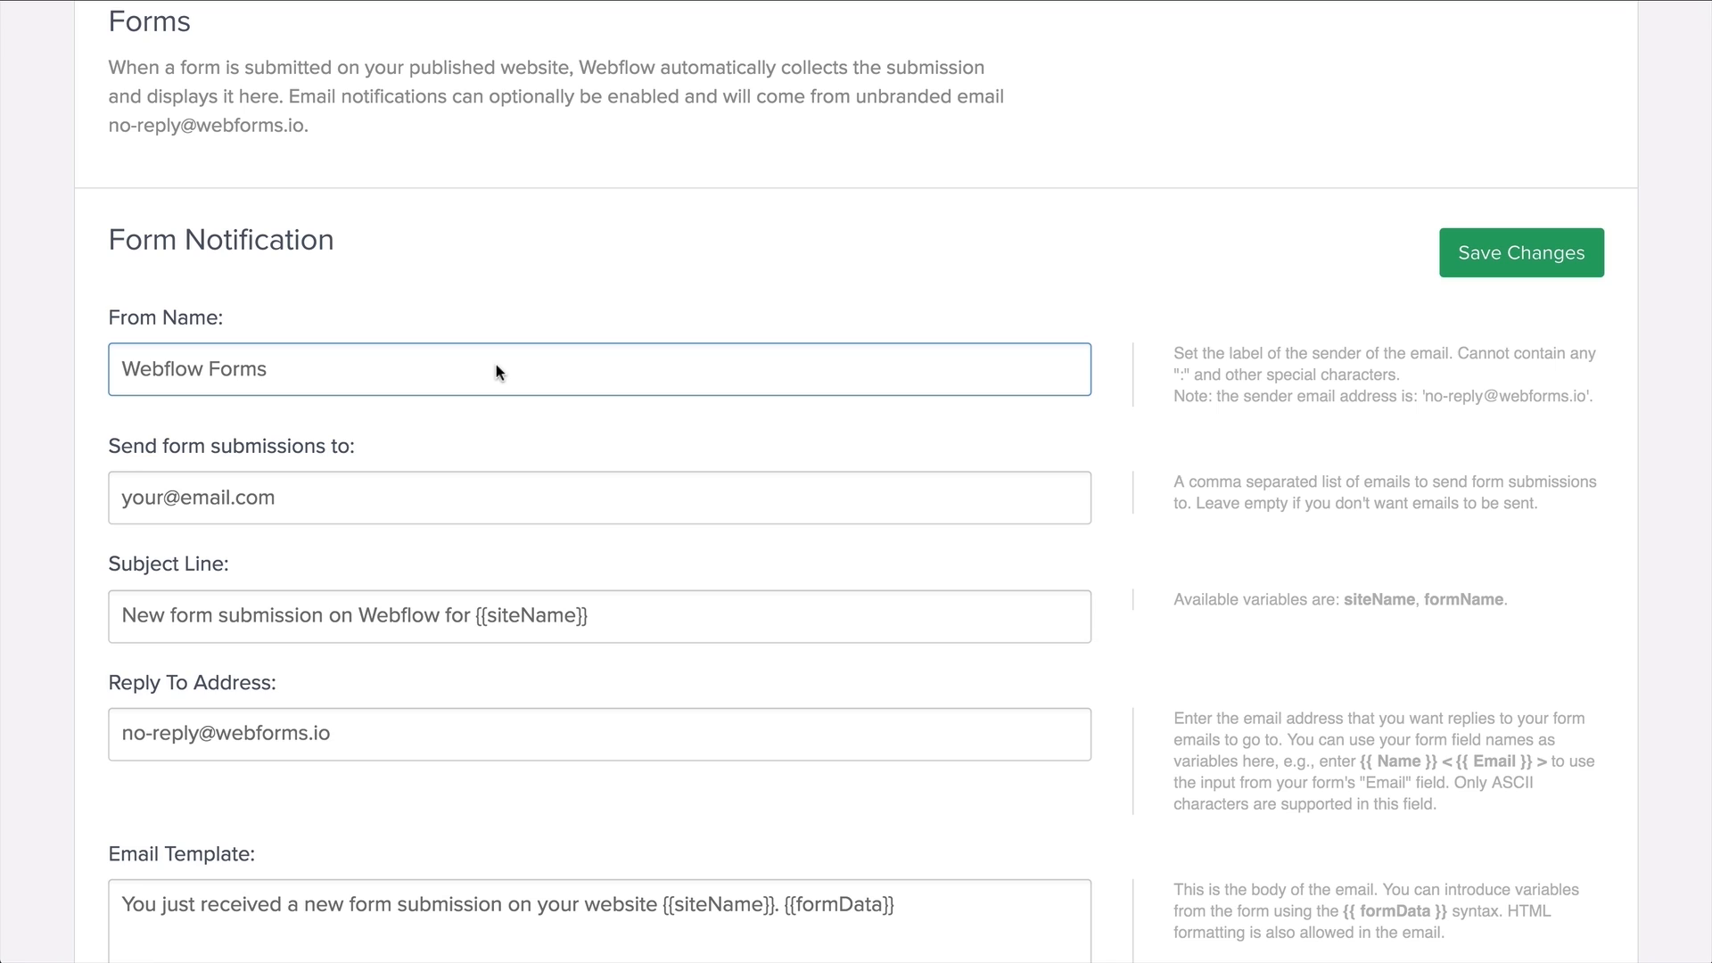
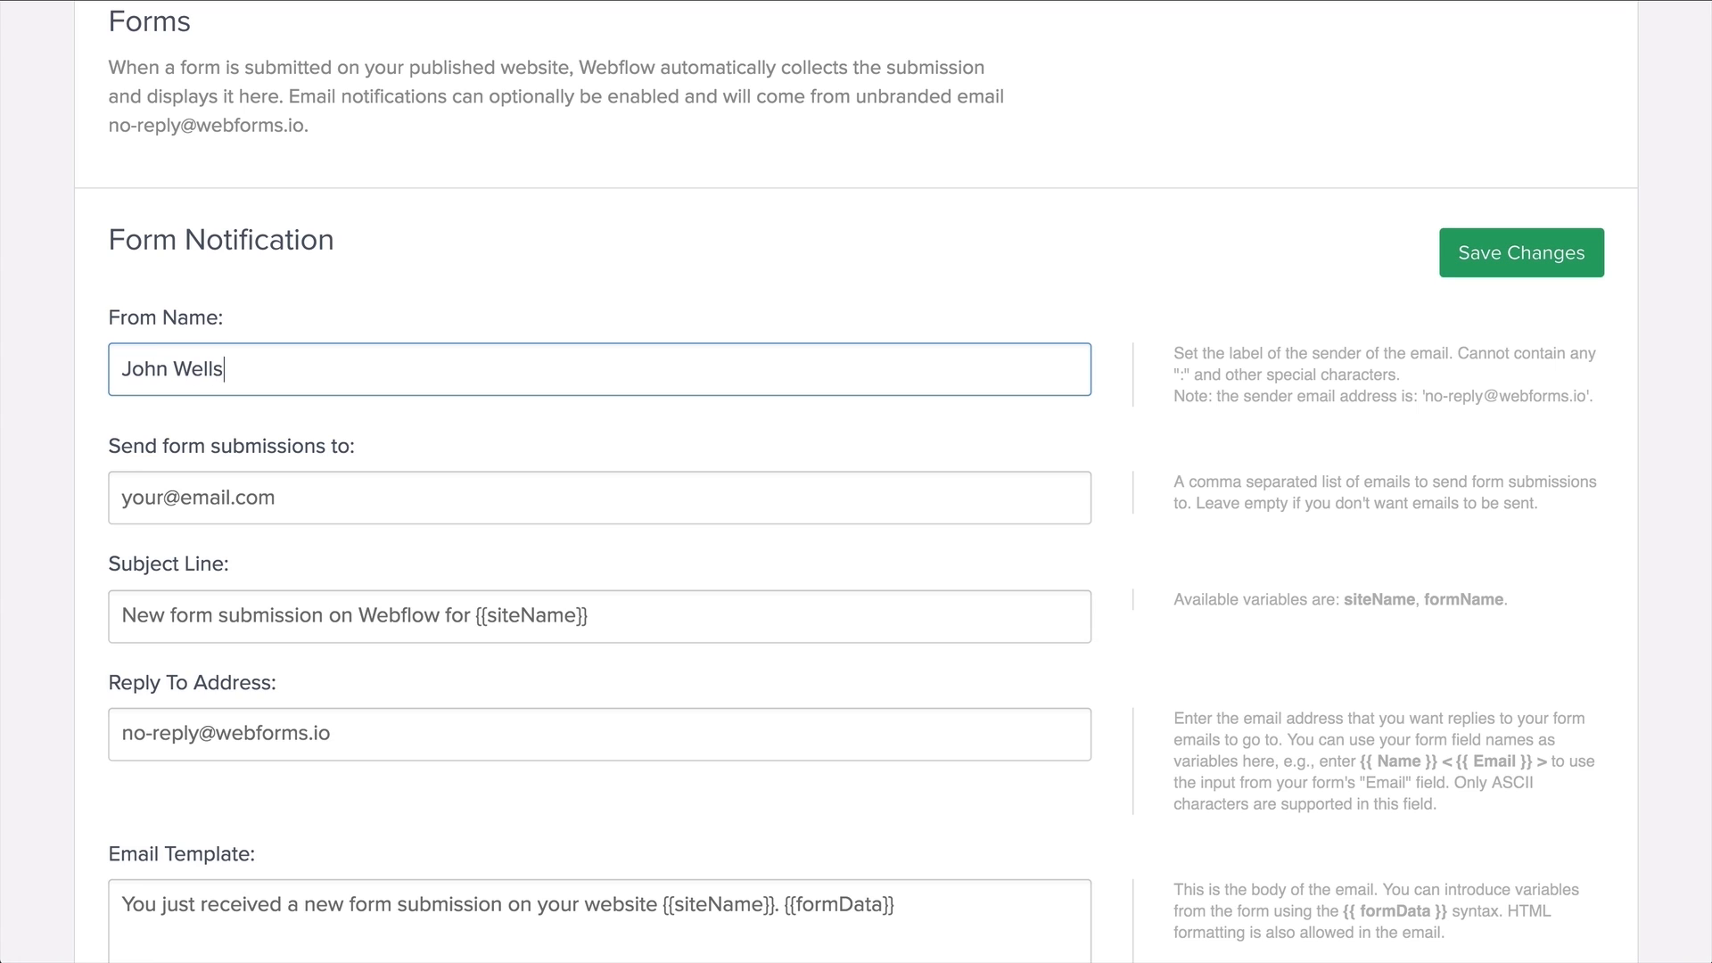
{"action": "mouse_move", "coordinate": [402, 468]}
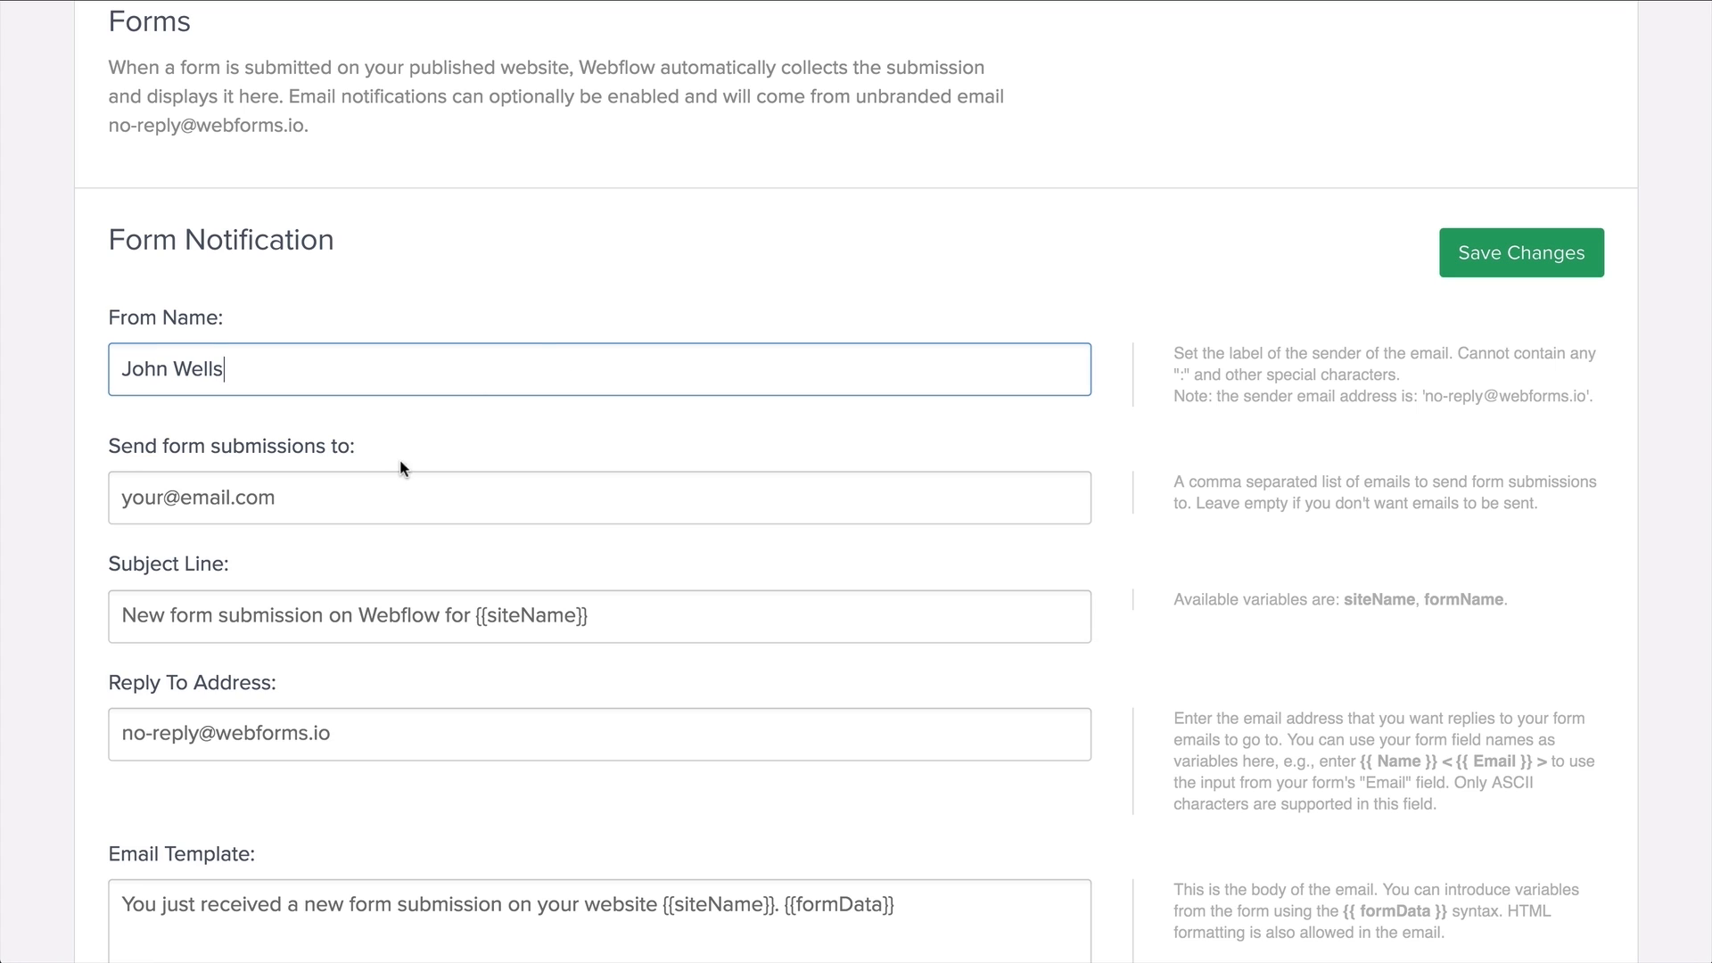
{"action": "type", "text": "john@exampl"}
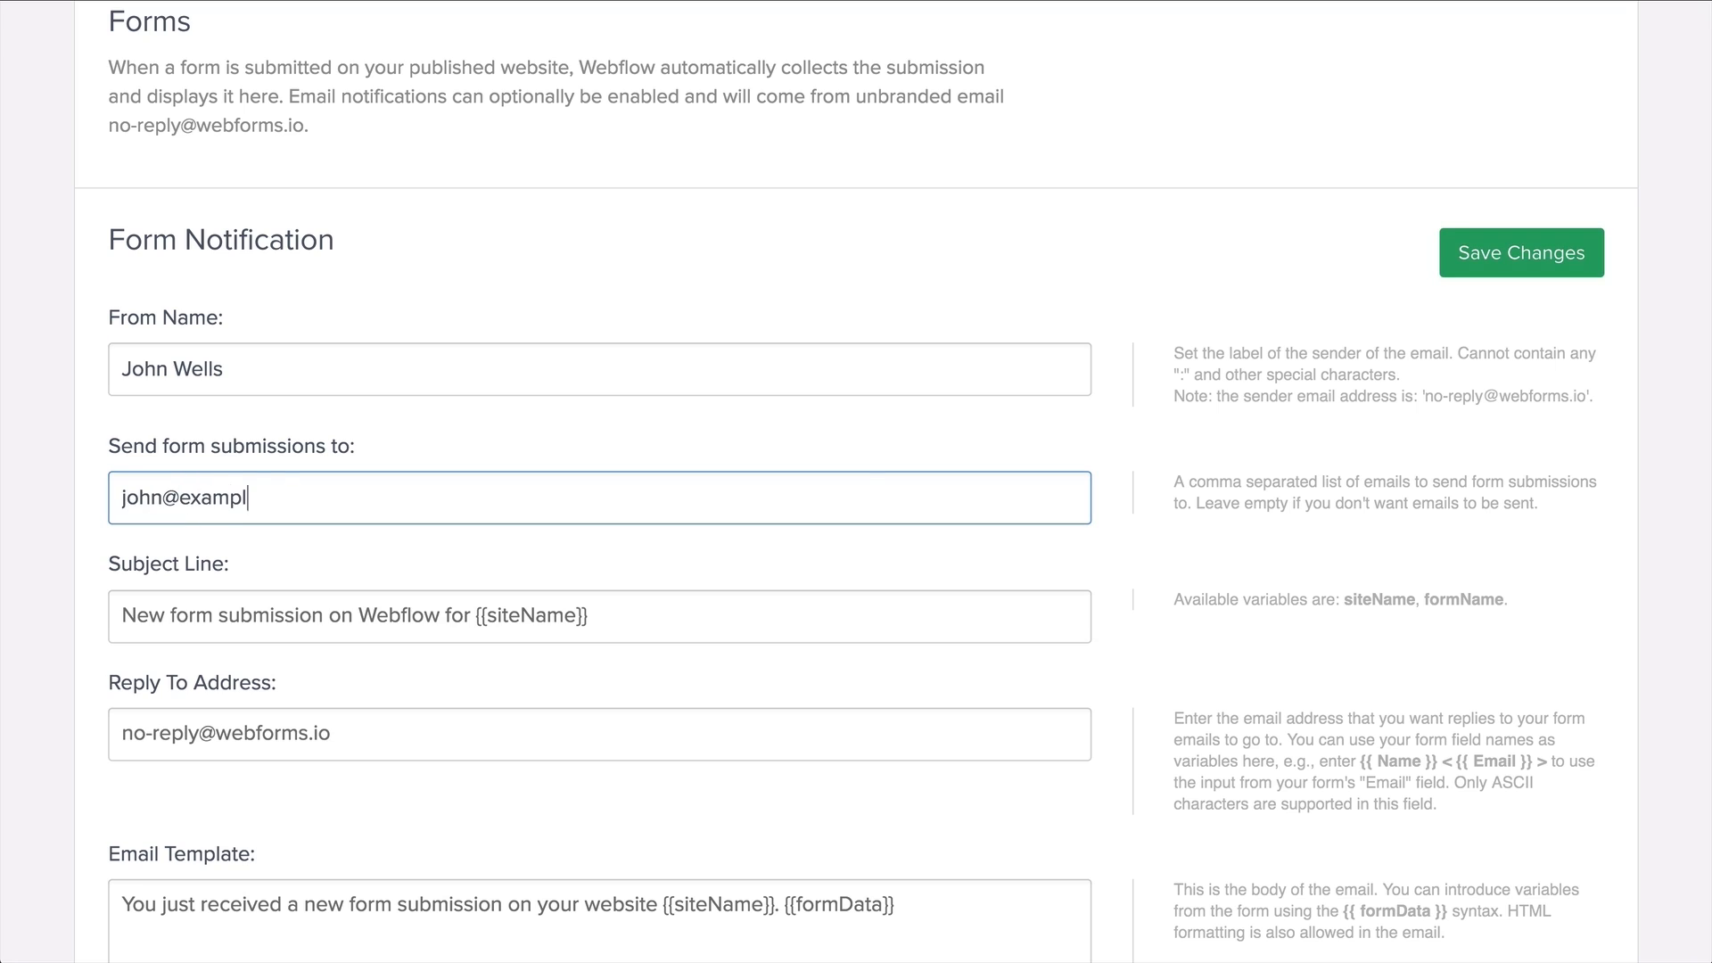
{"action": "type", "text": "e.com, sue@example.com"}
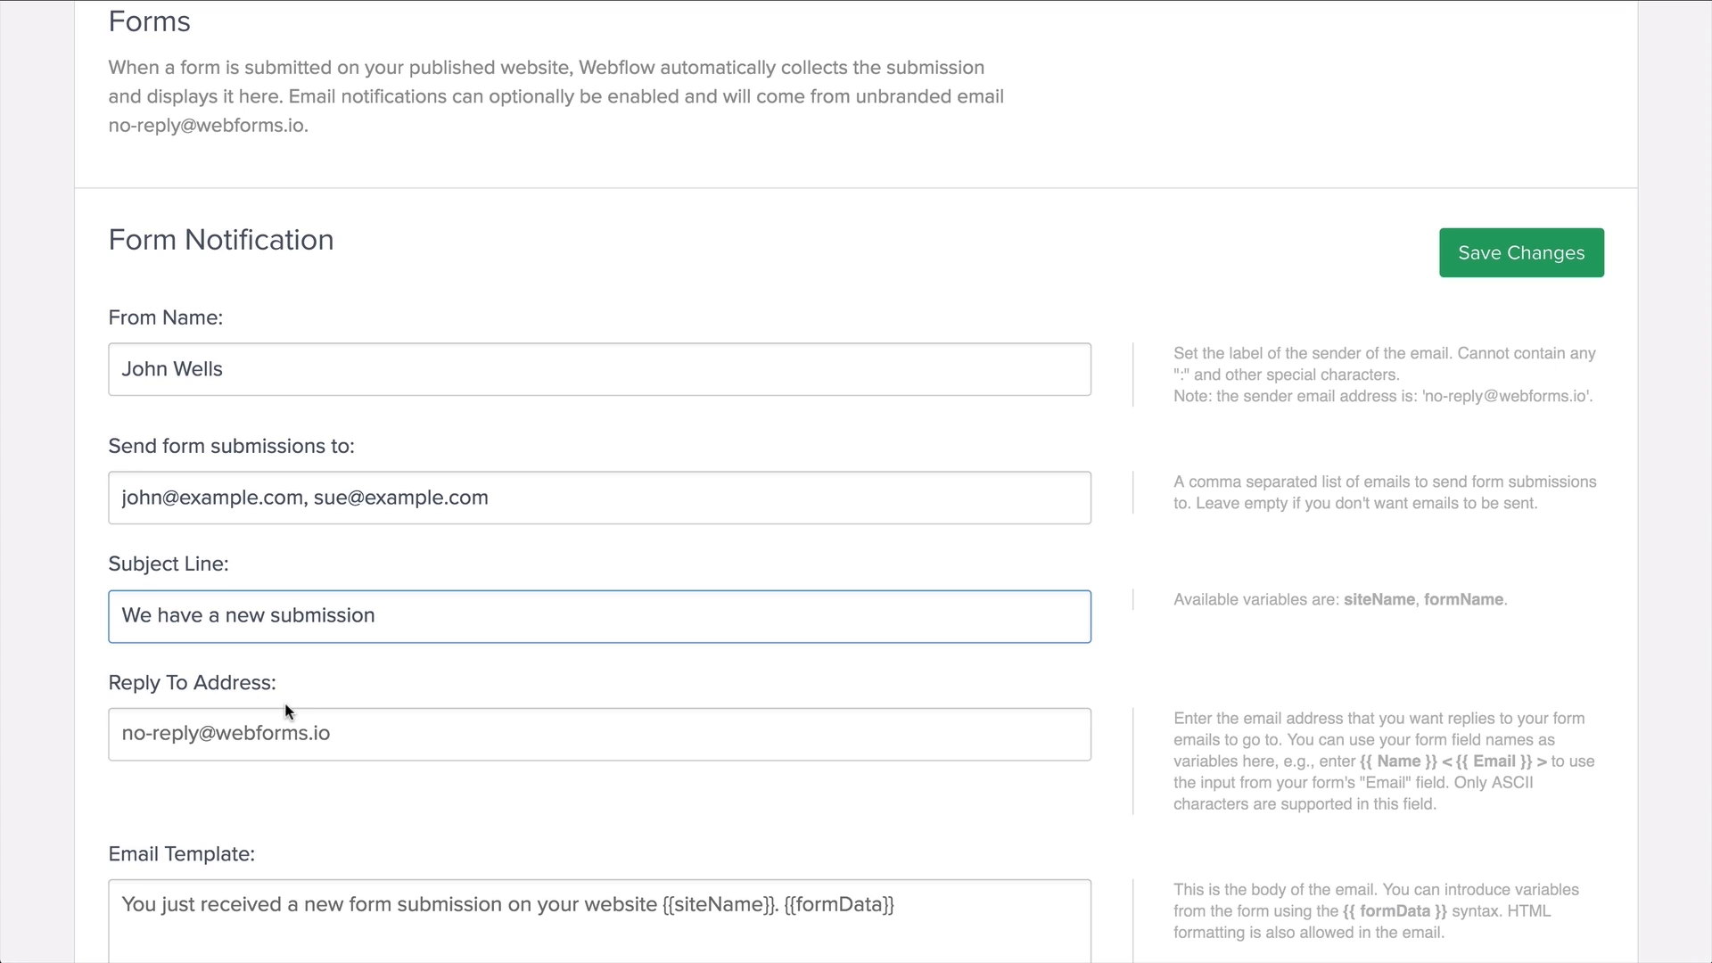
Step: Paste the {{ Name }} < {{ Email }} > variables into the Reply To Address
{"action": "left_click", "coordinate": [598, 733]}
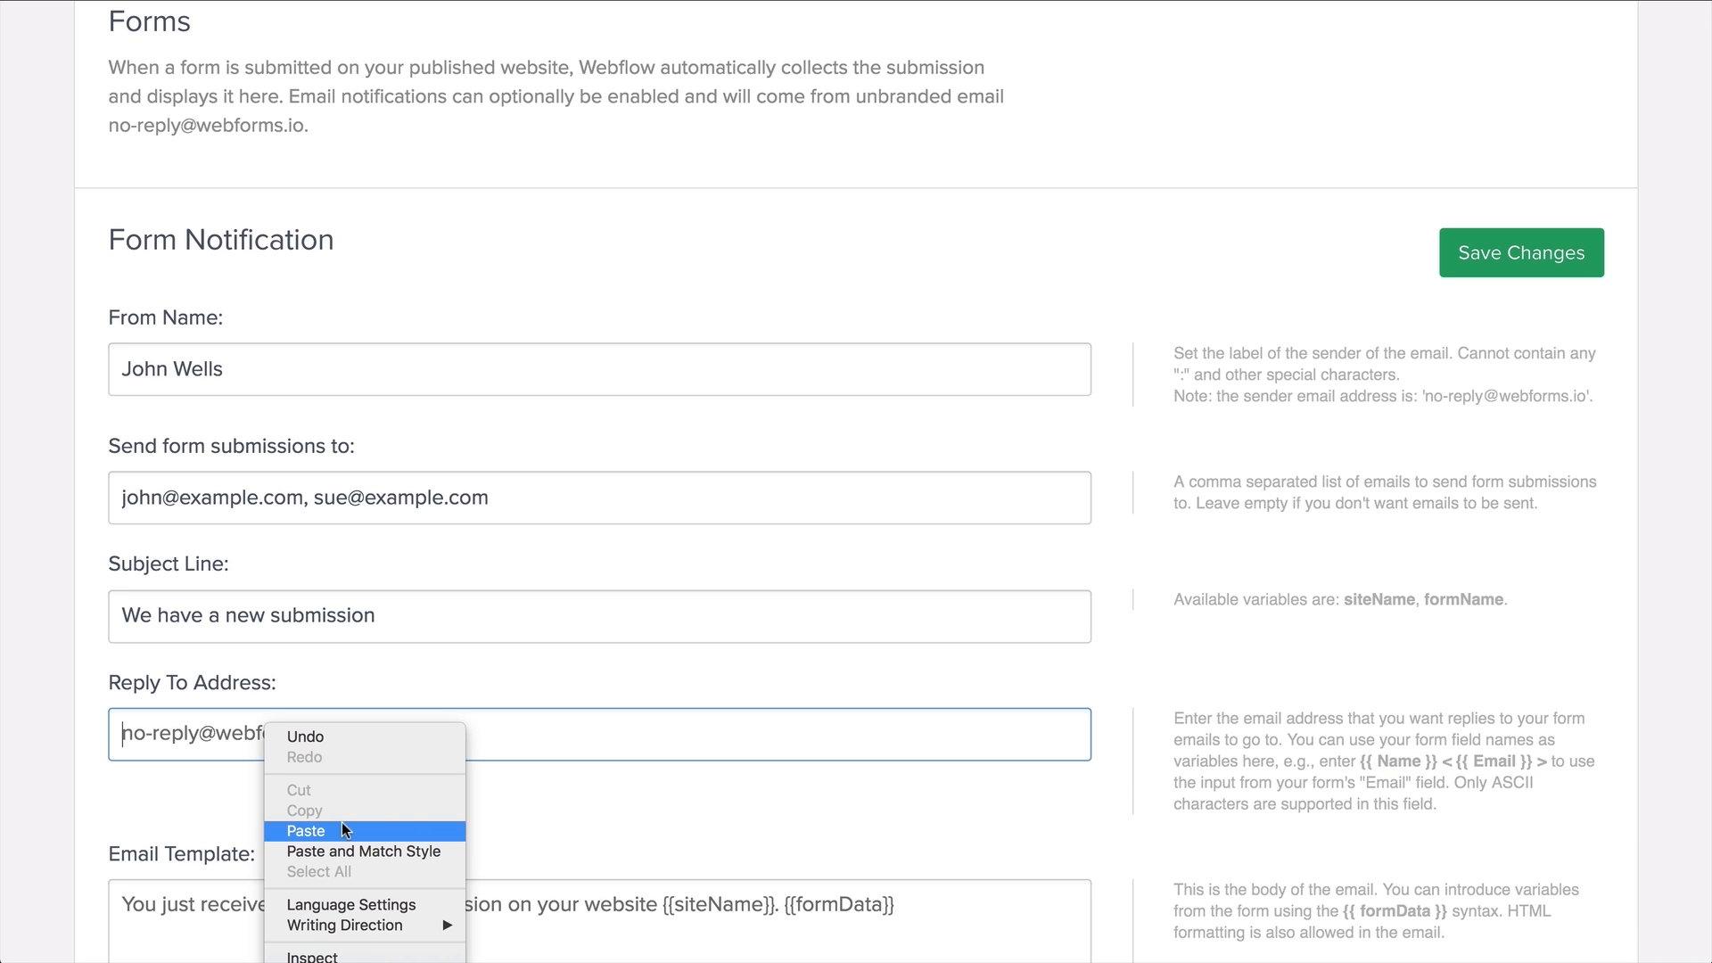
{"action": "left_click", "coordinate": [306, 831]}
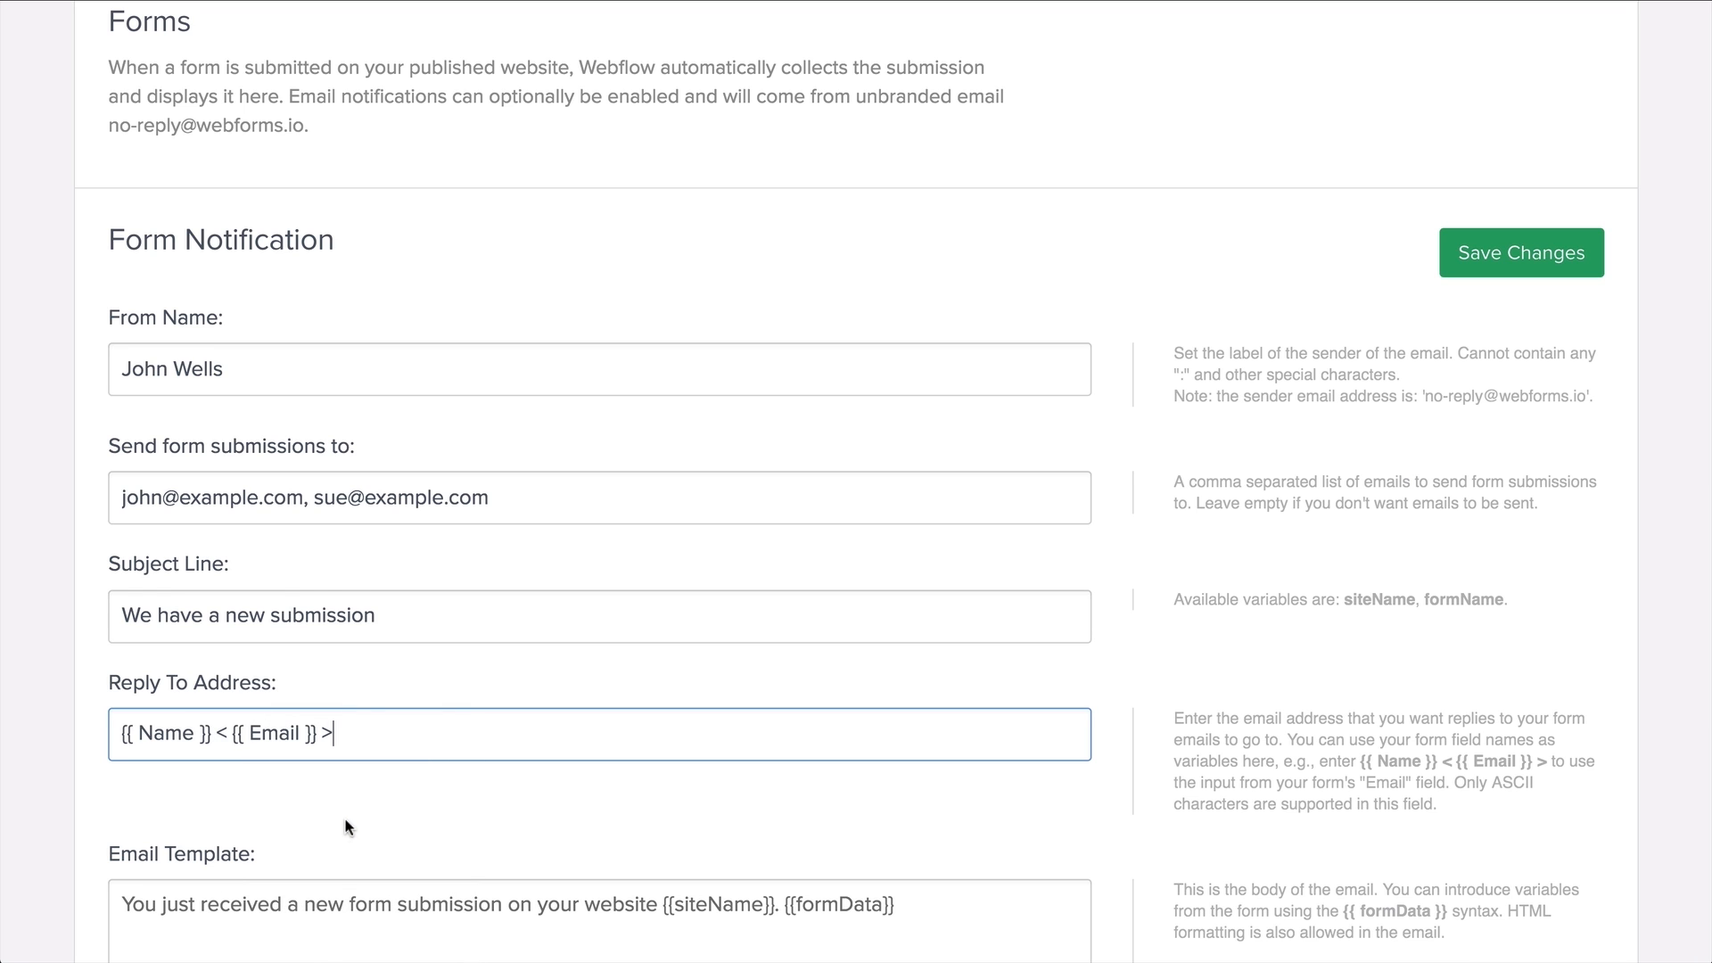
{"action": "scroll", "scroll_direction": "down", "scroll_amount": 3}
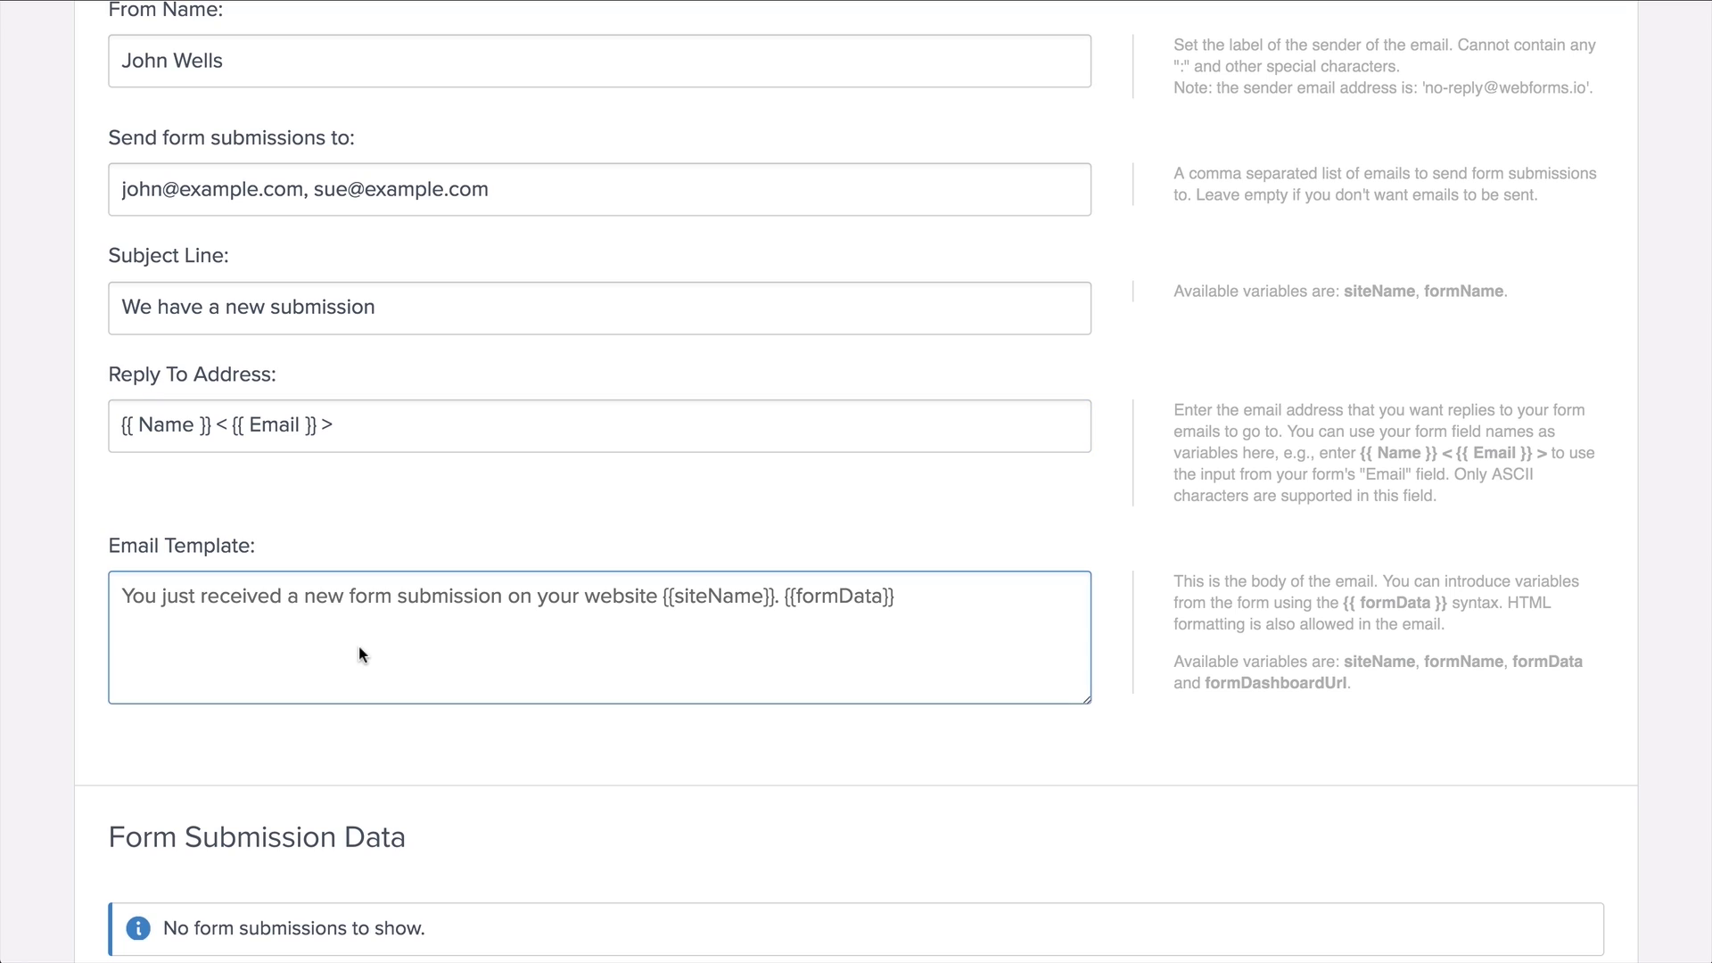
Step: Export the Email Form 1 submission data, including John Smith's entry, as a CSV file
{"action": "left_click", "coordinate": [123, 596]}
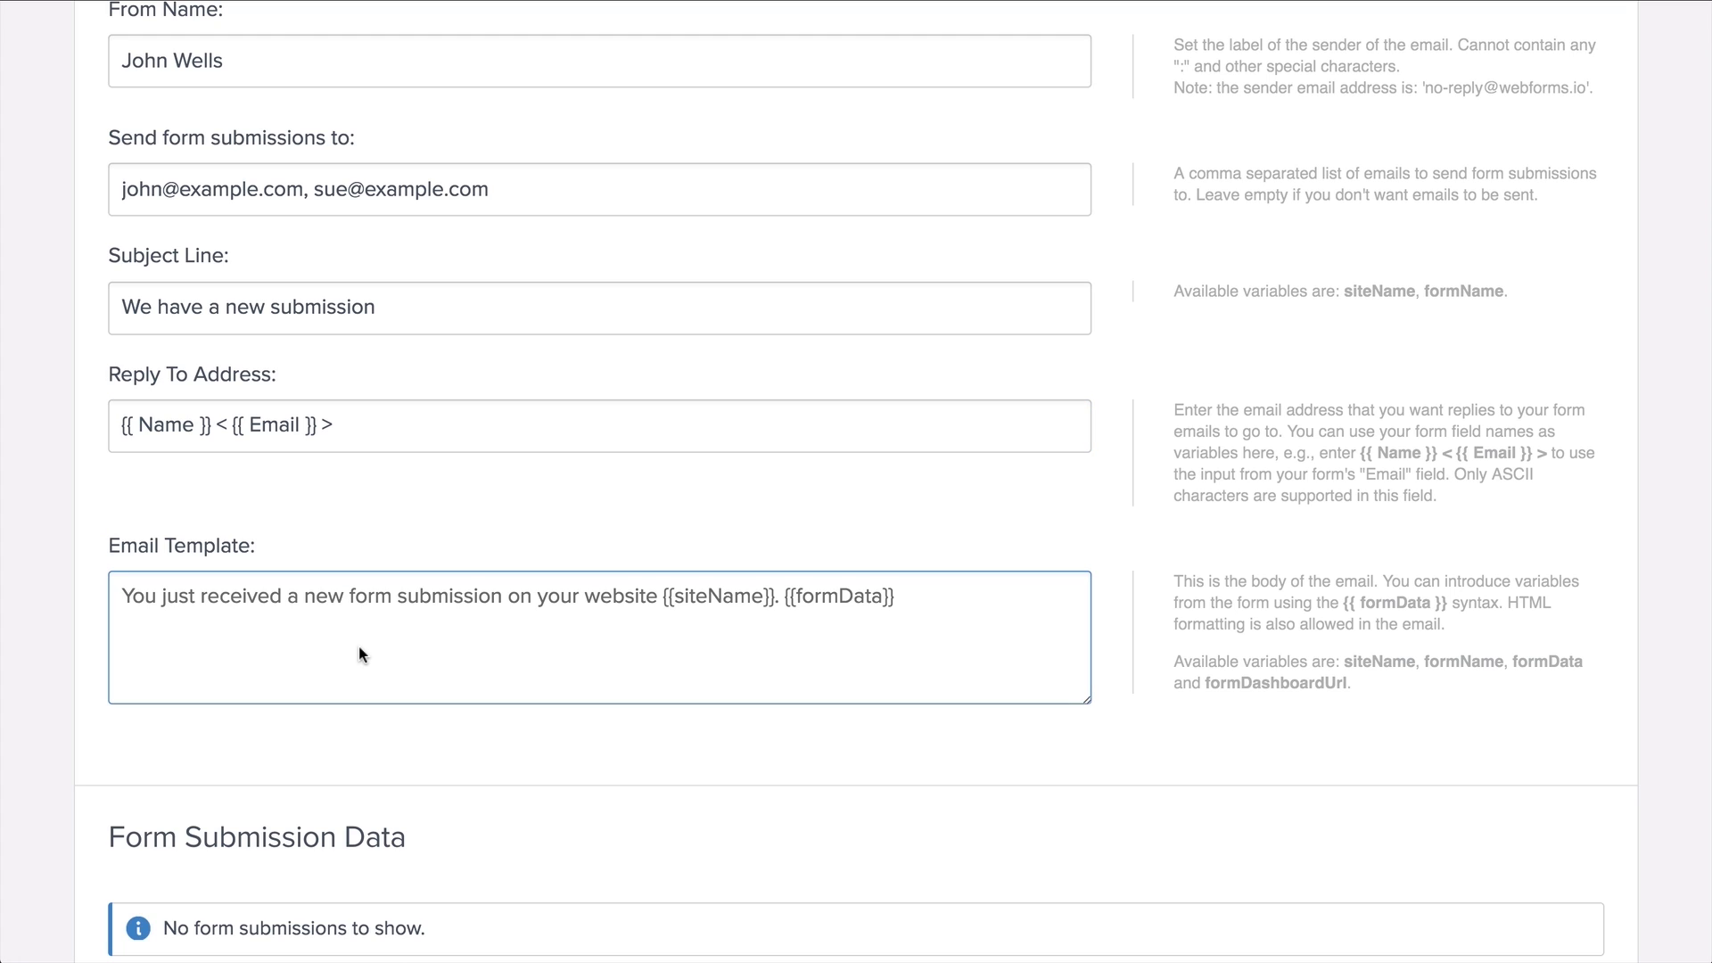
{"action": "left_click", "coordinate": [123, 597]}
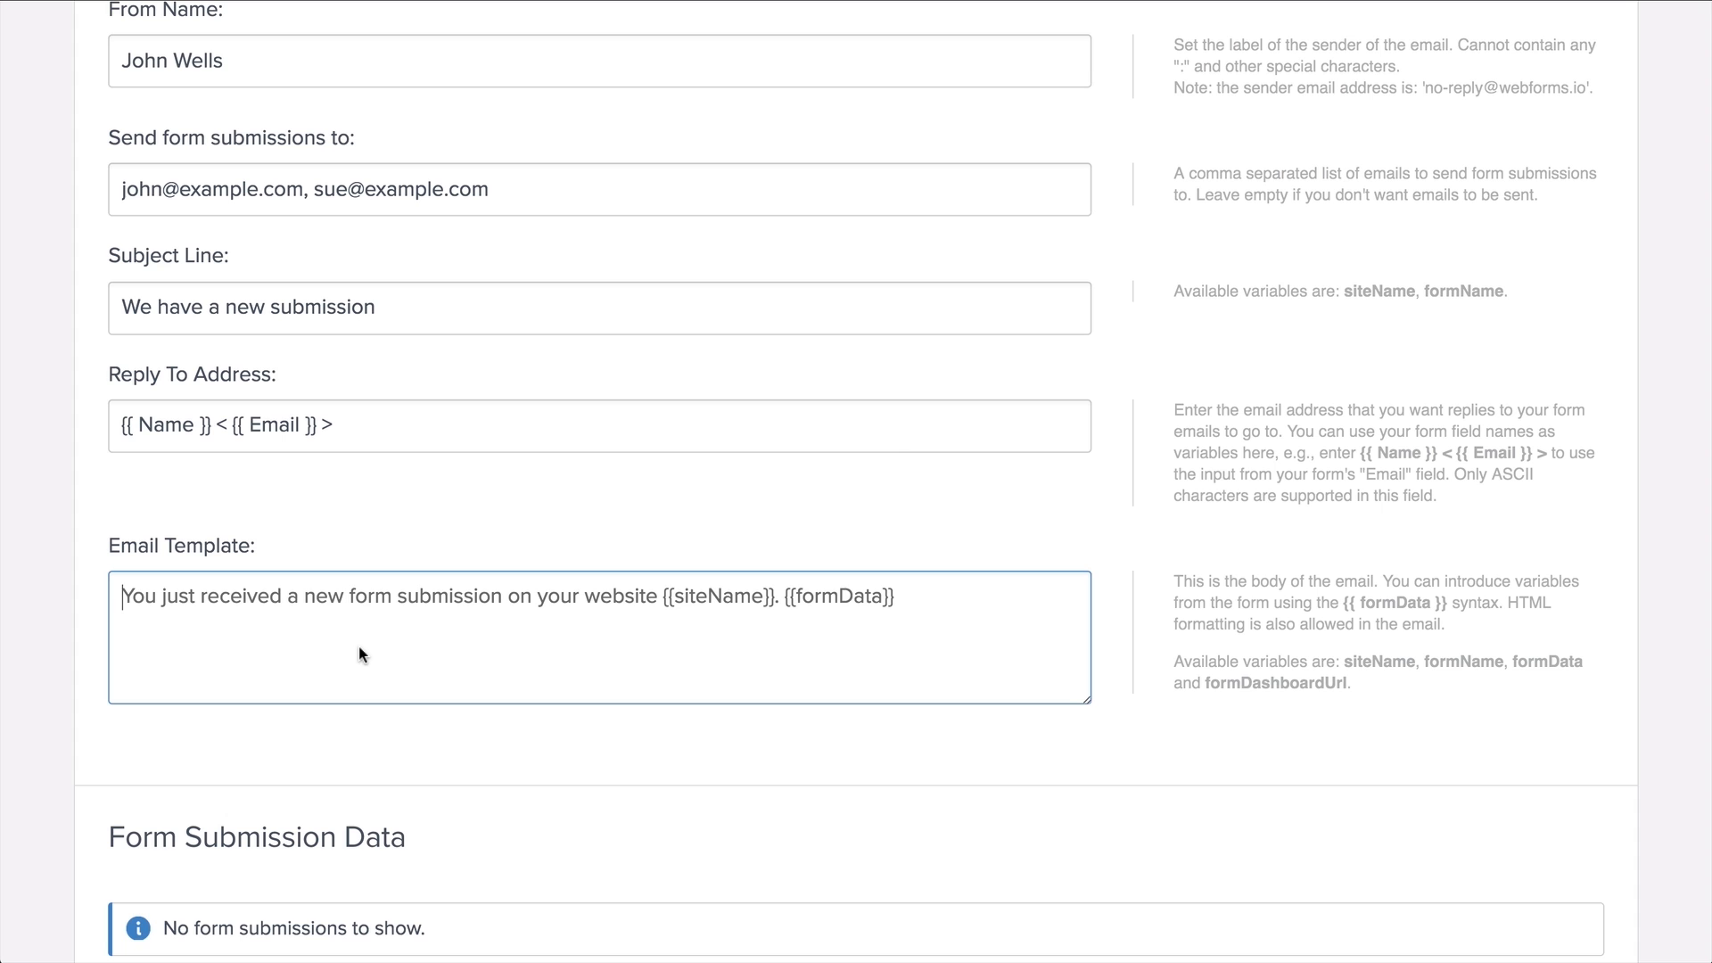
{"action": "scroll", "scroll_direction": "down", "scroll_amount": 3}
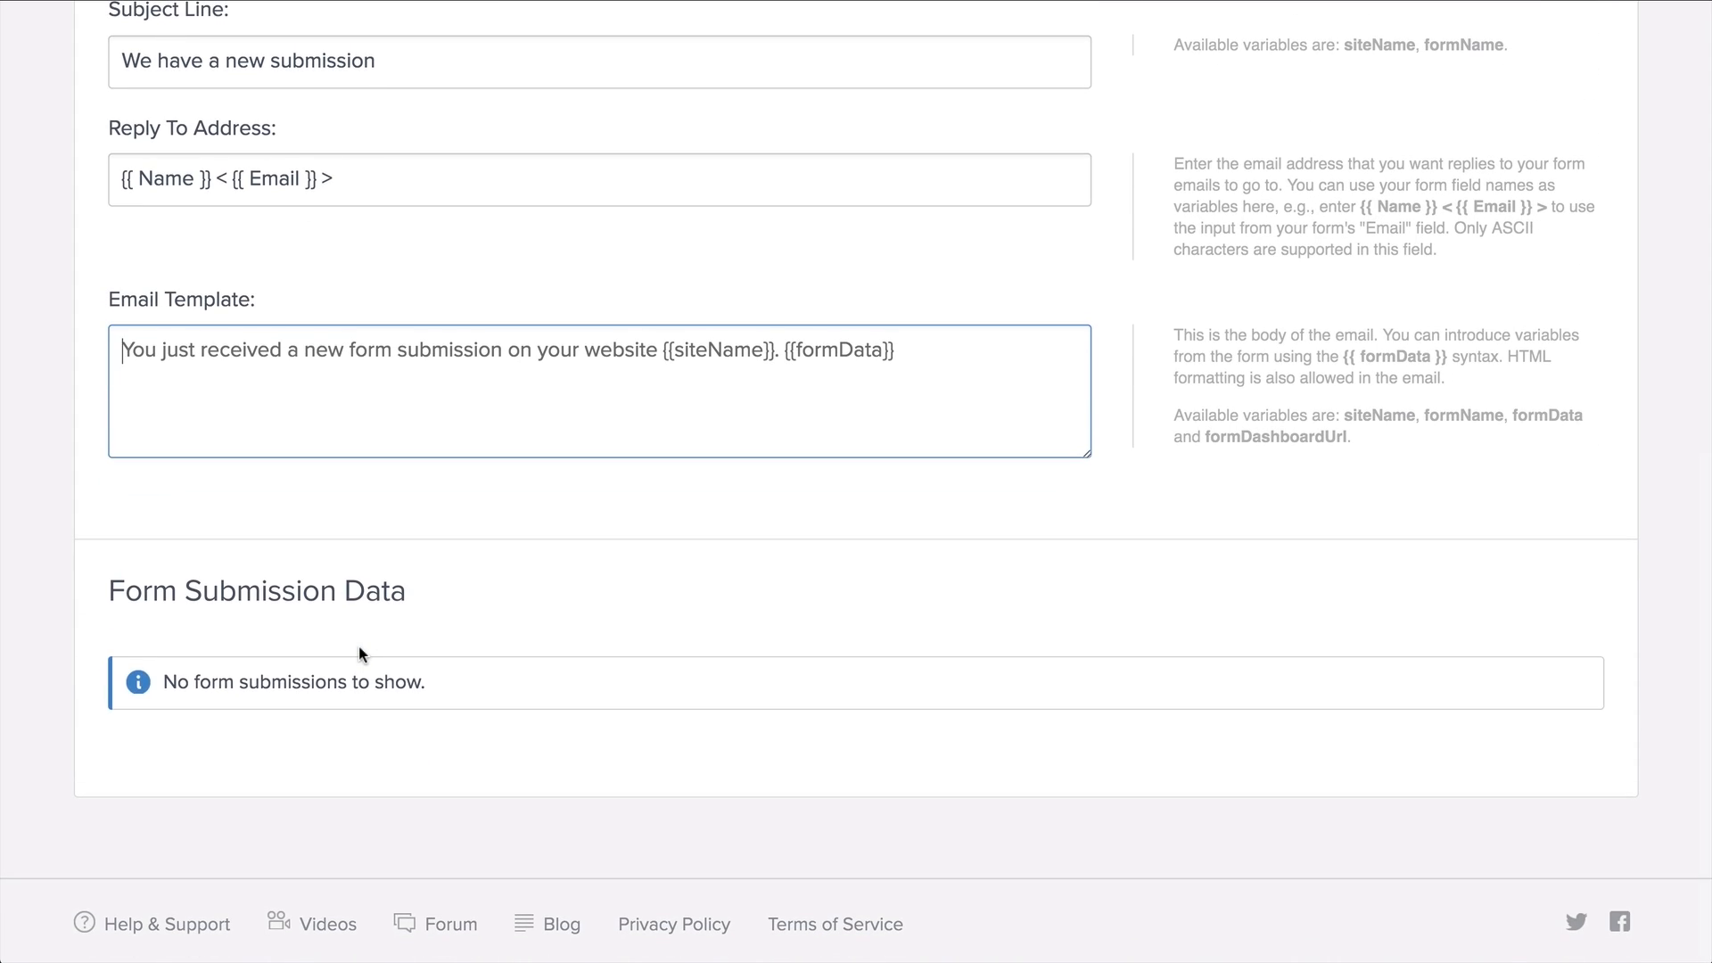
{"action": "scroll", "scroll_direction": "down", "scroll_amount": 3}
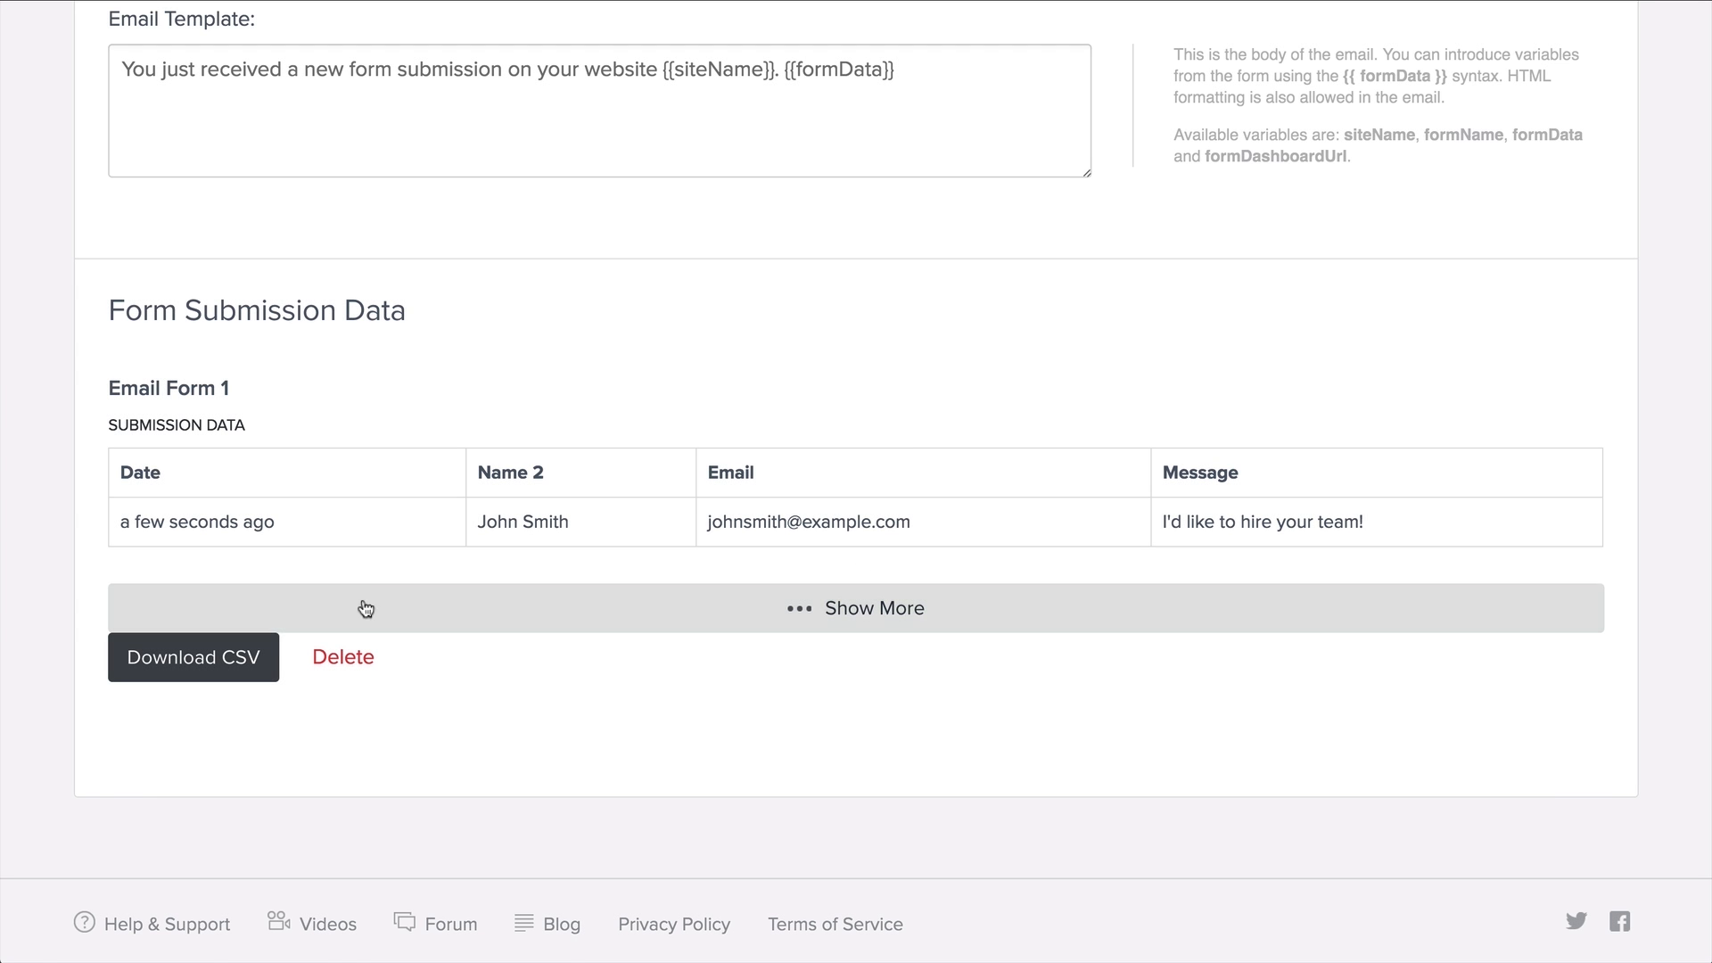
{"action": "left_click", "coordinate": [193, 656]}
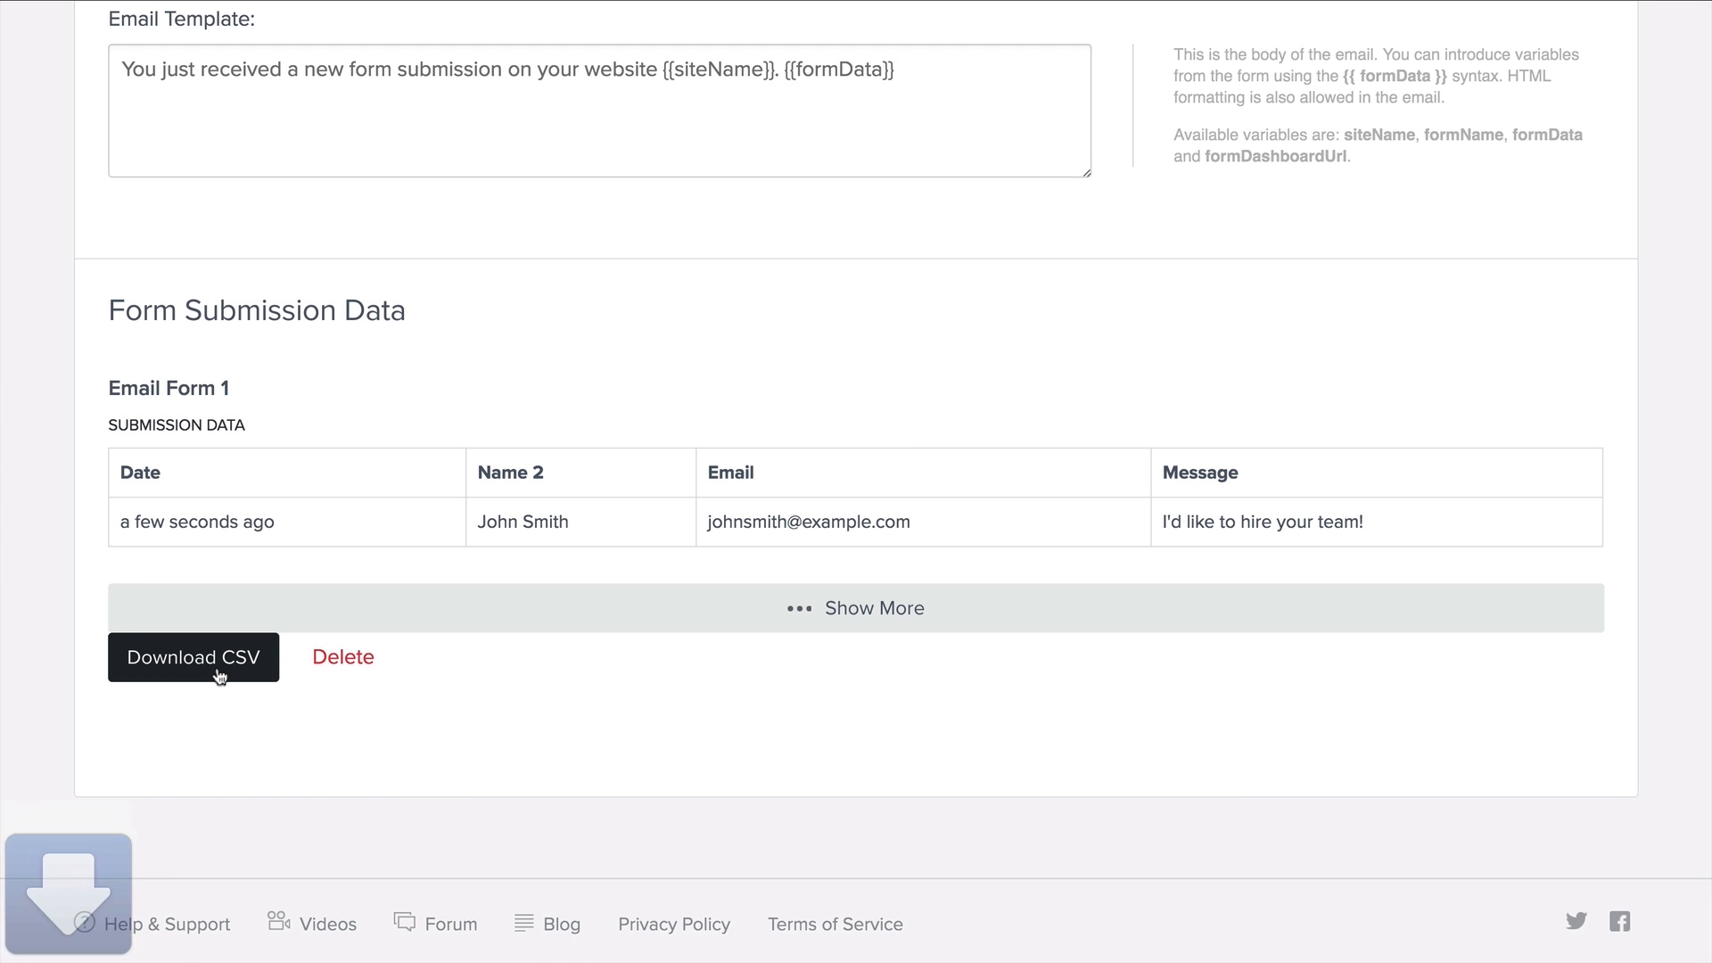